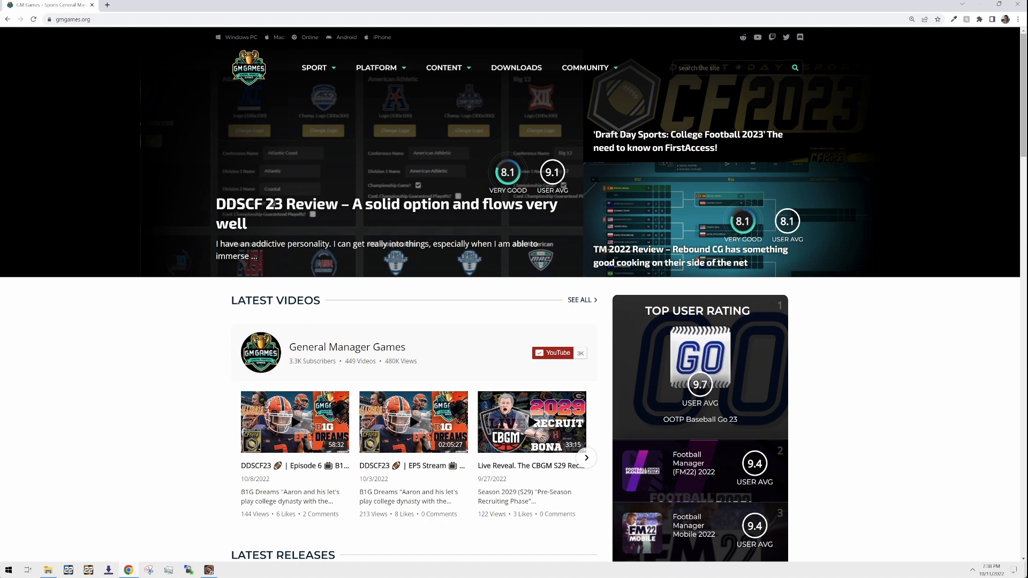
{"action": "mouse_move", "coordinate": [395, 234]}
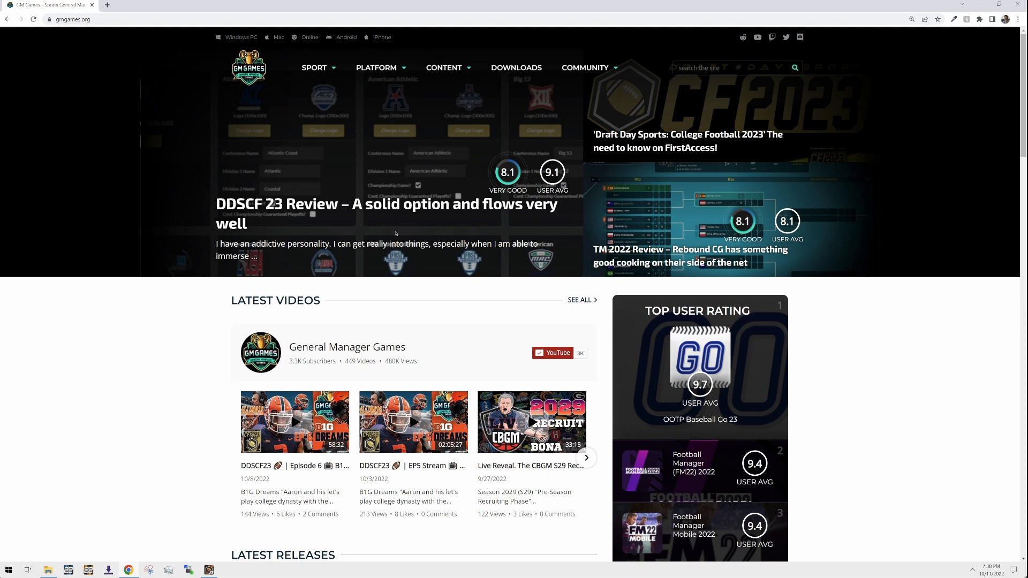
{"action": "mouse_move", "coordinate": [896, 398]}
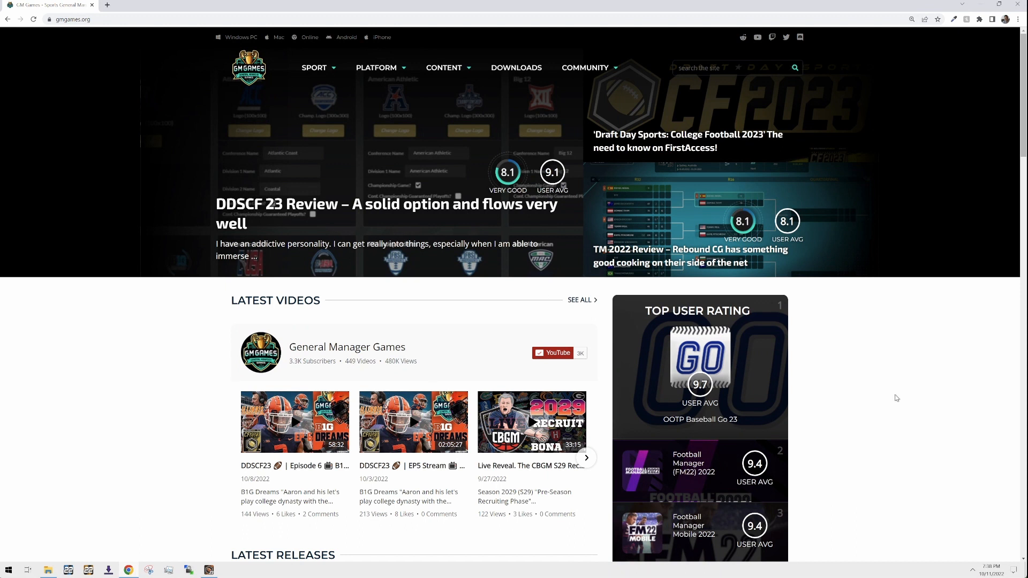
Step: Scroll to Latest Releases and choose the Draft Day Sports: Pro Football 2023 card
{"action": "scroll", "scroll_direction": "down", "scroll_amount": 3}
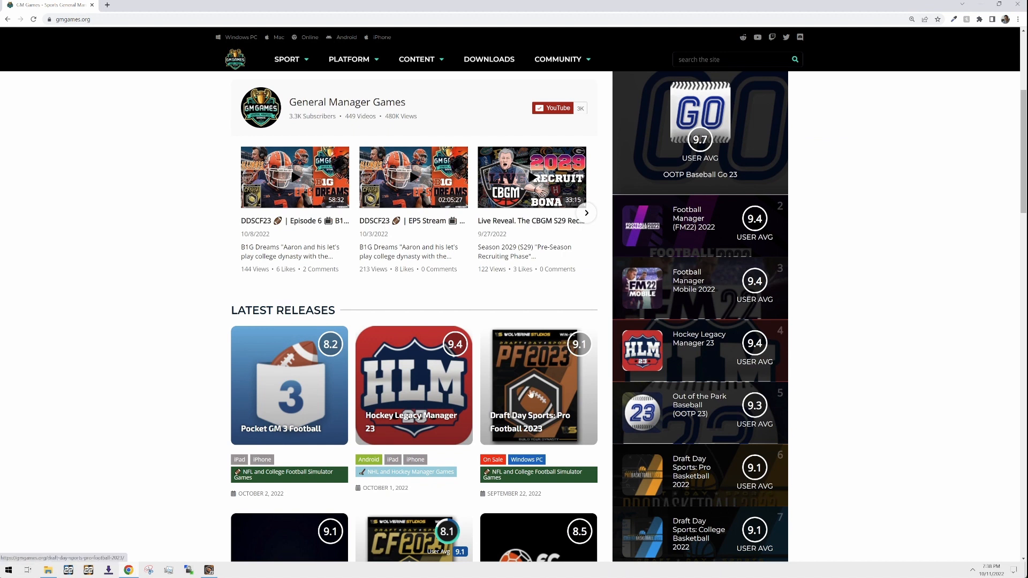
{"action": "left_click", "coordinate": [537, 384]}
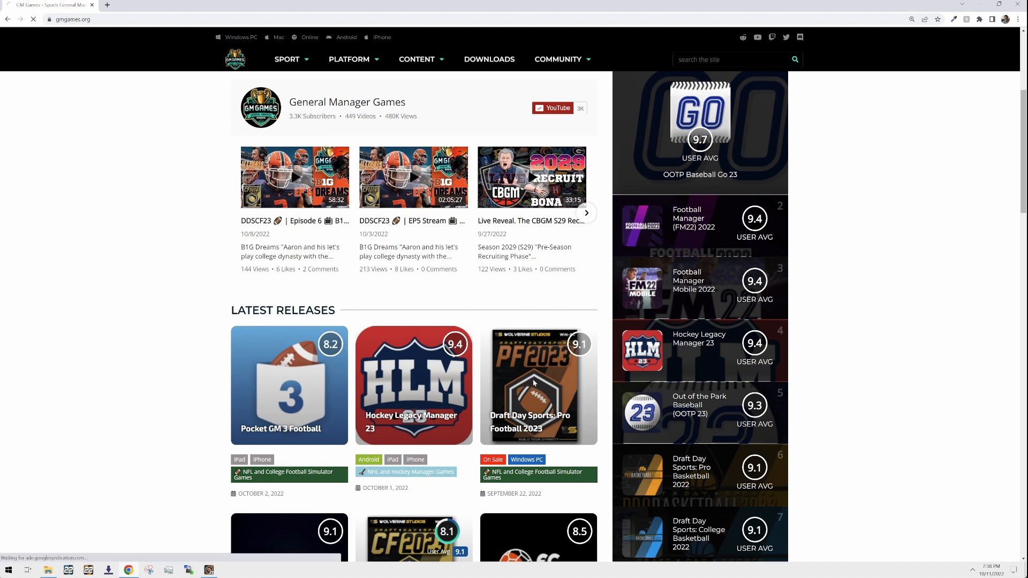
Step: Open the Pro Football 2023 release page and scroll through its update notes
{"action": "left_click", "coordinate": [537, 385]}
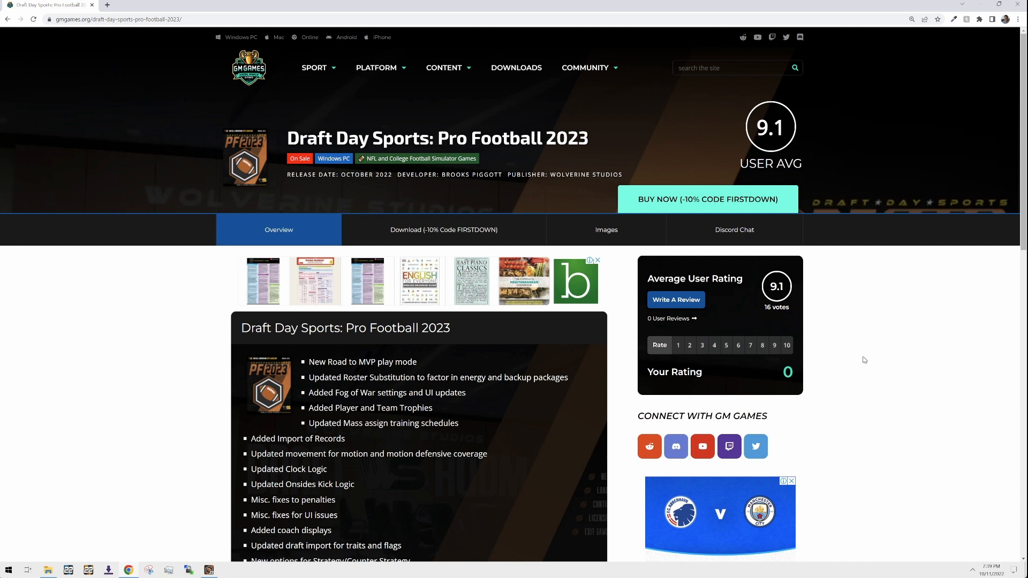
{"action": "scroll", "scroll_direction": "down", "scroll_amount": 3}
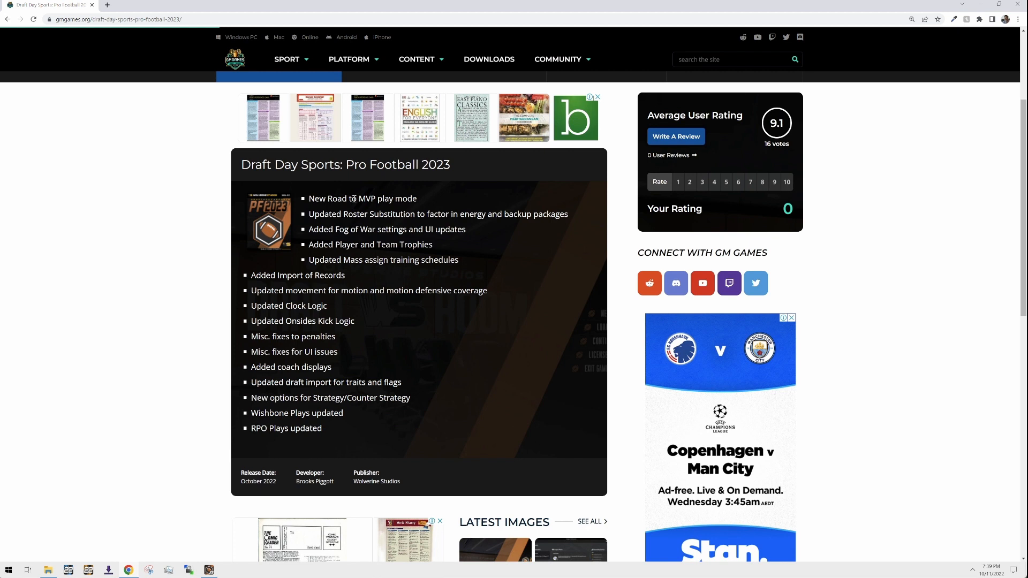
{"action": "mouse_move", "coordinate": [603, 343]}
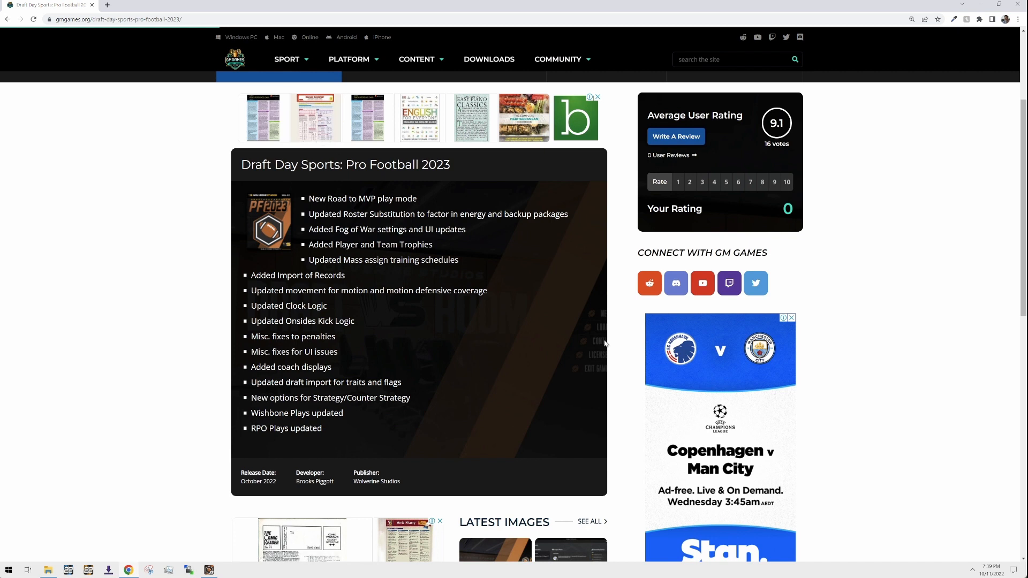
{"action": "mouse_move", "coordinate": [460, 256]}
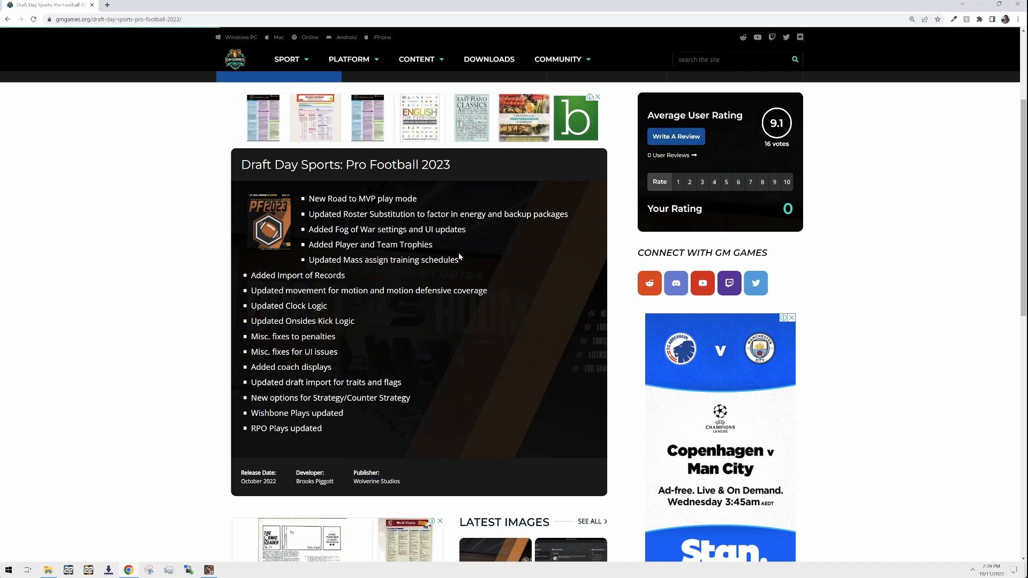
{"action": "mouse_move", "coordinate": [484, 254]}
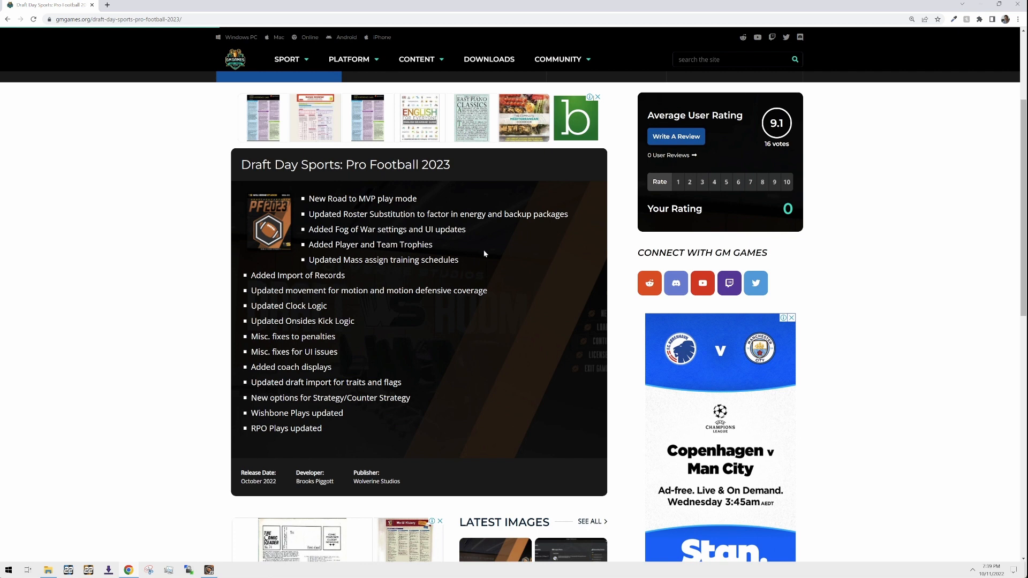
{"action": "mouse_move", "coordinate": [461, 399]}
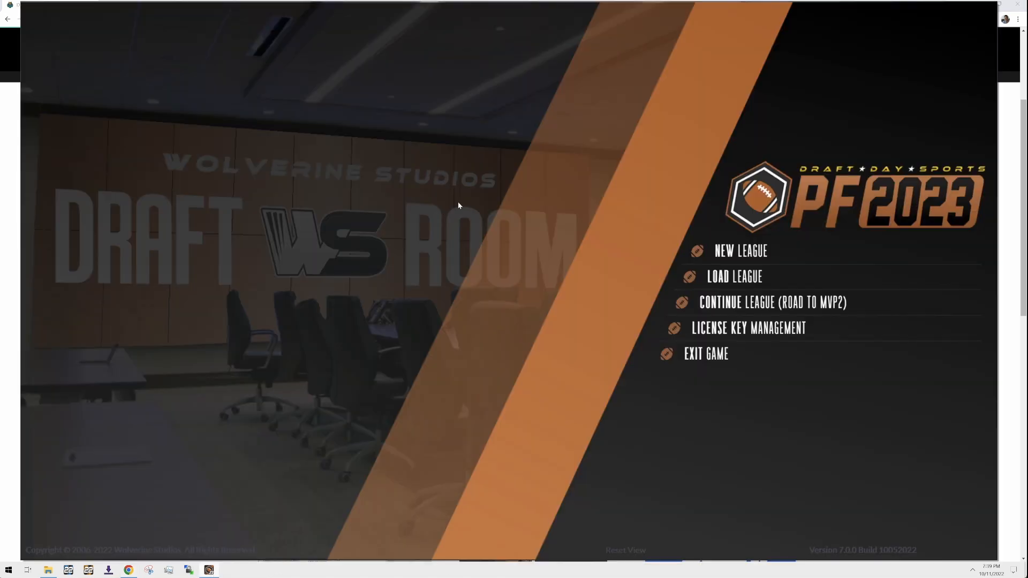
Step: Start a new league, name it Road2MVP, and submit with default settings
{"action": "left_click", "coordinate": [739, 251]}
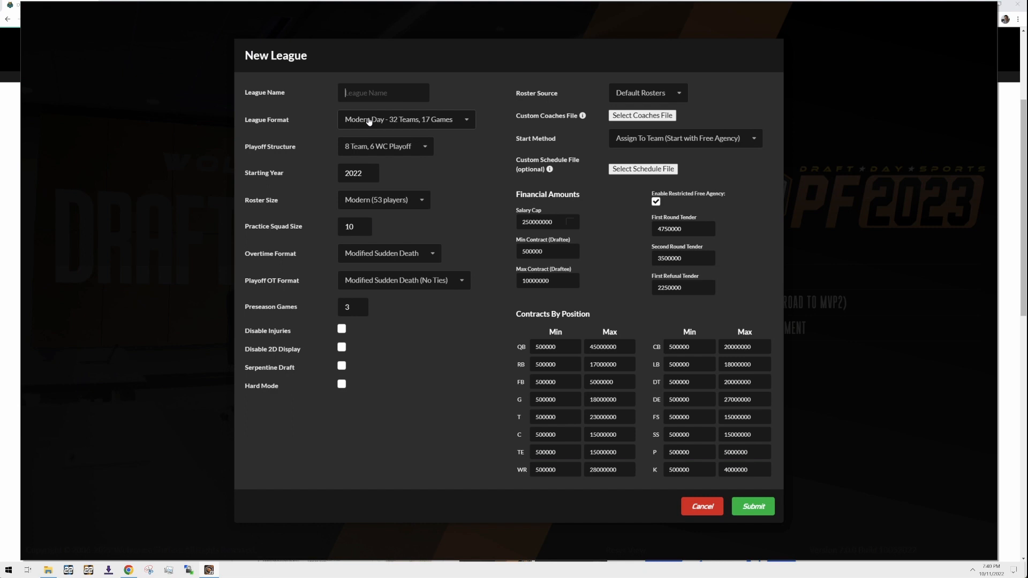
{"action": "type", "text": "Road2"}
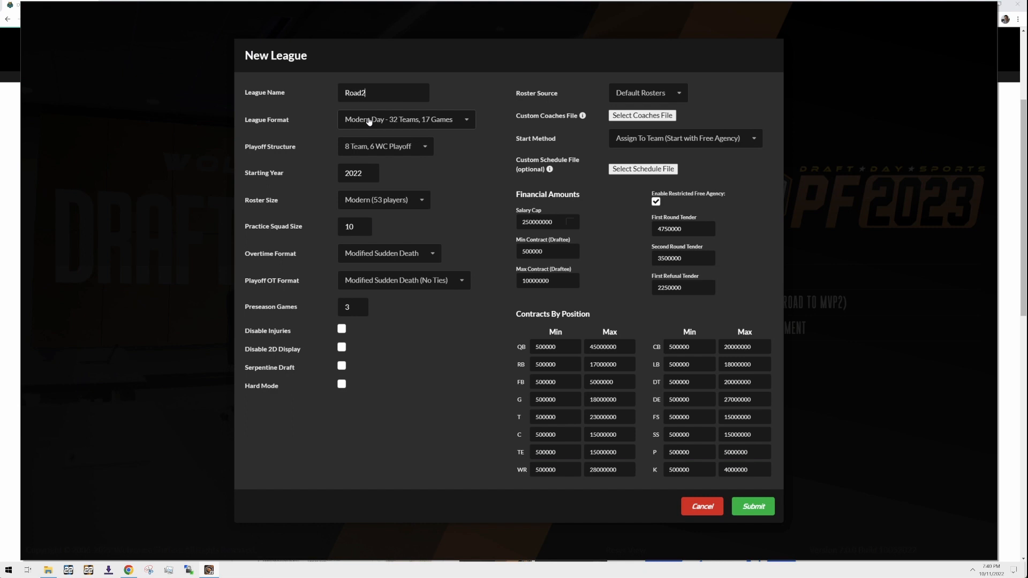
{"action": "type", "text": "MVP"}
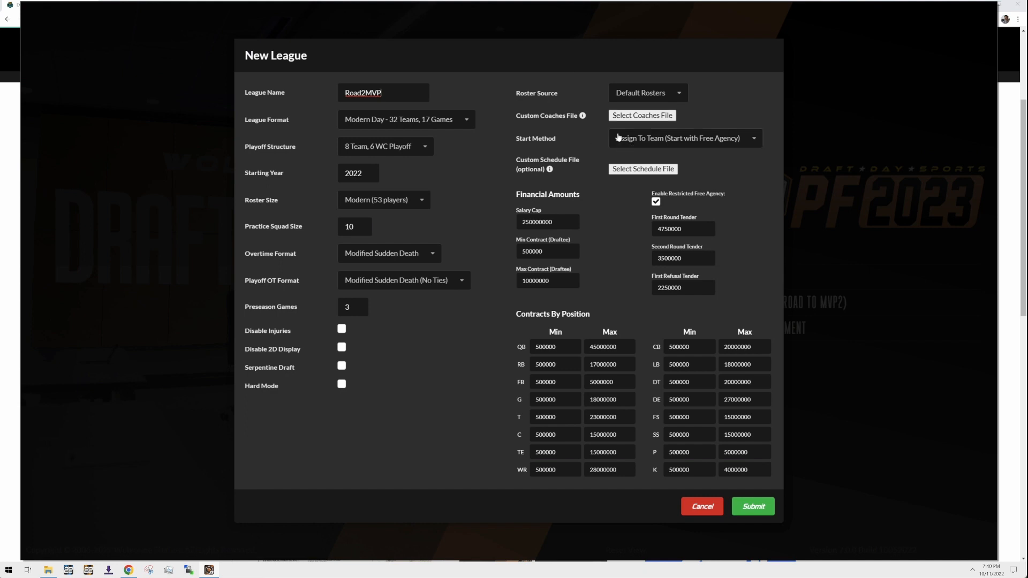
{"action": "mouse_move", "coordinate": [651, 138]}
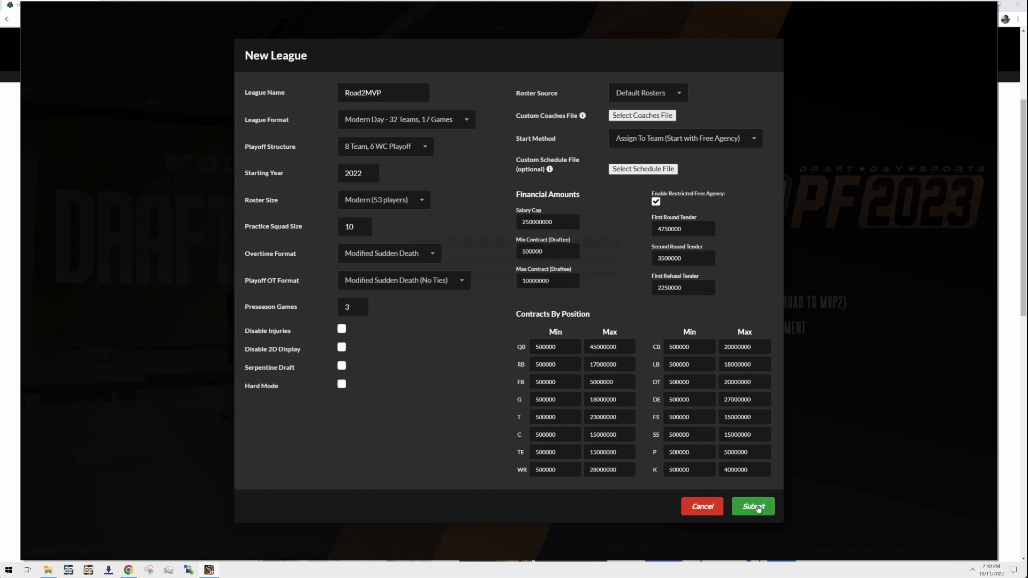
{"action": "left_click", "coordinate": [752, 506]}
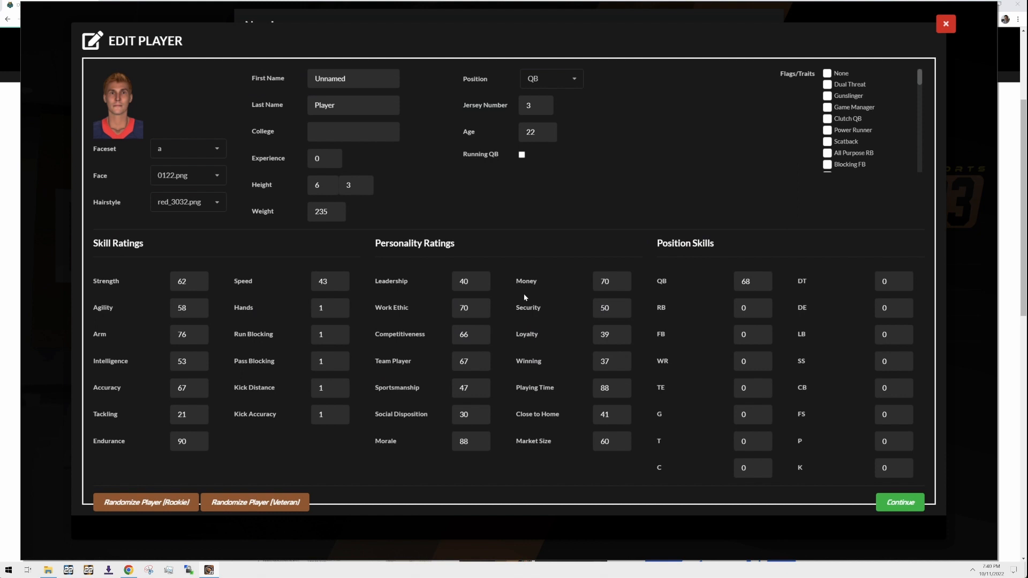
{"action": "mouse_move", "coordinate": [275, 63]}
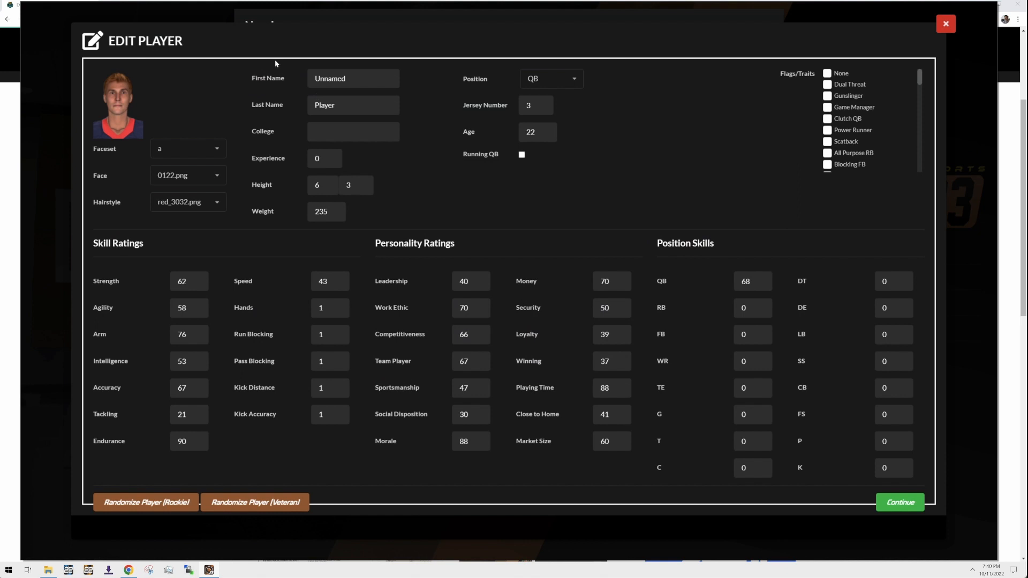
Step: Give the QB faceset b, name So So Fresh, 'The U' entry, and the Dual Threat trait
{"action": "left_click", "coordinate": [216, 149]}
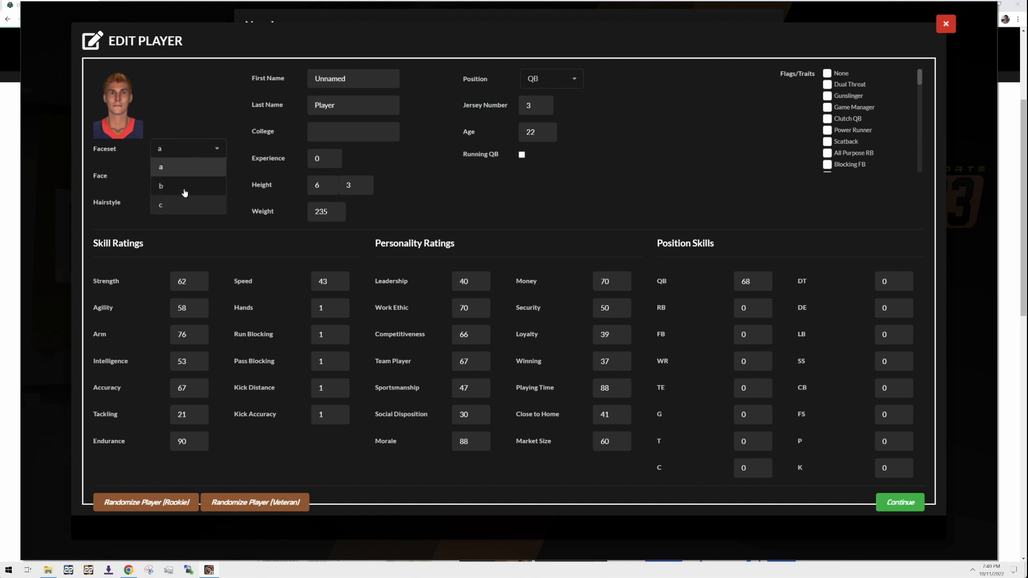
{"action": "left_click", "coordinate": [161, 186]}
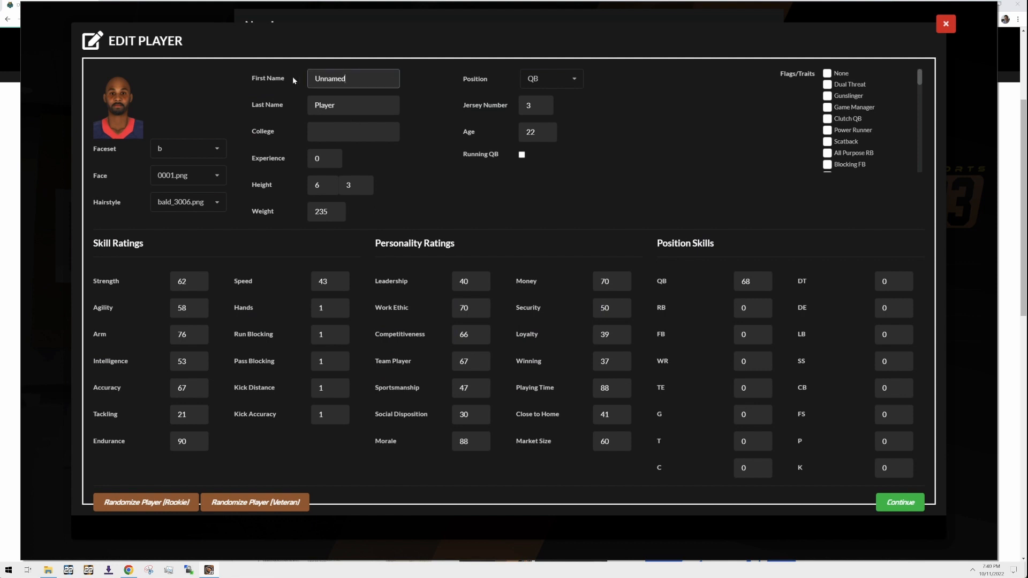
{"action": "type", "text": "So So"}
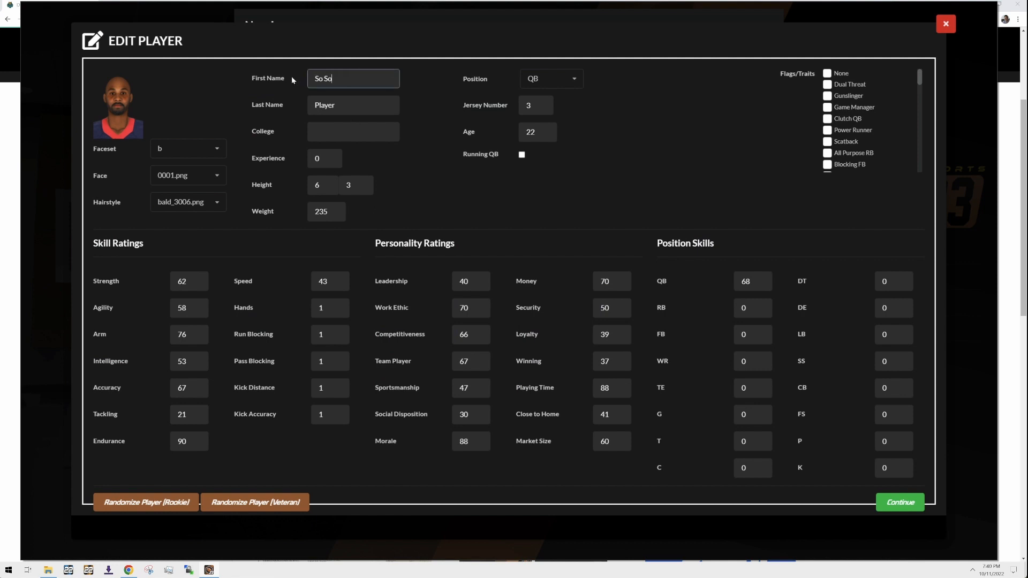
{"action": "type", "text": "Fresh"}
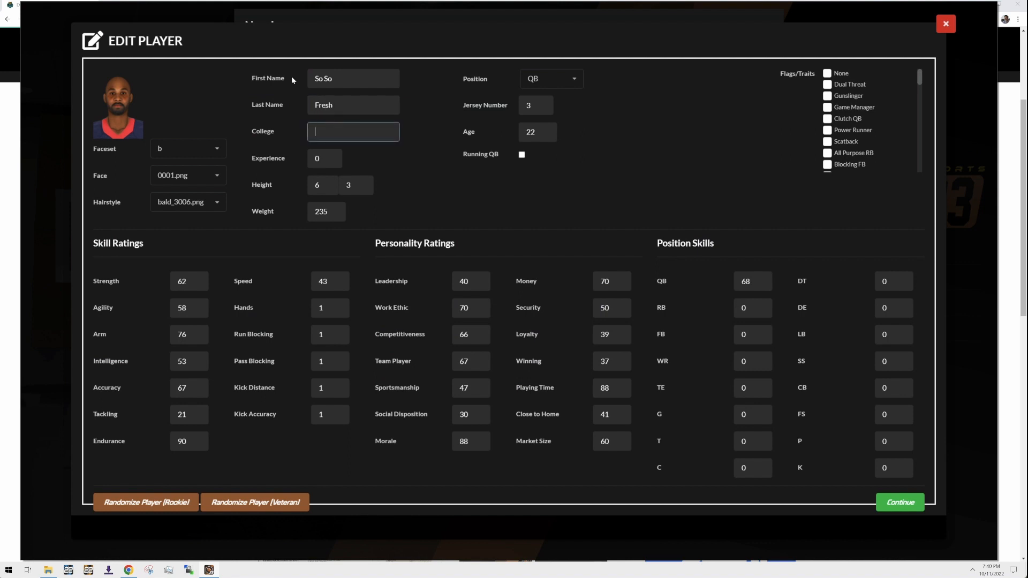
{"action": "type", "text": "The"}
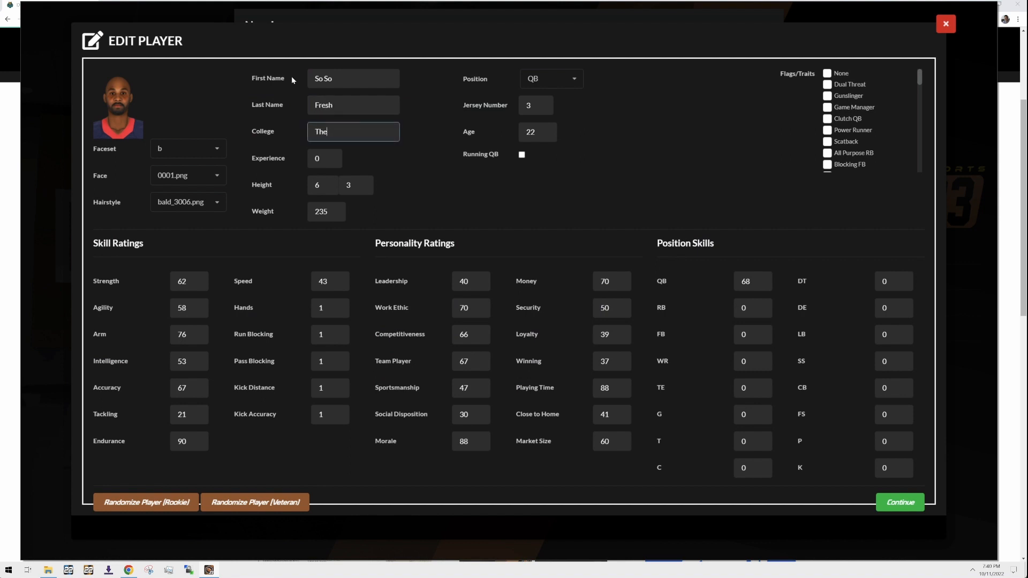
{"action": "type", "text": "U"}
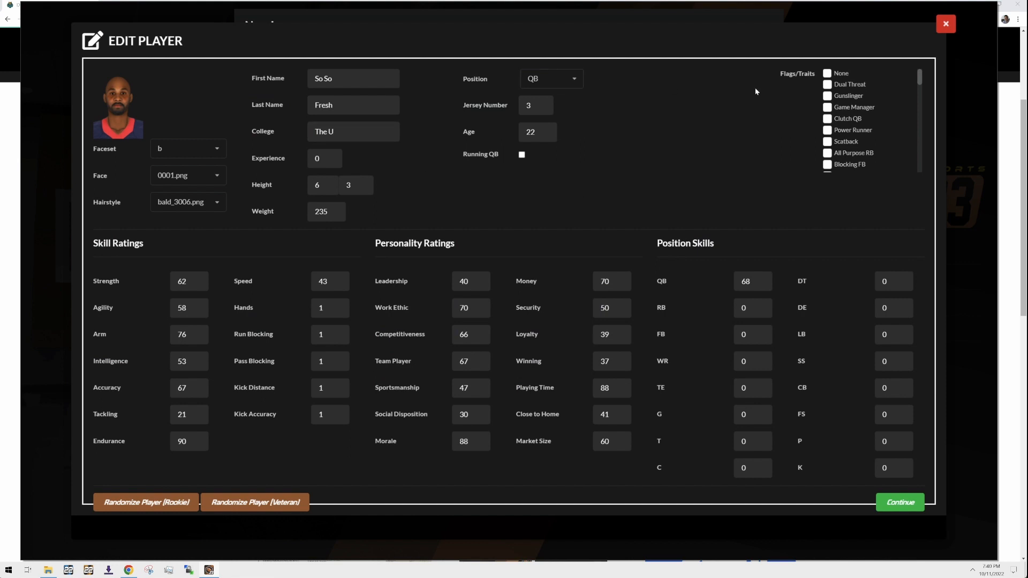
{"action": "mouse_move", "coordinate": [840, 123]}
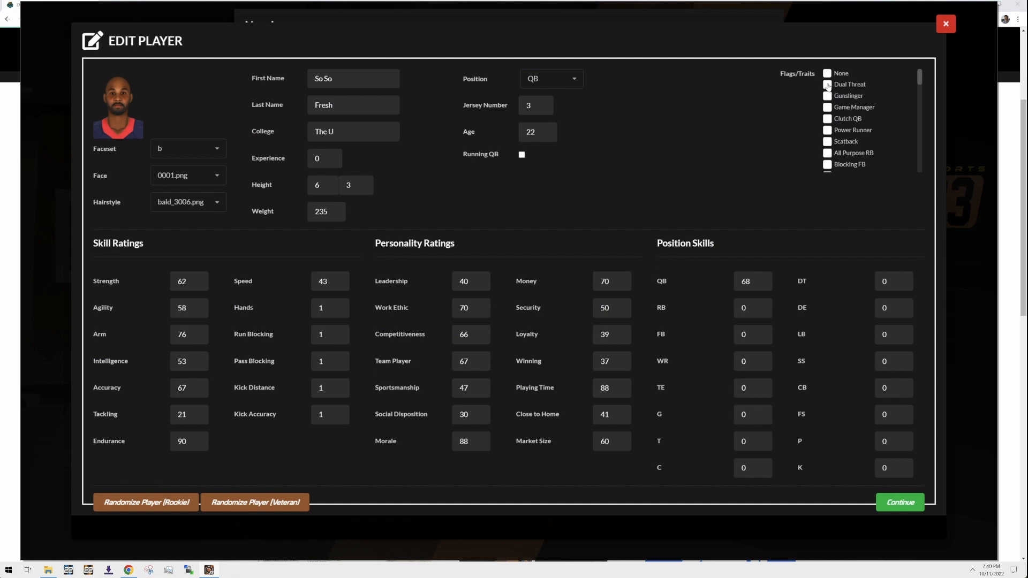
{"action": "left_click", "coordinate": [826, 84]}
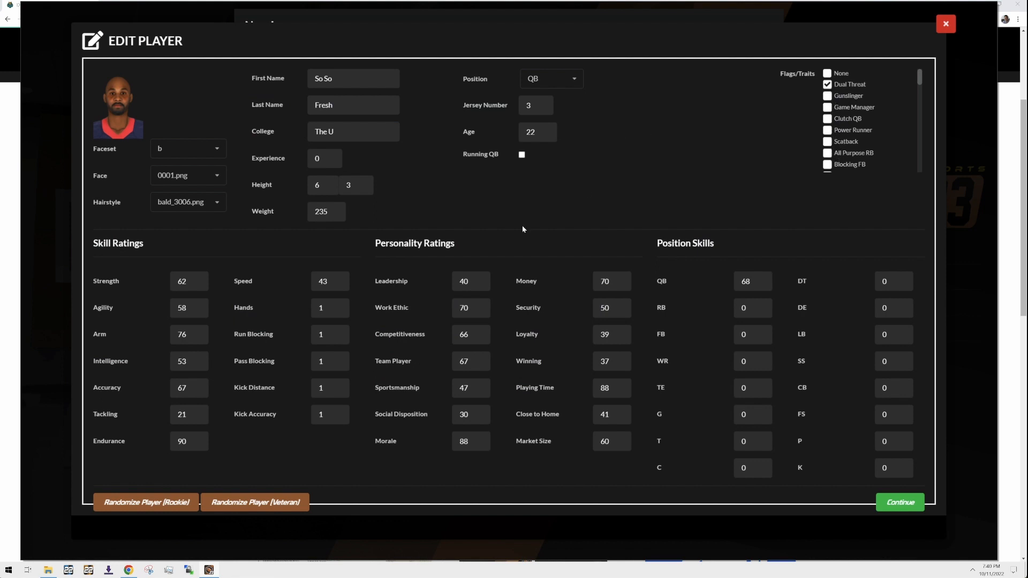
{"action": "mouse_move", "coordinate": [395, 271]}
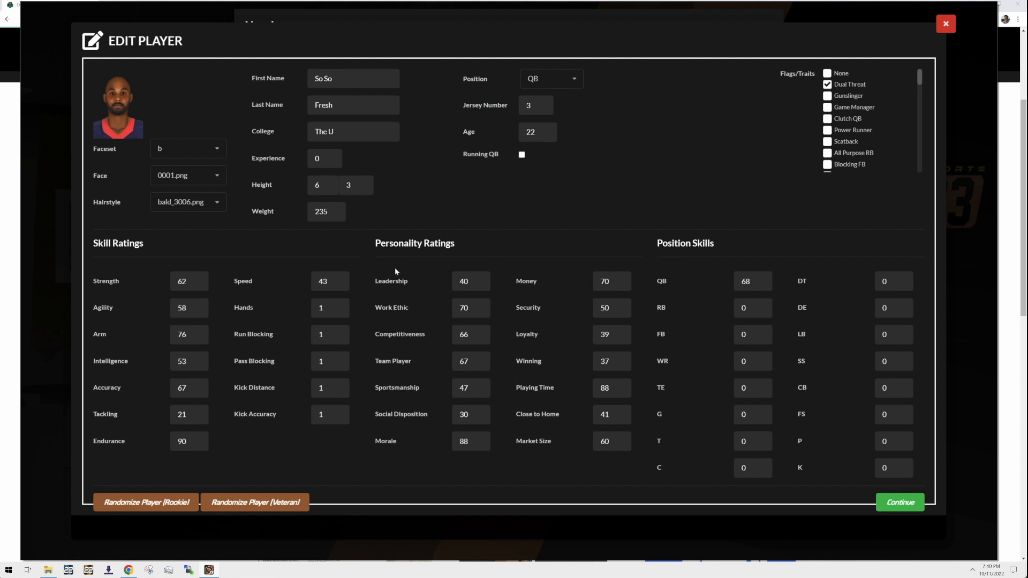
{"action": "mouse_move", "coordinate": [614, 224]}
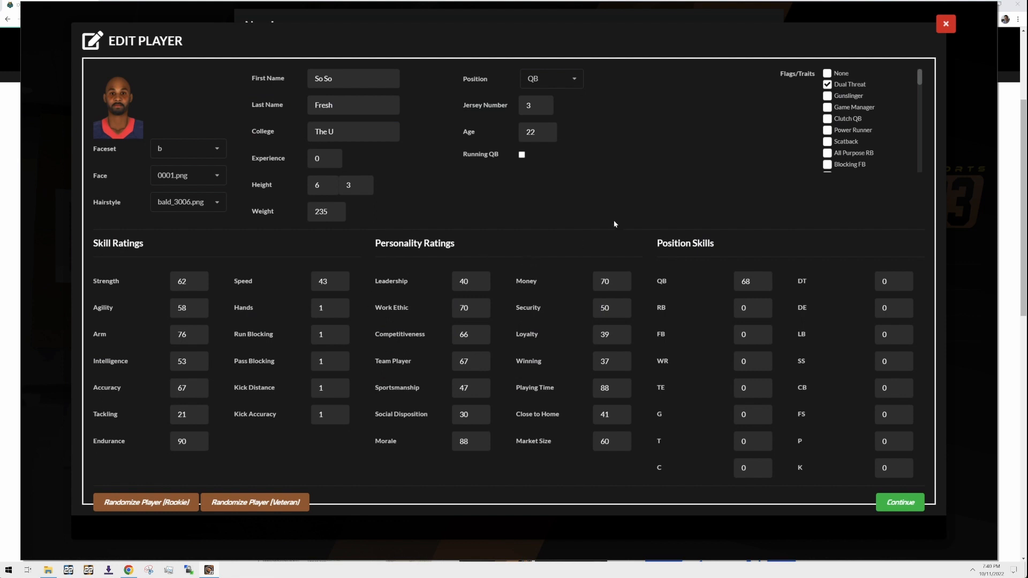
{"action": "mouse_move", "coordinate": [687, 190]}
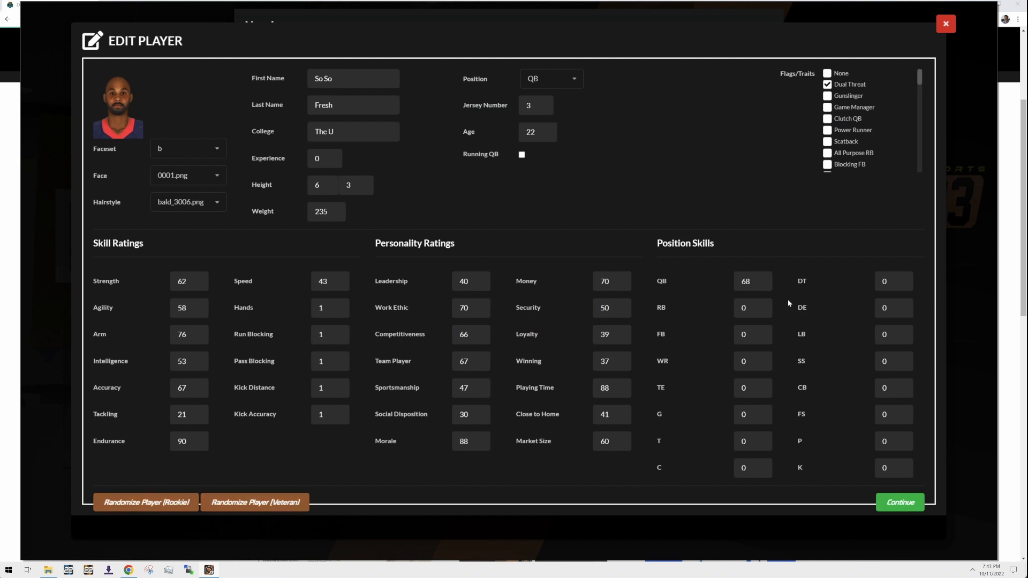
{"action": "mouse_move", "coordinate": [702, 169]}
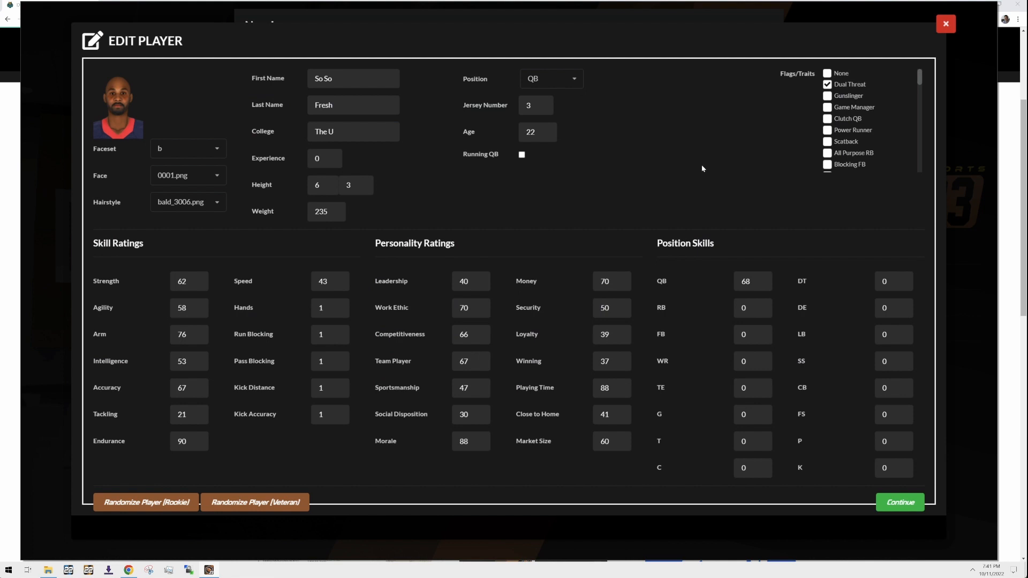
{"action": "left_click", "coordinate": [520, 154]}
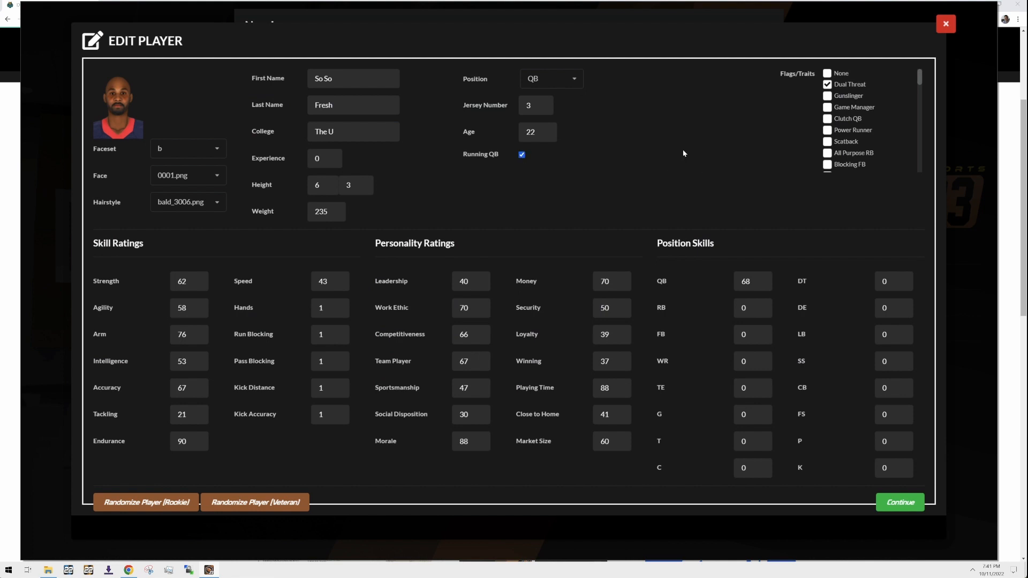
{"action": "mouse_move", "coordinate": [702, 141]}
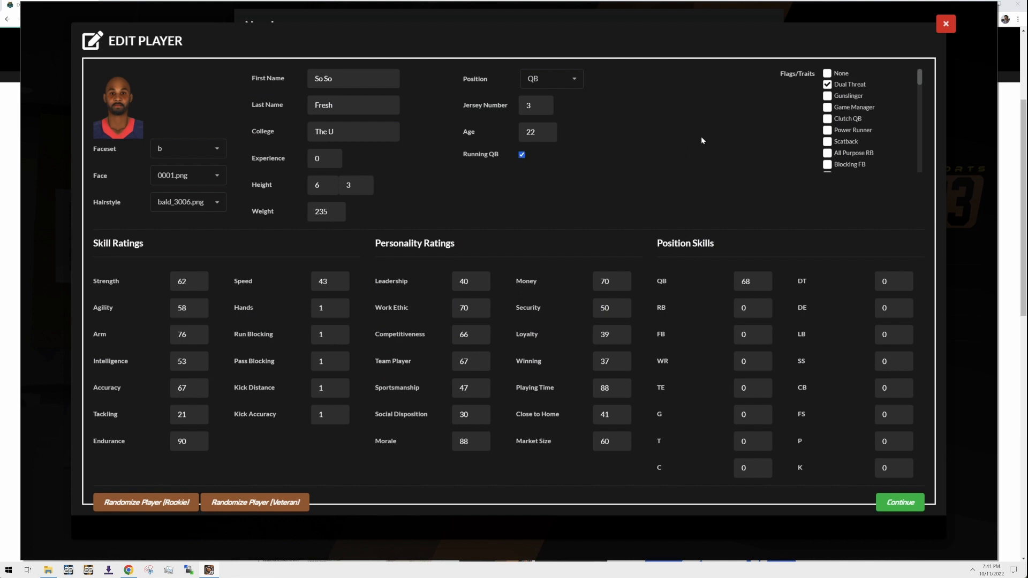
{"action": "mouse_move", "coordinate": [823, 87]}
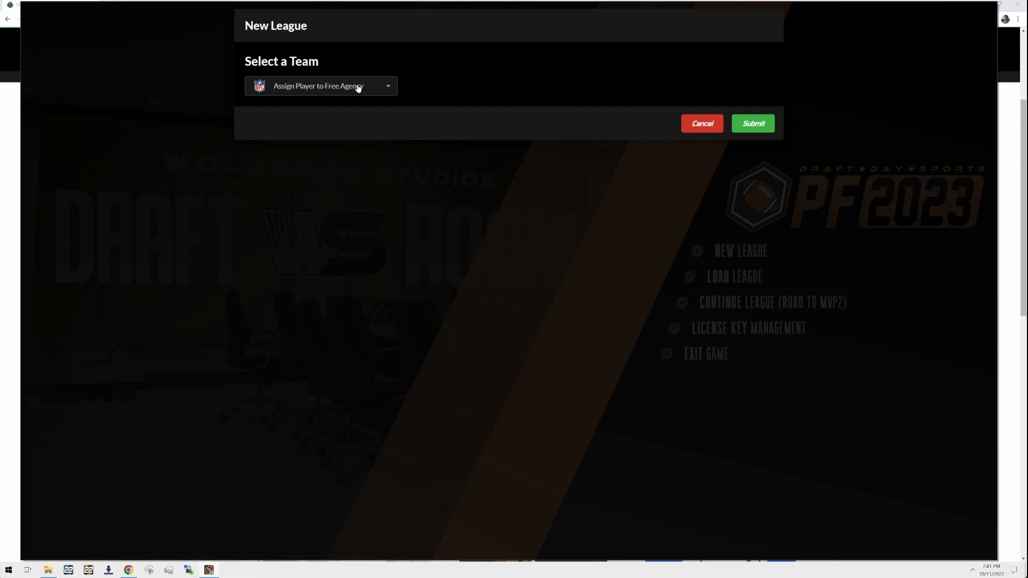
Step: Sign So So Fresh to Carolina (Car) and dismiss the Free Agency Signing notice
{"action": "left_click", "coordinate": [320, 85]}
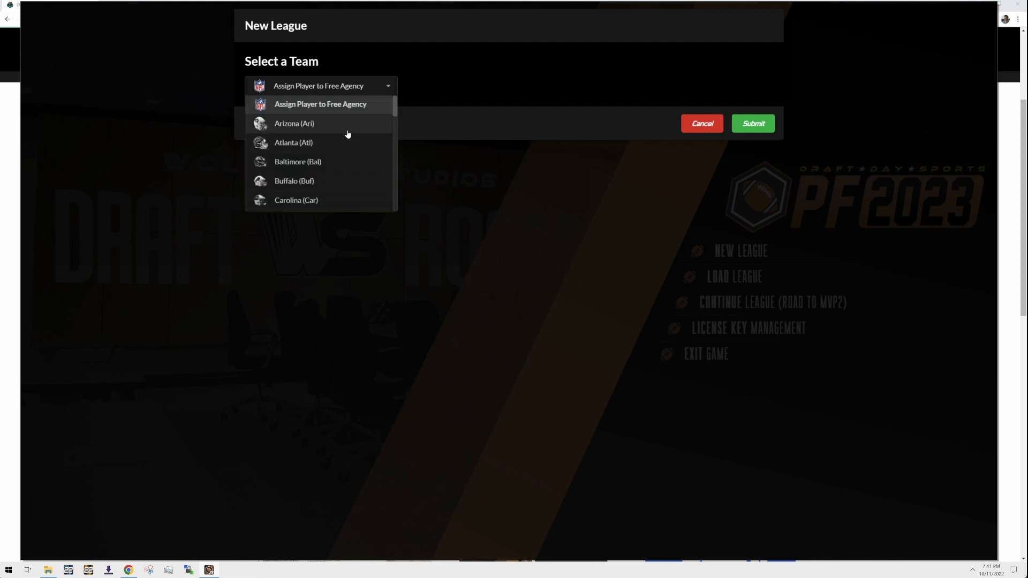
{"action": "scroll", "scroll_direction": "down", "scroll_amount": 3}
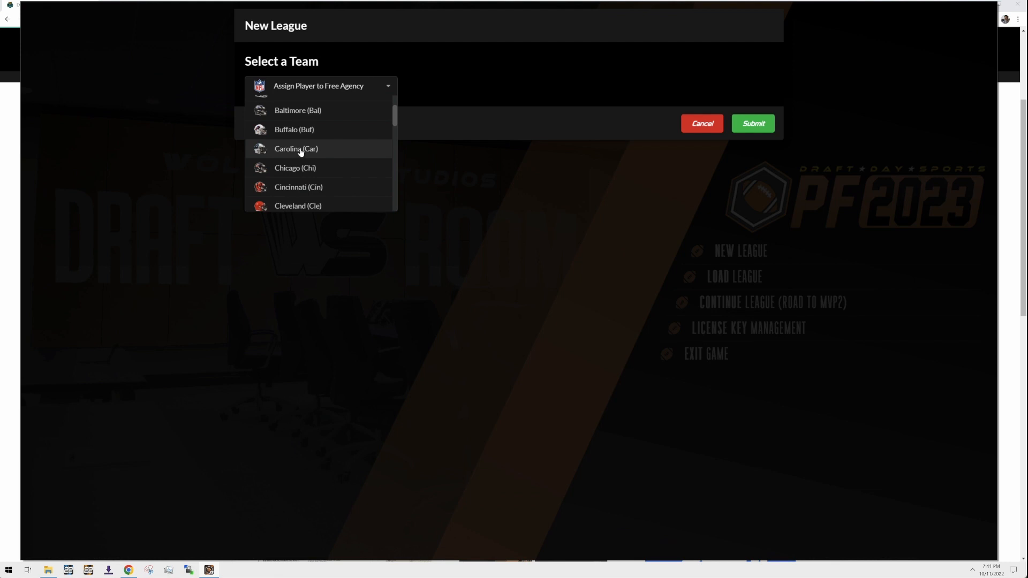
{"action": "left_click", "coordinate": [296, 148]}
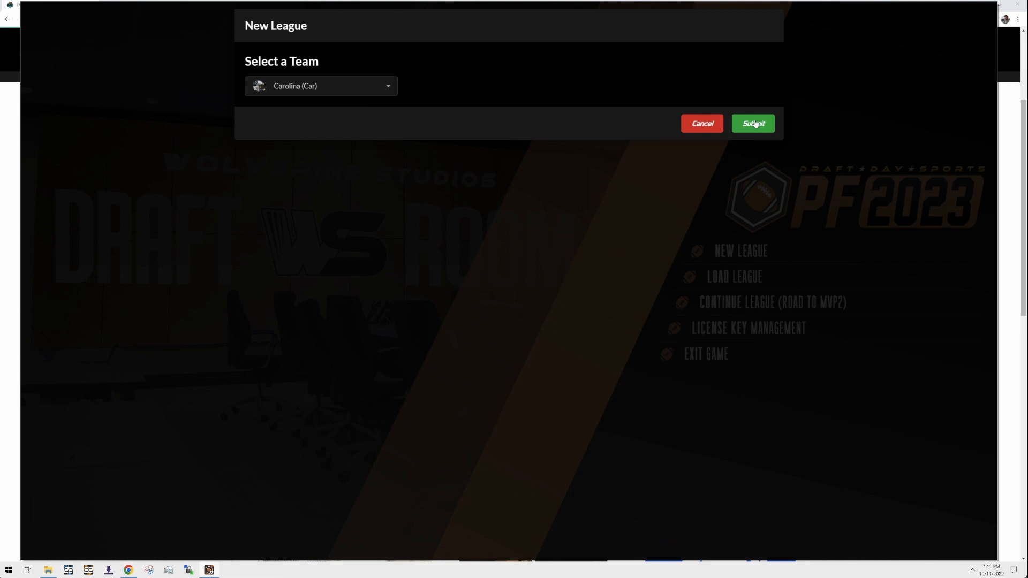
{"action": "left_click", "coordinate": [751, 123]}
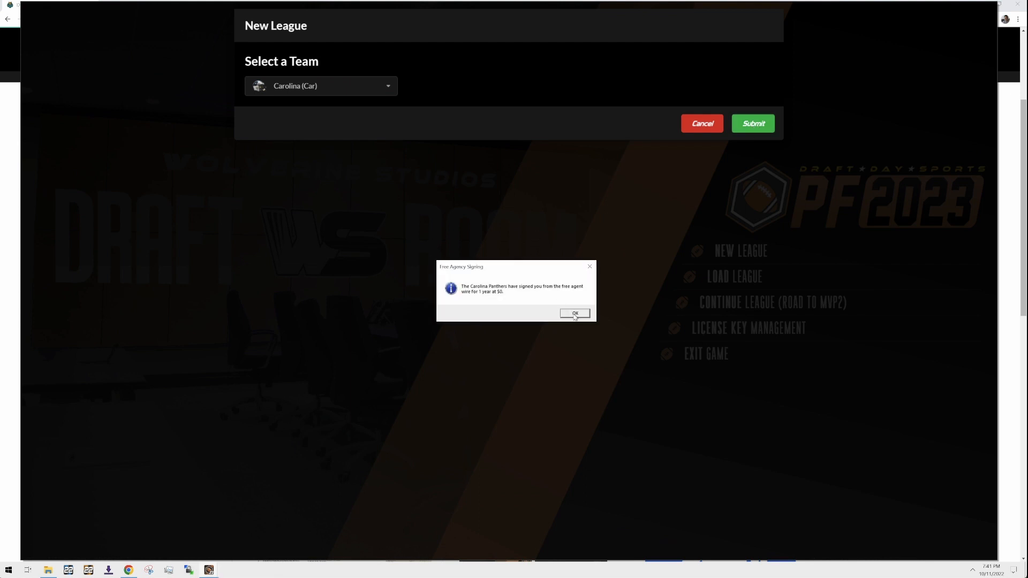
{"action": "left_click", "coordinate": [574, 312]}
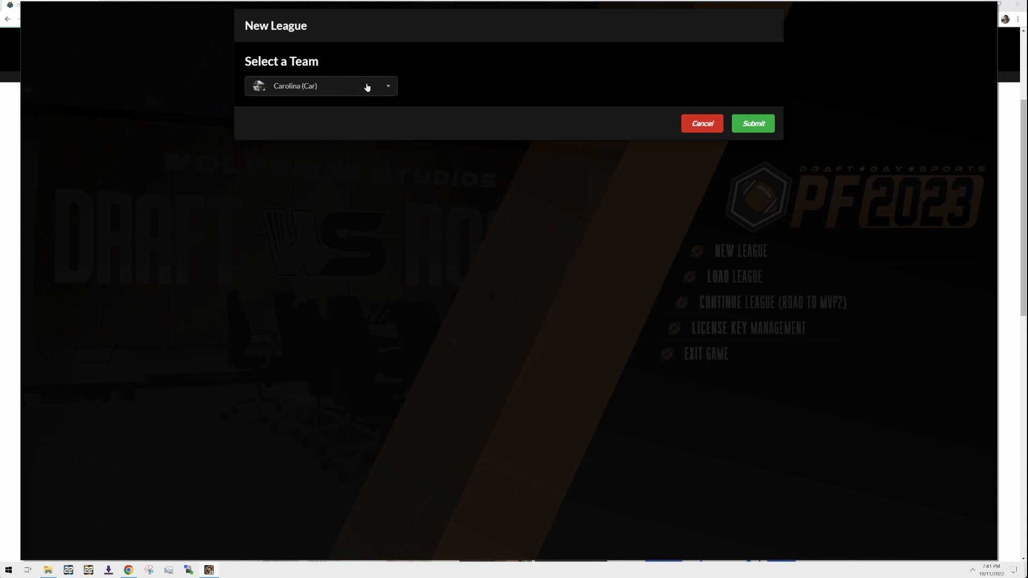
{"action": "left_click", "coordinate": [701, 123]}
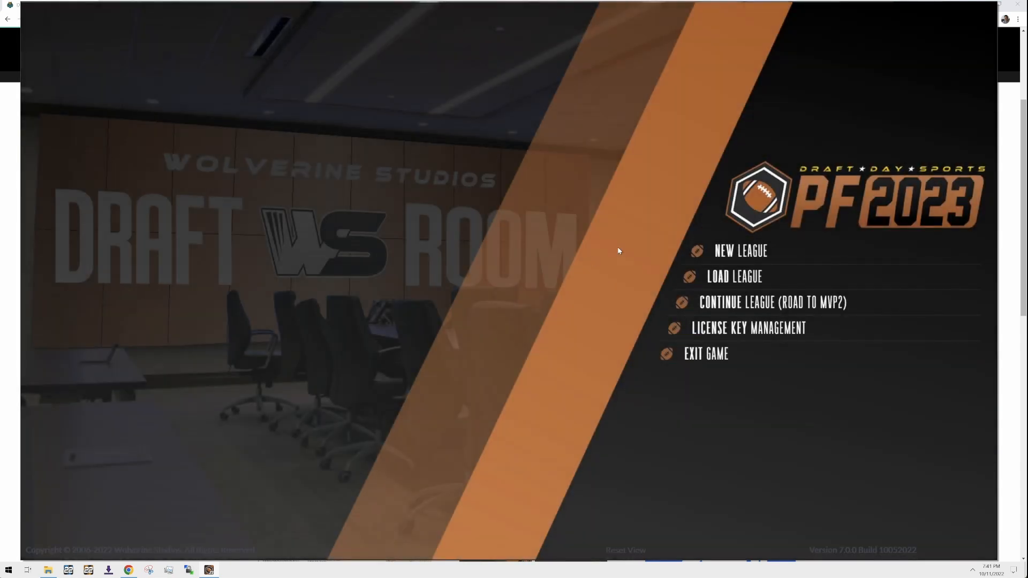
Step: Load Road2MVP into the Carolina Panthers dashboard showing So So Fresh's signing
{"action": "left_click", "coordinate": [772, 302]}
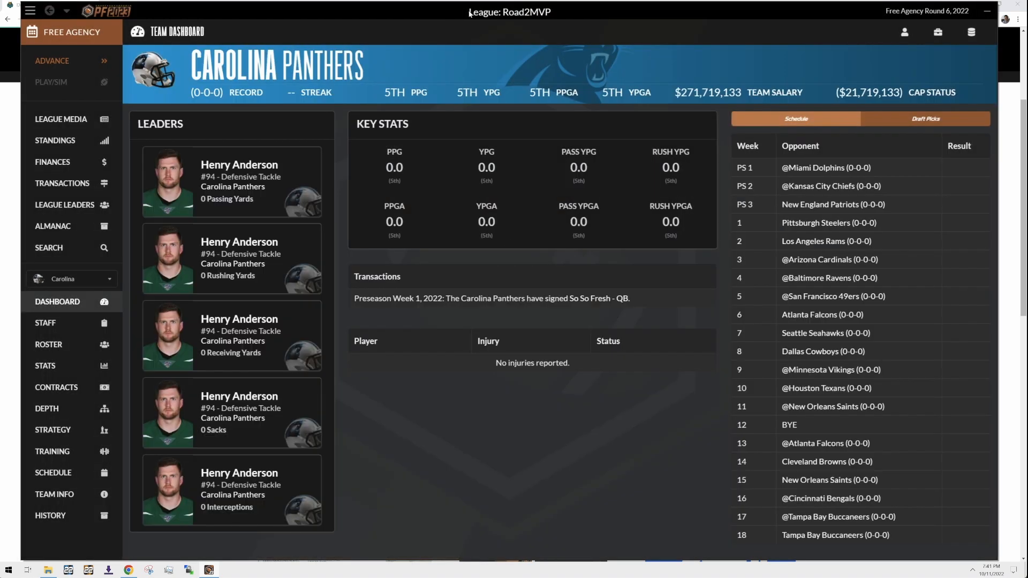
{"action": "mouse_move", "coordinate": [438, 13]}
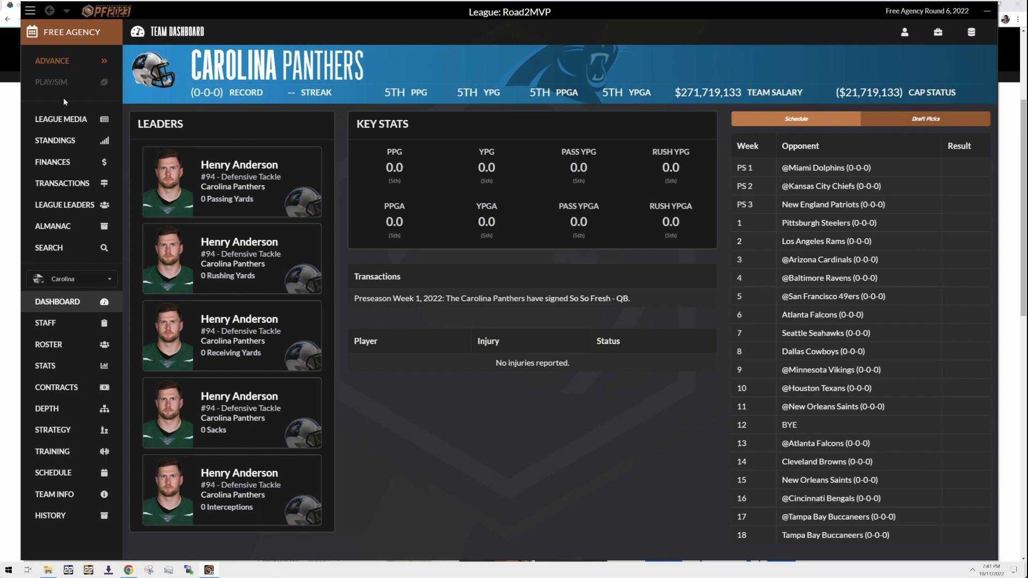
{"action": "mouse_move", "coordinate": [291, 264]}
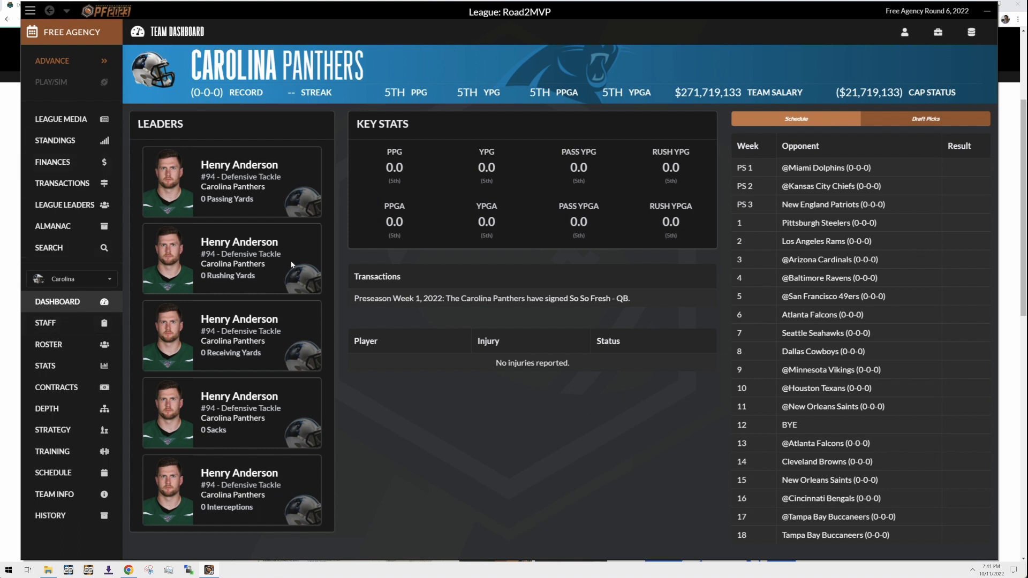
{"action": "mouse_move", "coordinate": [77, 188]}
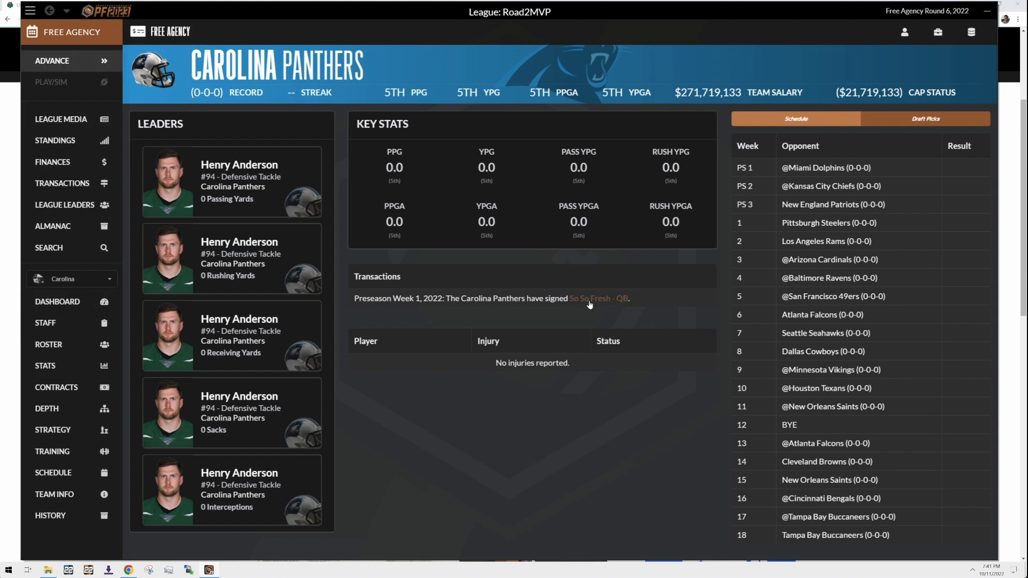
Step: Complete all free agency days, then training camps, confirming Yes each time
{"action": "left_click", "coordinate": [52, 61]}
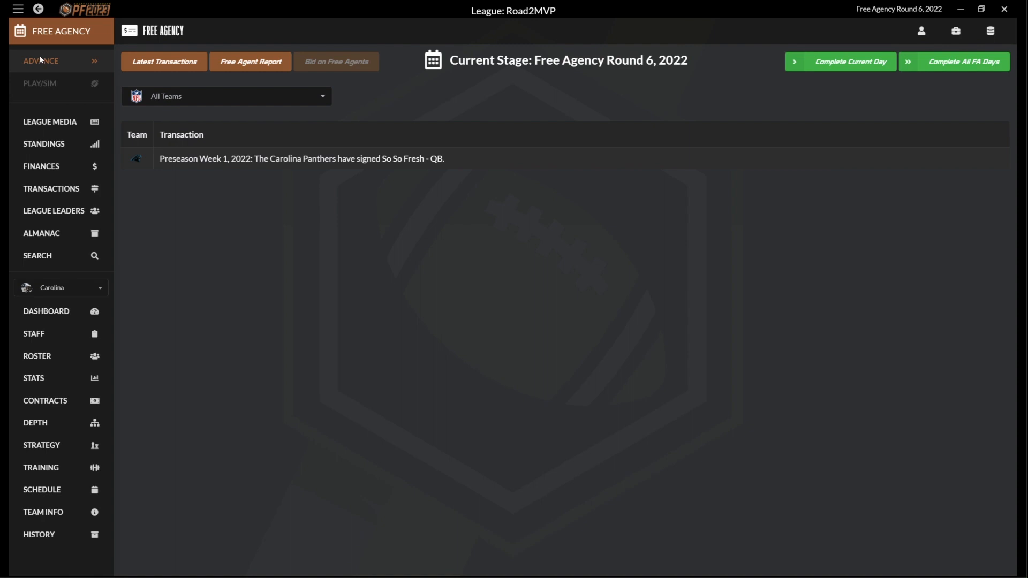
{"action": "mouse_move", "coordinate": [367, 166]}
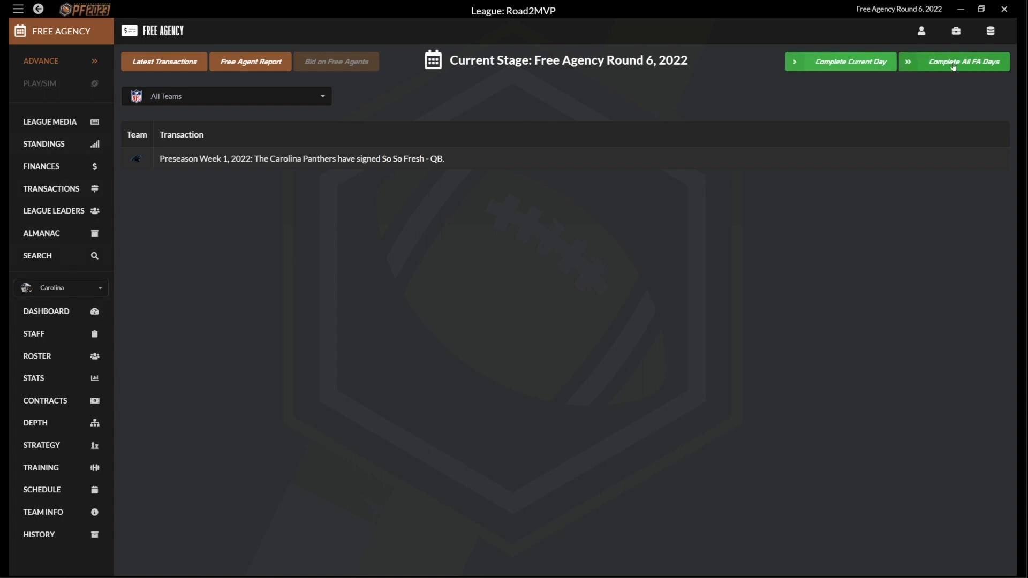
{"action": "left_click", "coordinate": [953, 61]}
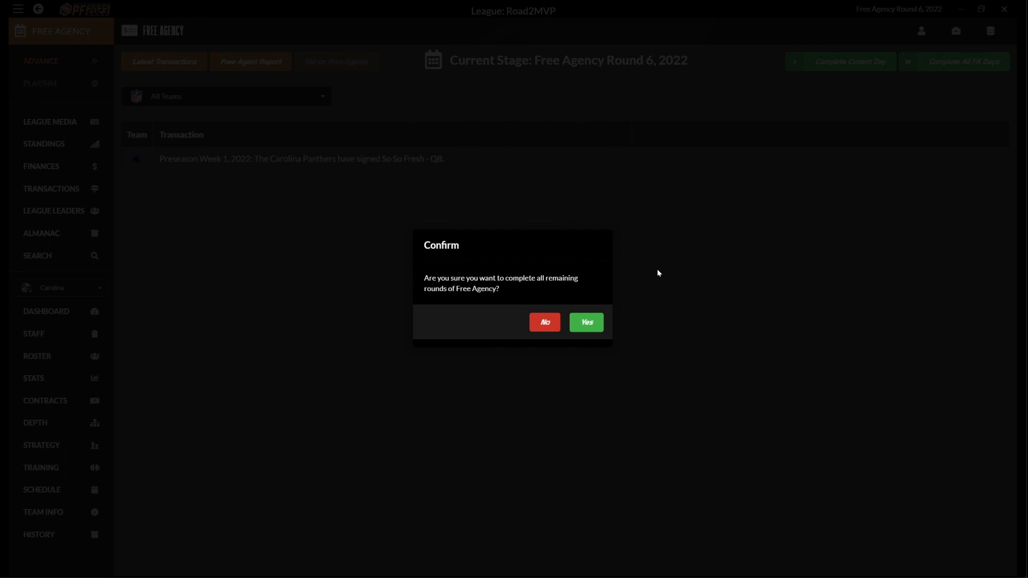
{"action": "left_click", "coordinate": [585, 321]}
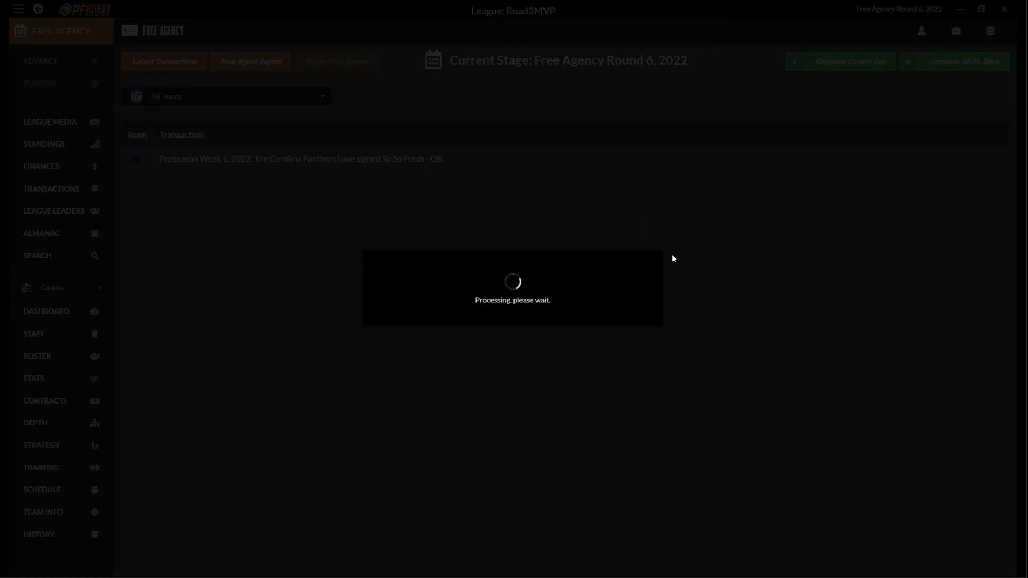
{"action": "mouse_move", "coordinate": [668, 259]}
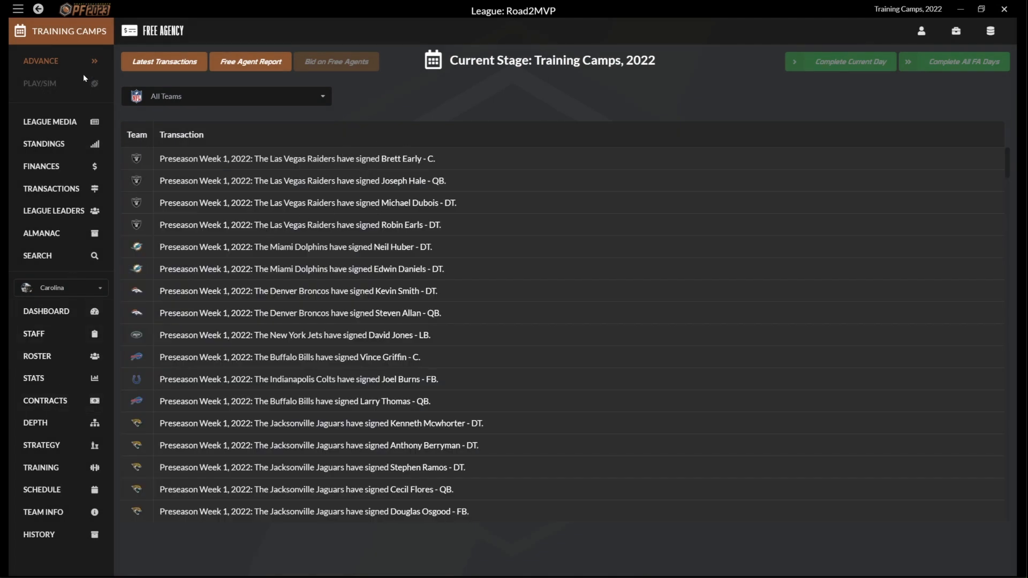
{"action": "left_click", "coordinate": [952, 61]}
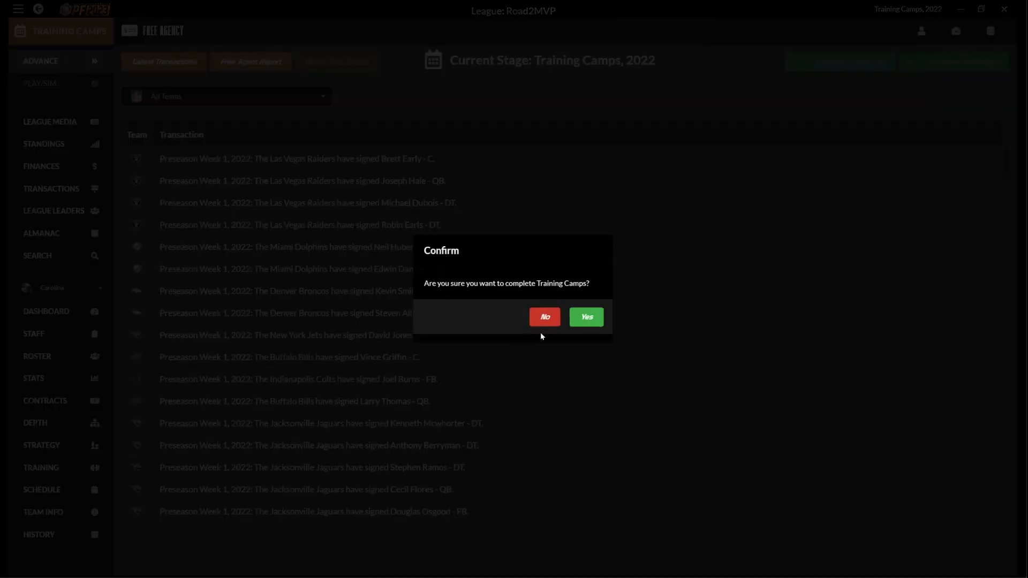
{"action": "left_click", "coordinate": [585, 317]}
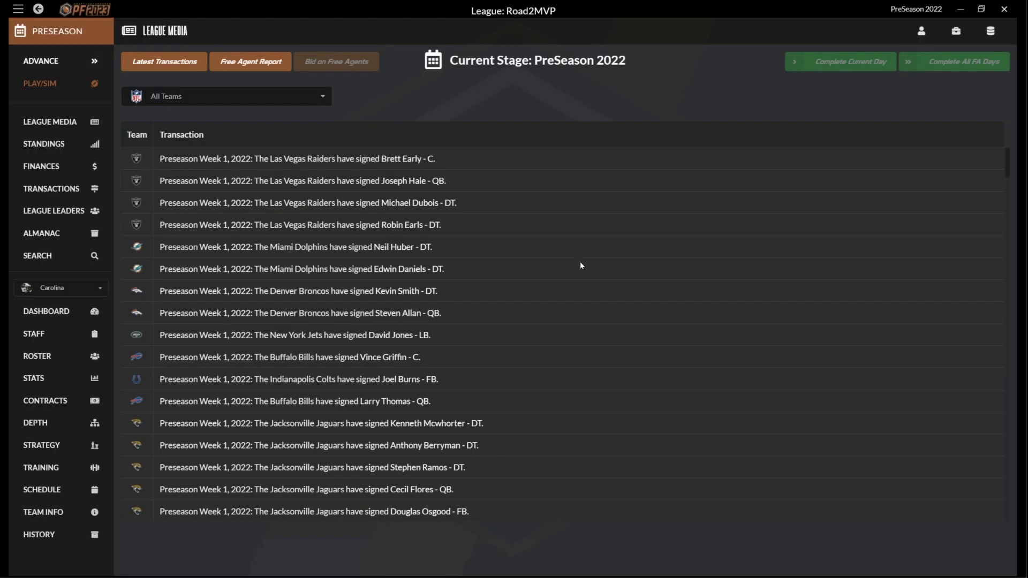
Step: View the training Camp Results filtered to the Carolina Panthers
{"action": "left_click", "coordinate": [862, 61]}
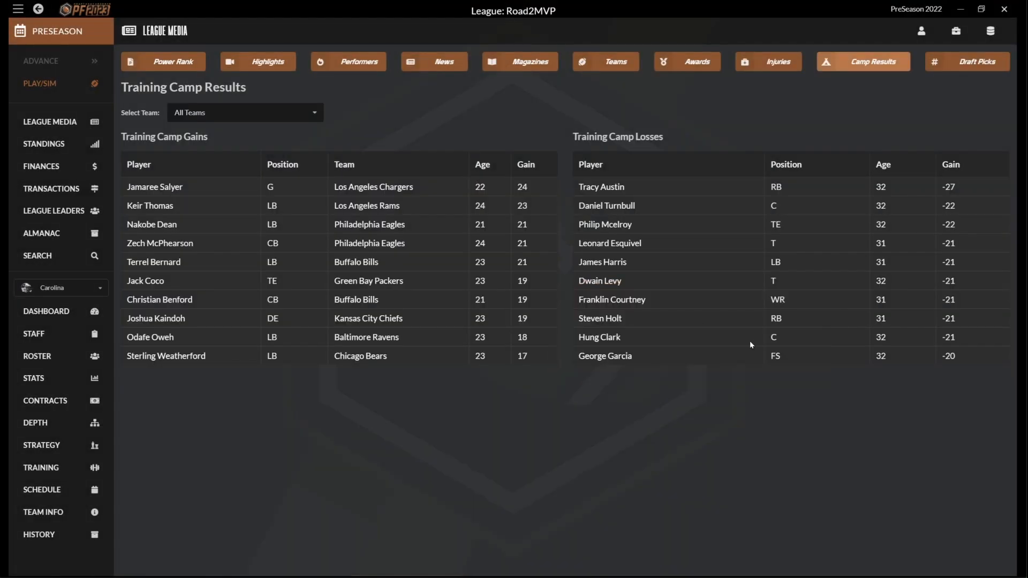
{"action": "mouse_move", "coordinate": [224, 435]}
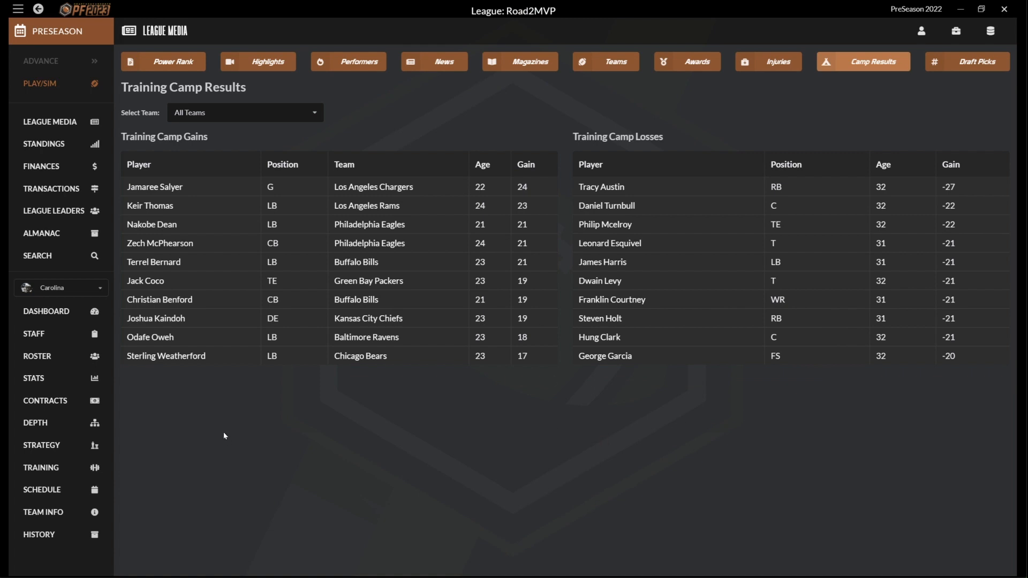
{"action": "mouse_move", "coordinate": [106, 123]}
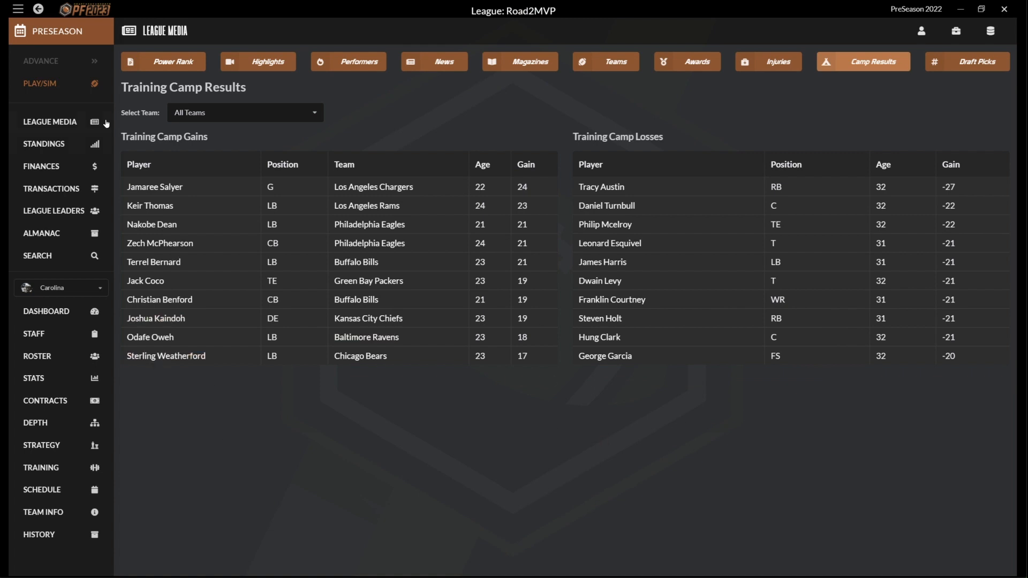
{"action": "left_click", "coordinate": [244, 112]}
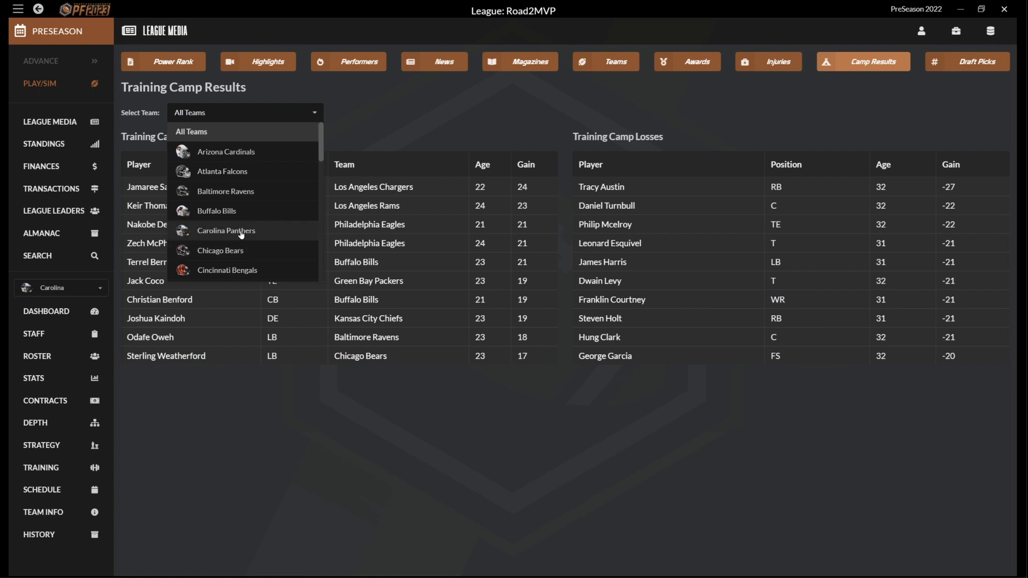
{"action": "left_click", "coordinate": [226, 231]}
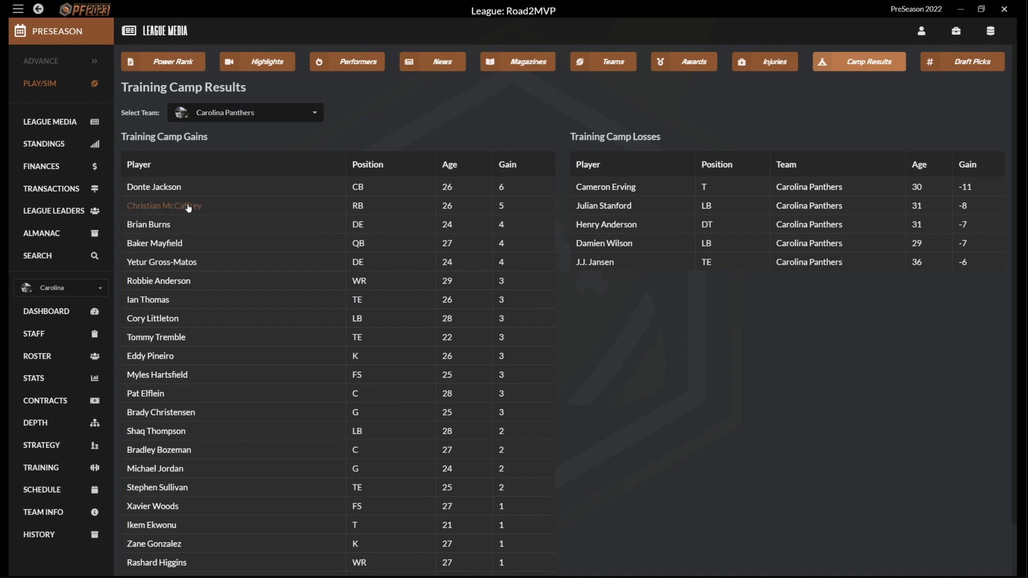
{"action": "mouse_move", "coordinate": [463, 318]}
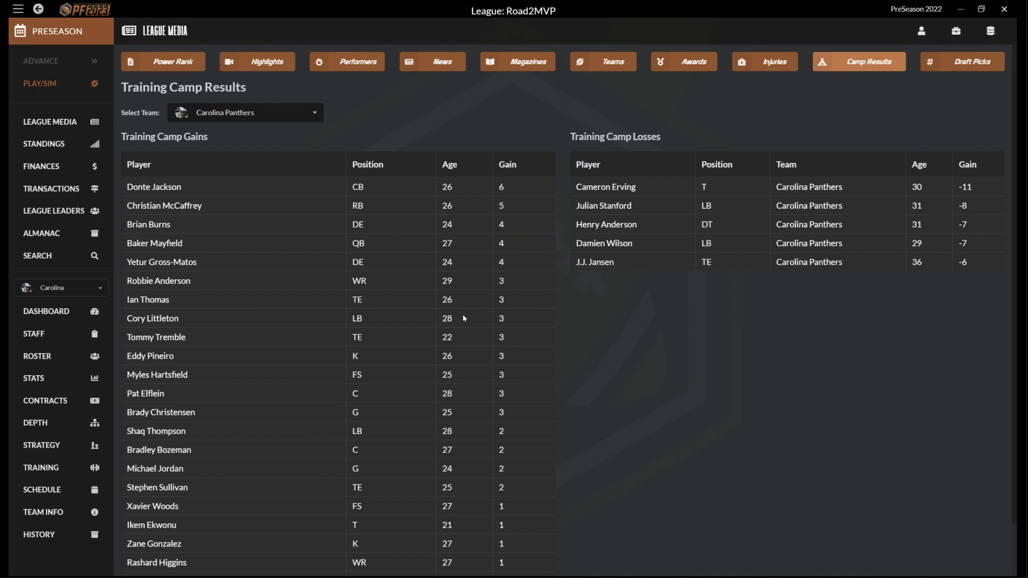
{"action": "mouse_move", "coordinate": [163, 205]}
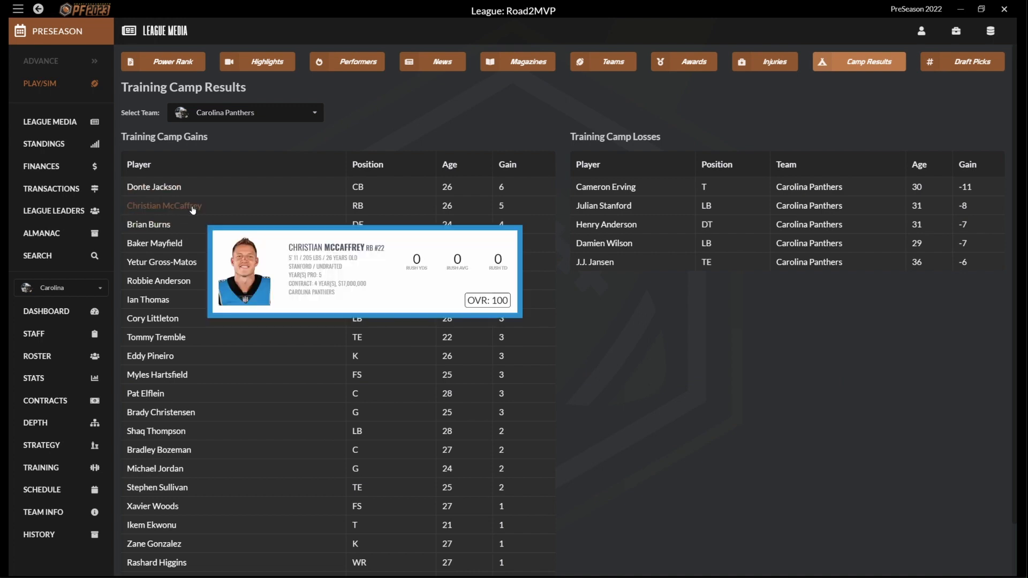
{"action": "mouse_move", "coordinate": [670, 443]}
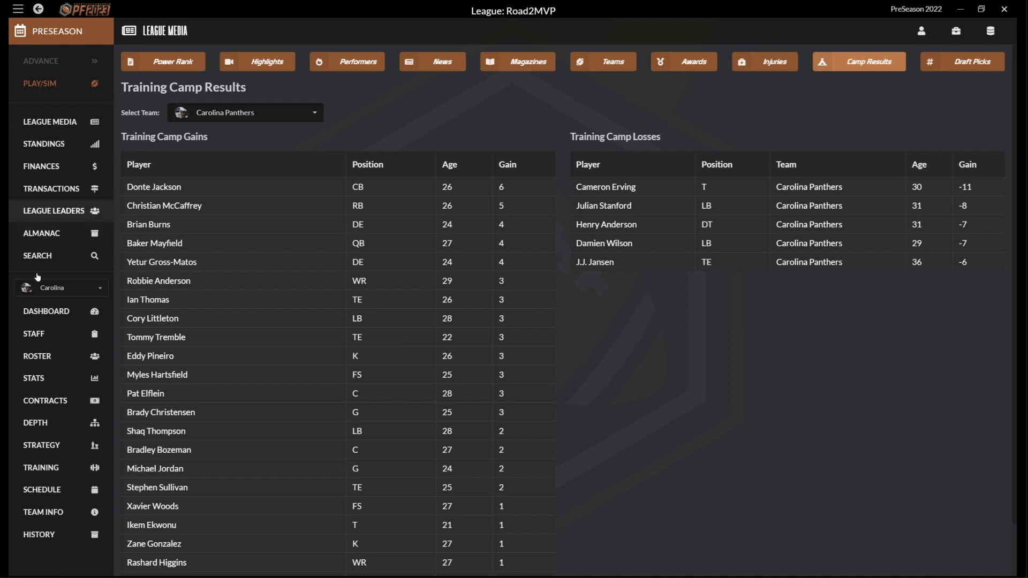
{"action": "mouse_move", "coordinate": [46, 422]}
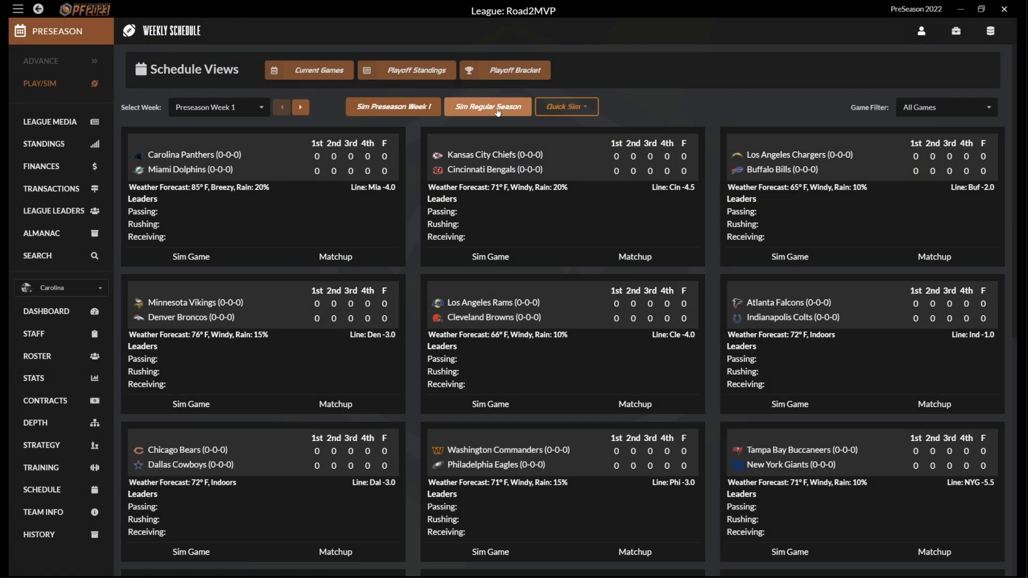
Step: Simulate preseason weeks 1 and 2, acknowledging So So Fresh's release notice
{"action": "left_click", "coordinate": [566, 107]}
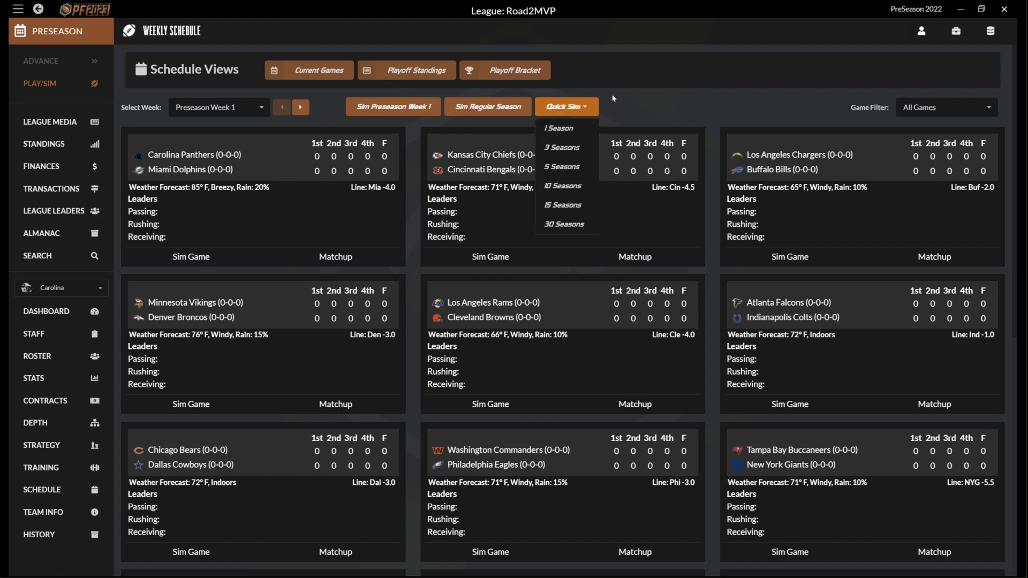
{"action": "left_click", "coordinate": [557, 128]}
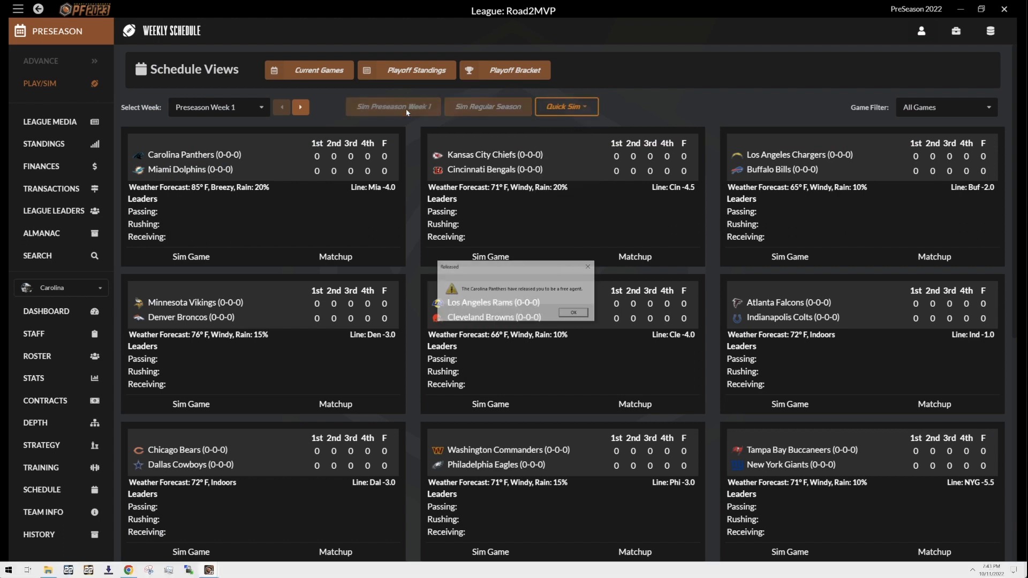
{"action": "left_click", "coordinate": [571, 312]}
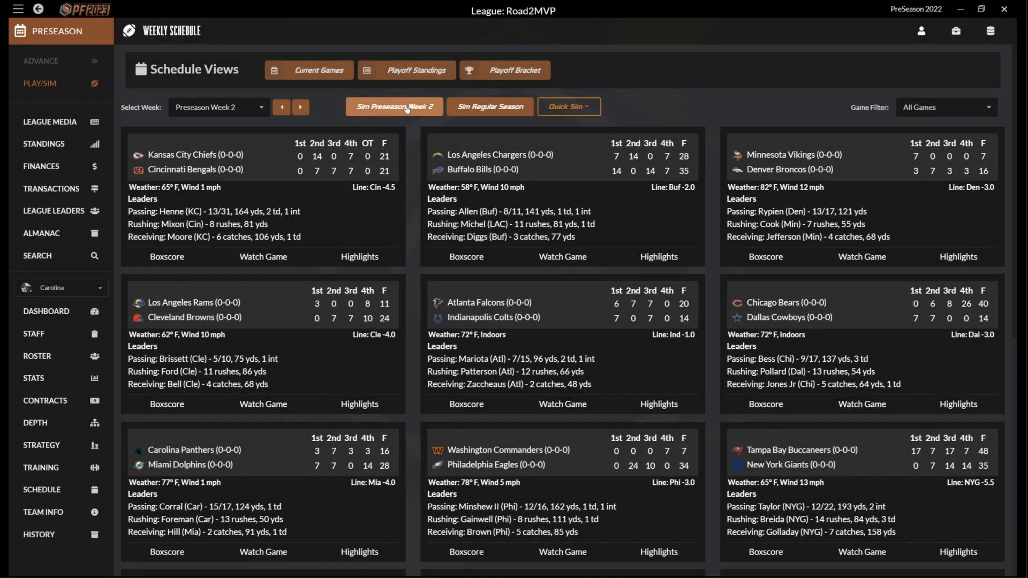
{"action": "left_click", "coordinate": [394, 106]}
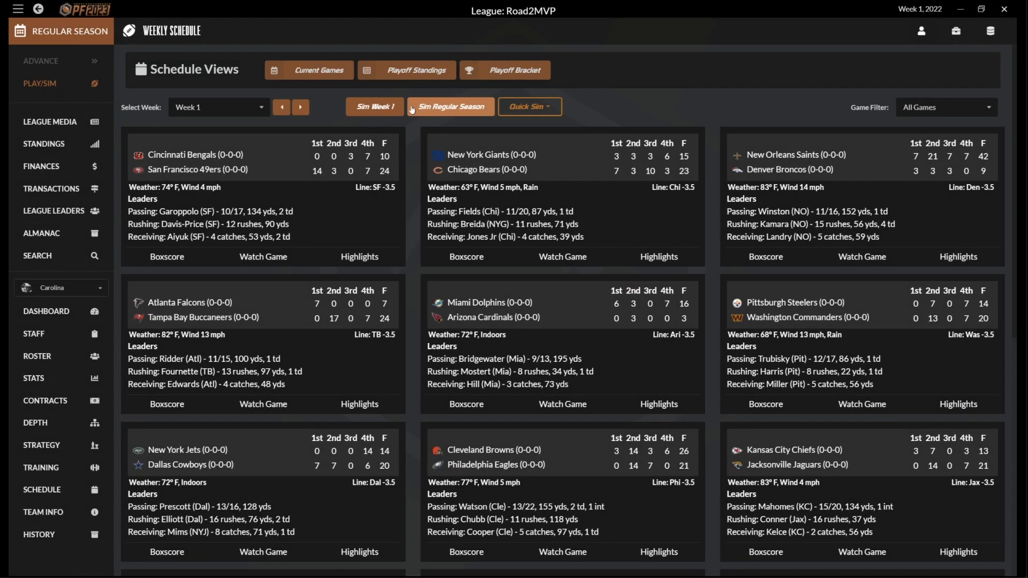
Step: Simulate regular-season games through Week 4 and close the player profile popup
{"action": "left_click", "coordinate": [450, 106]}
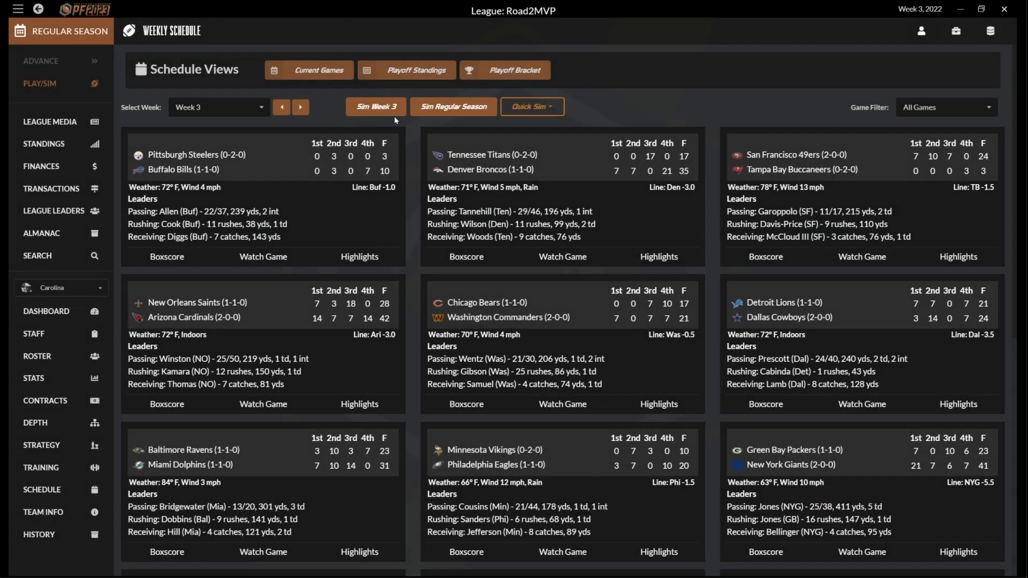
{"action": "left_click", "coordinate": [375, 106]}
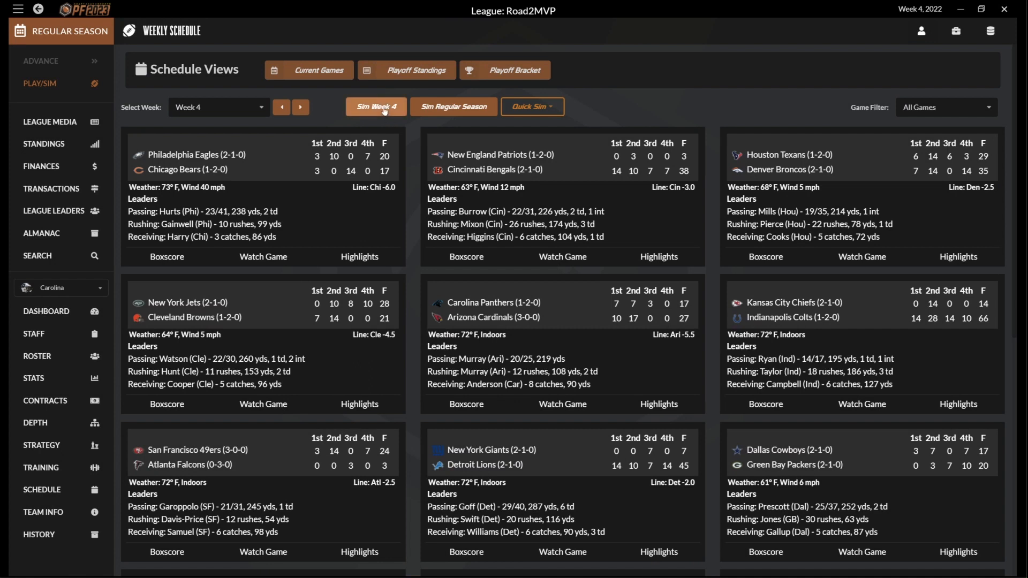
{"action": "left_click", "coordinate": [376, 107]}
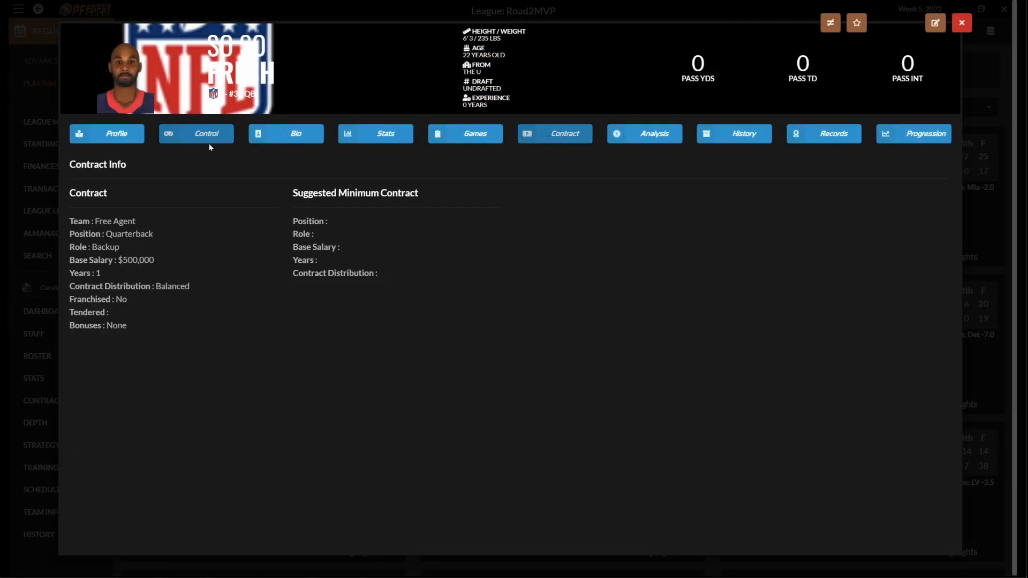
{"action": "left_click", "coordinate": [925, 133]}
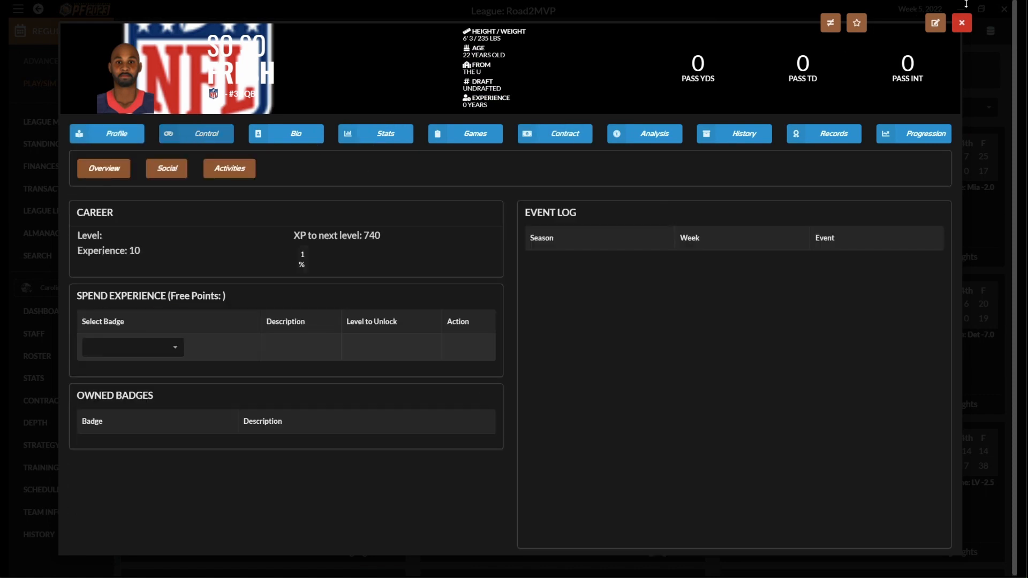
{"action": "left_click", "coordinate": [961, 23]}
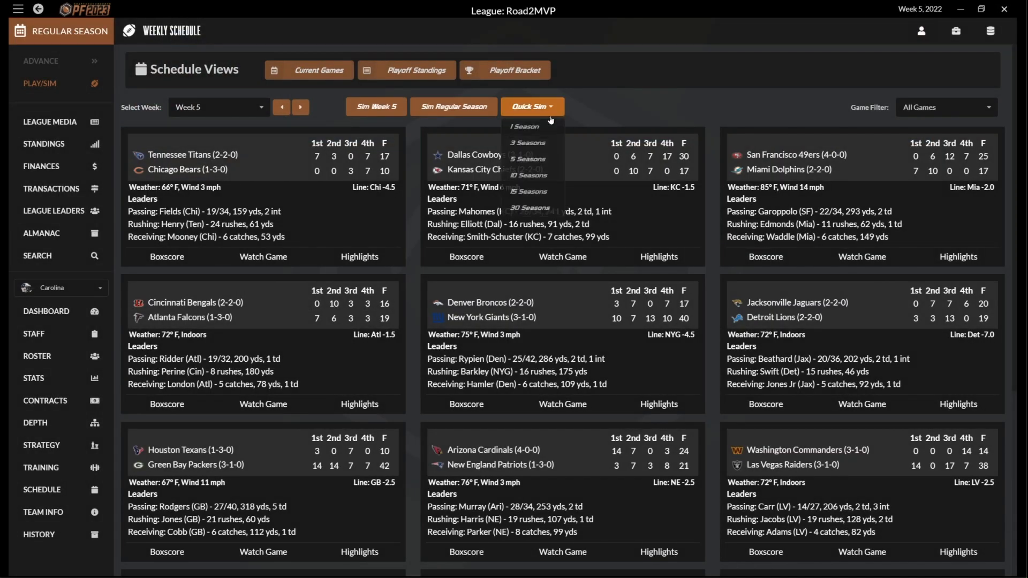
Step: Quick-sim the remainder of the 2022 season
{"action": "left_click", "coordinate": [523, 126]}
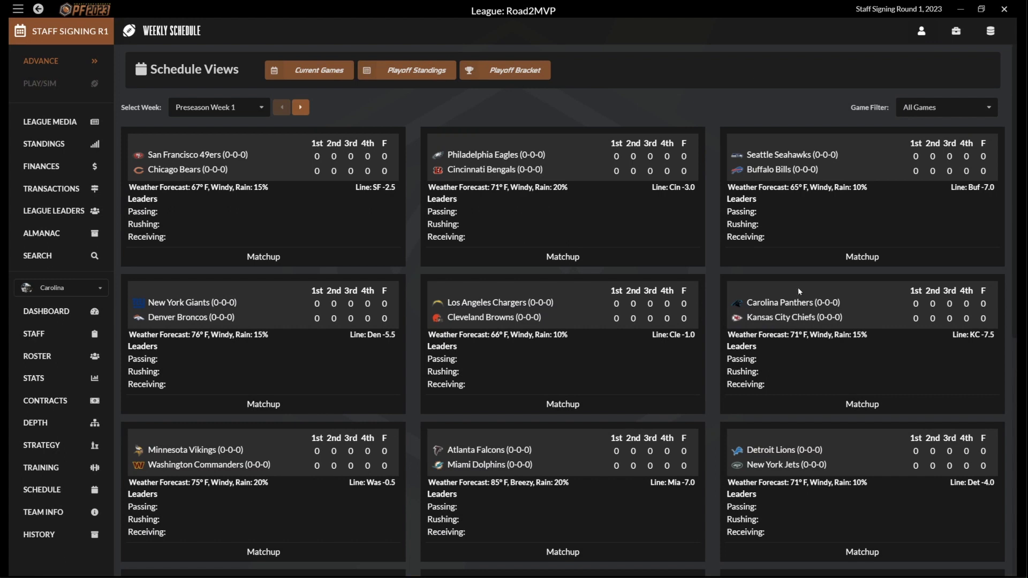
{"action": "mouse_move", "coordinate": [920, 31]}
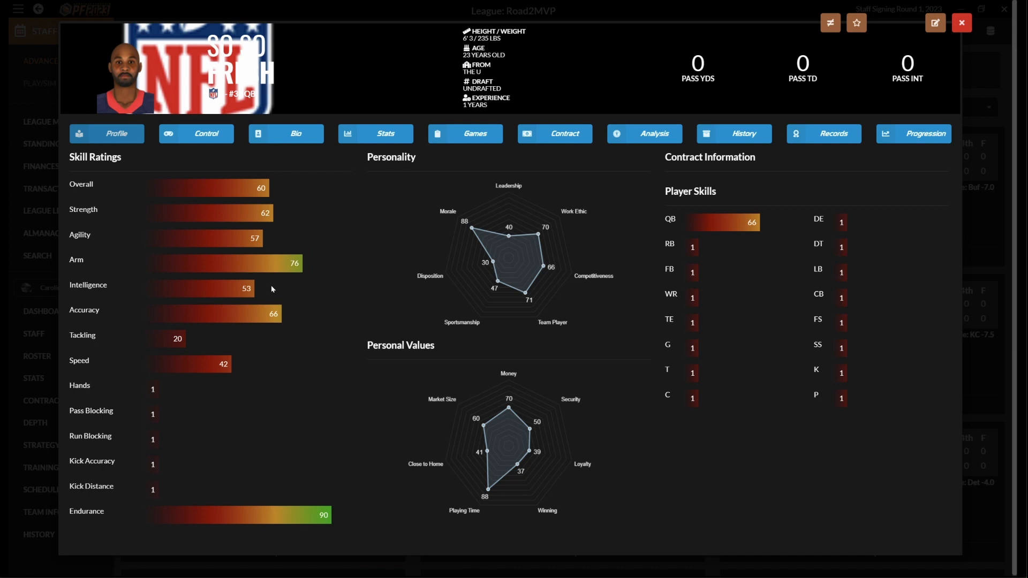
{"action": "mouse_move", "coordinate": [1006, 38]}
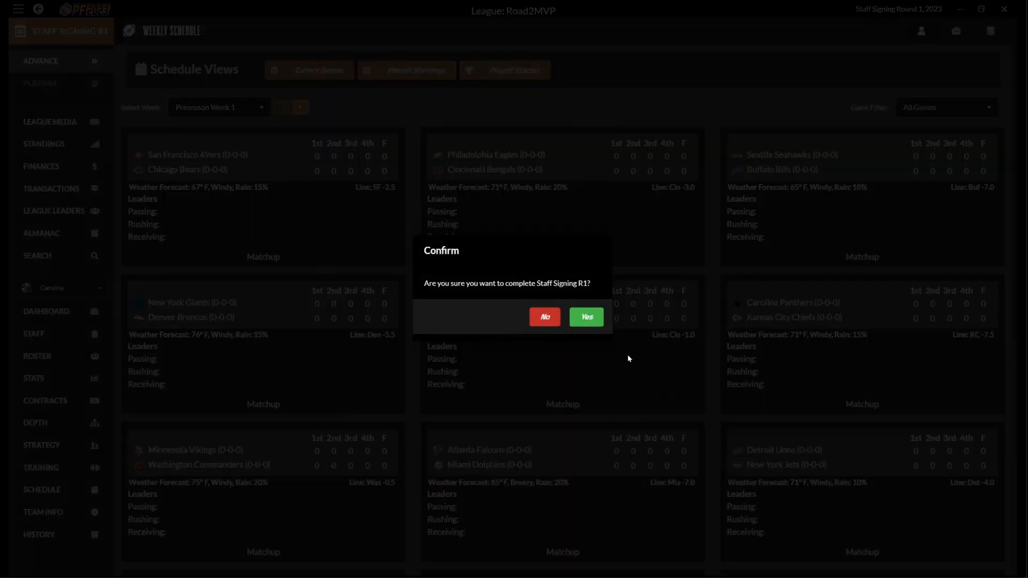
Step: Confirm Staff Signing Rounds 1 and 2, reach Round 3, and open the game menu
{"action": "left_click", "coordinate": [585, 316]}
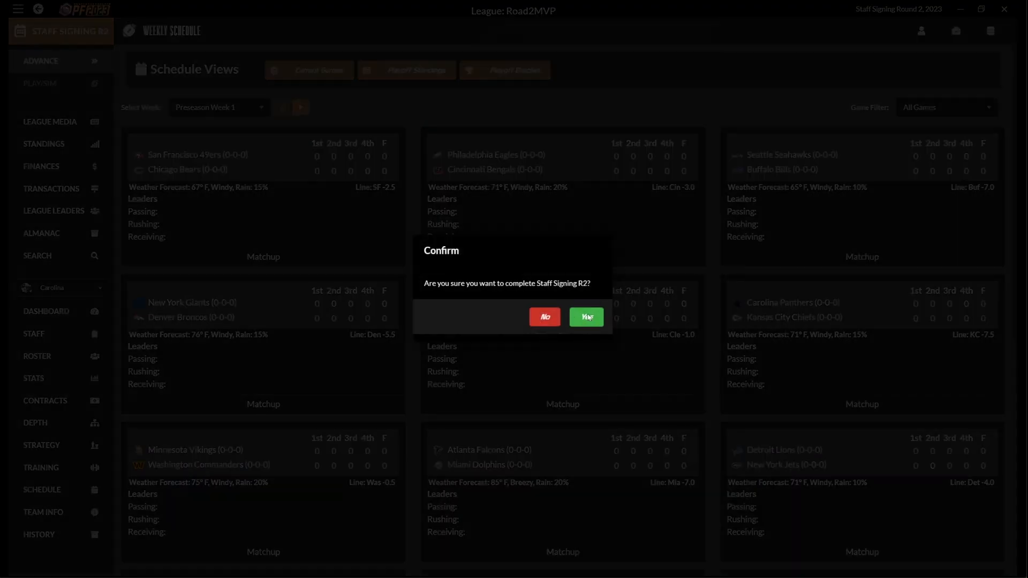
{"action": "left_click", "coordinate": [585, 317]}
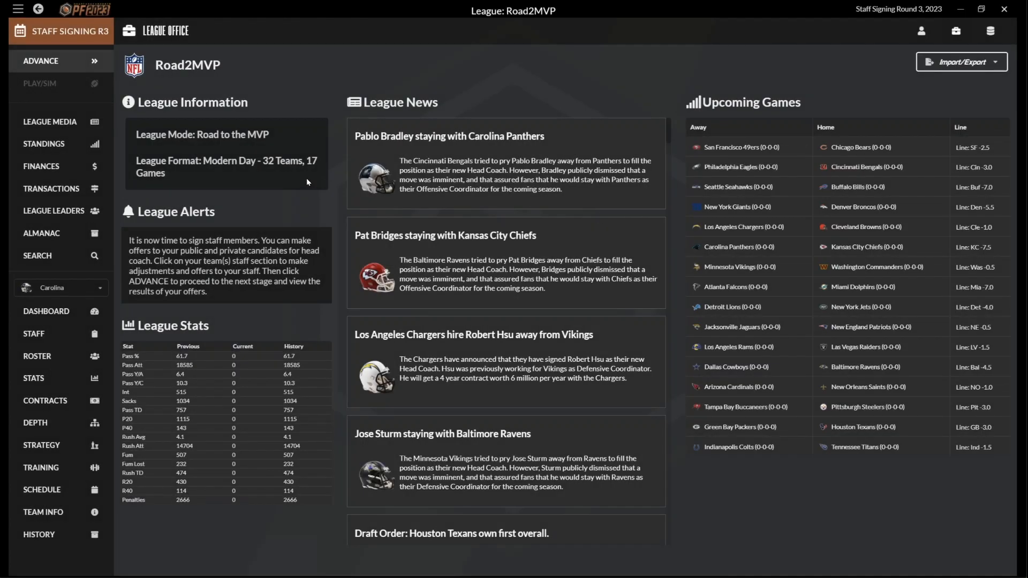
{"action": "left_click", "coordinate": [41, 61]}
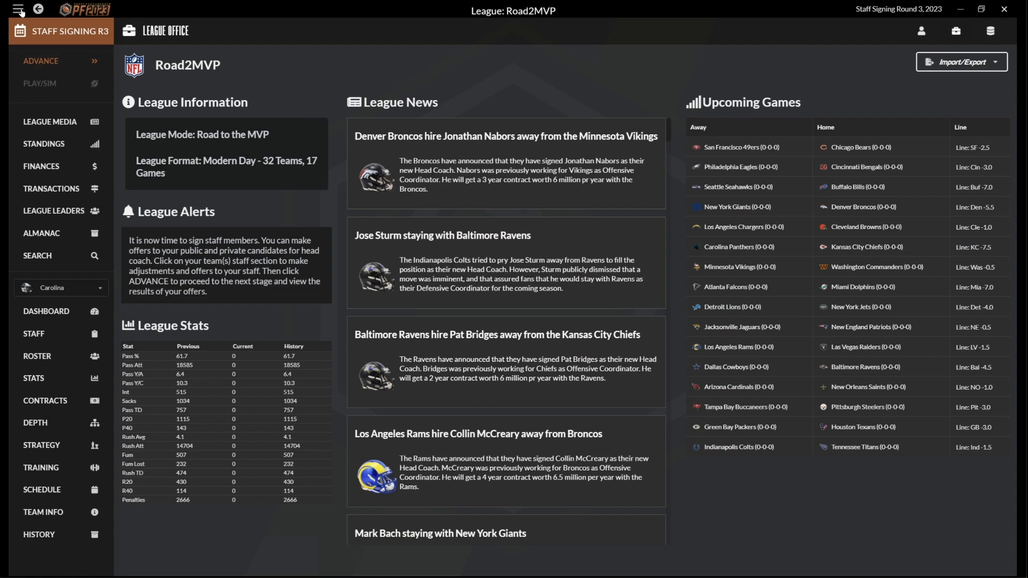
{"action": "left_click", "coordinate": [18, 12]}
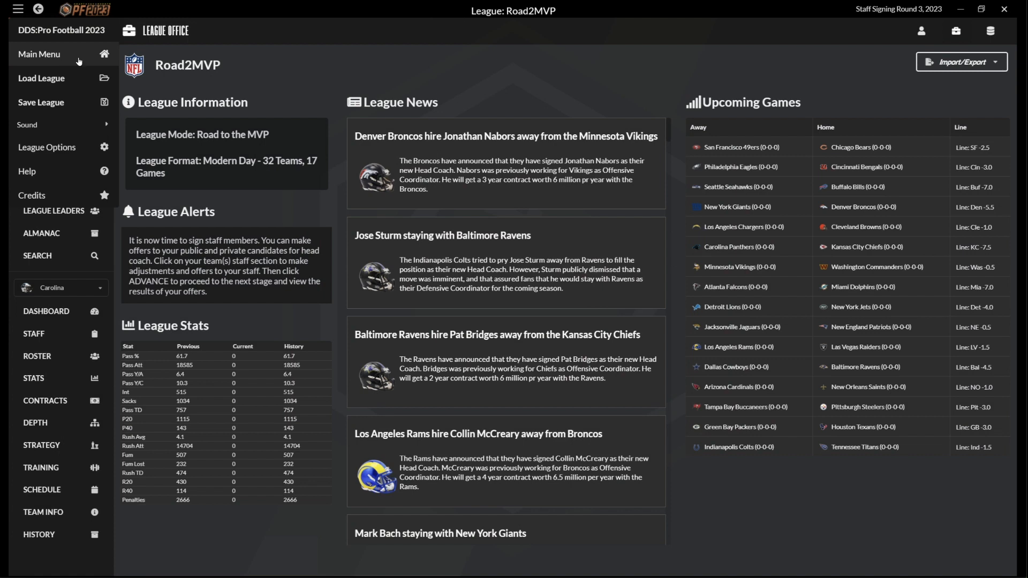
Step: Exit Road2MVP to the main menu and load the GM Games league at Free Agency Round 6
{"action": "left_click", "coordinate": [39, 53]}
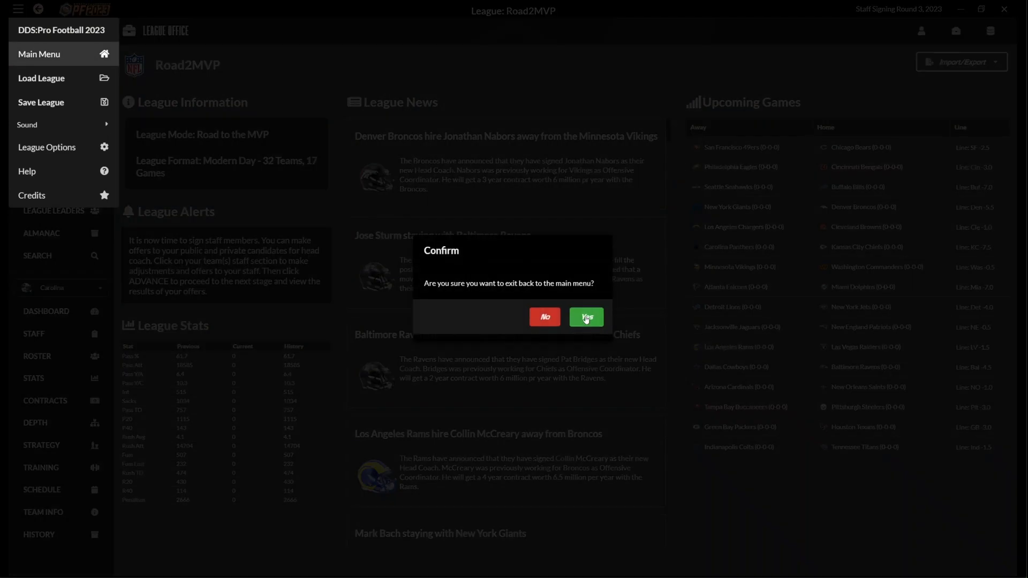
{"action": "left_click", "coordinate": [544, 316]}
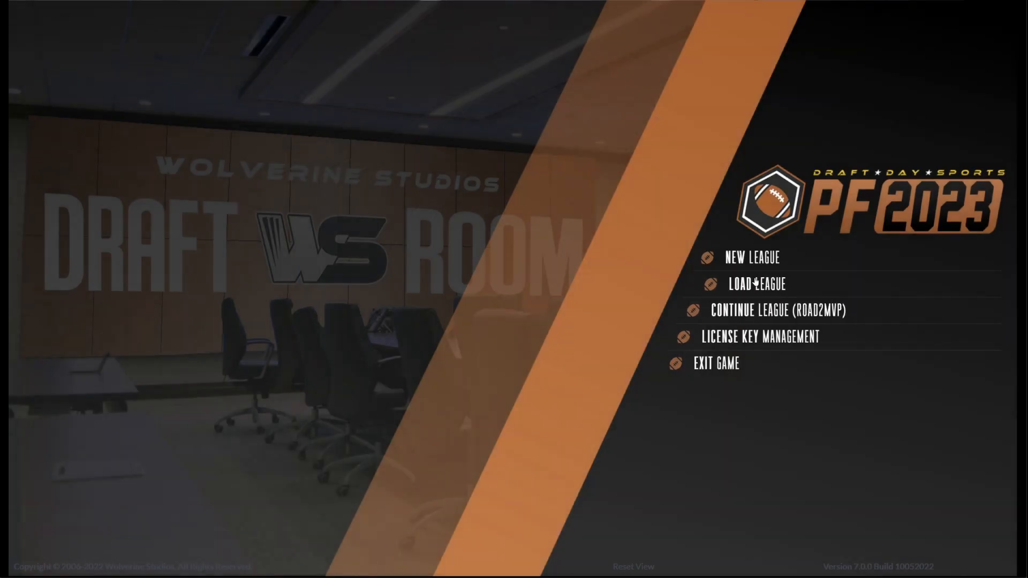
{"action": "left_click", "coordinate": [756, 284]}
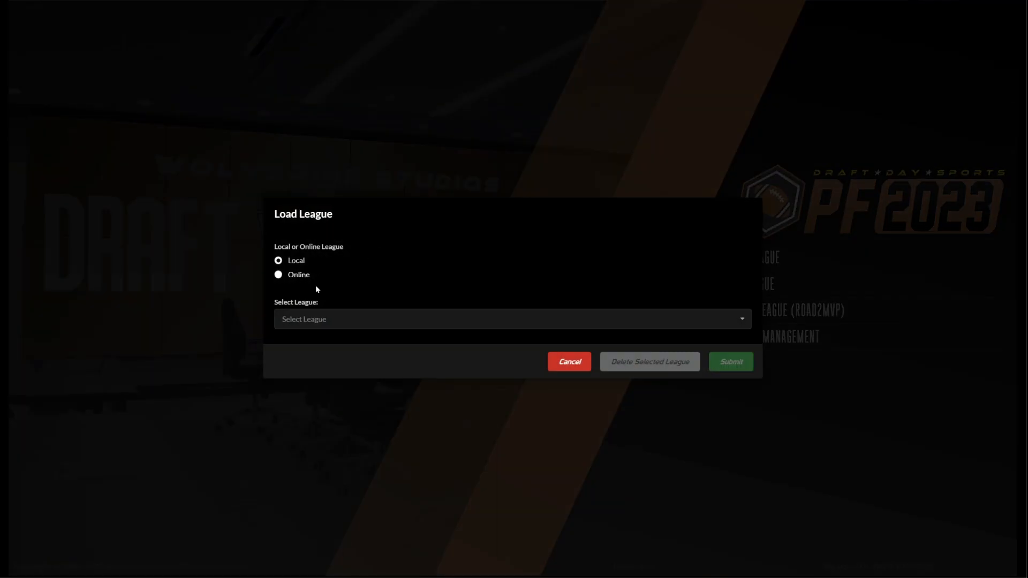
{"action": "left_click", "coordinate": [512, 319]}
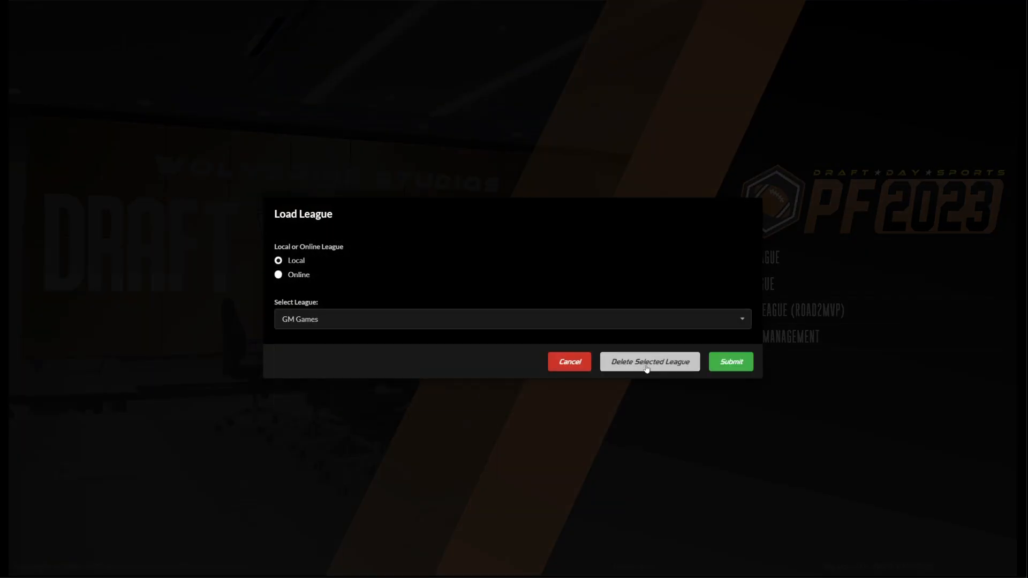
{"action": "left_click", "coordinate": [730, 361]}
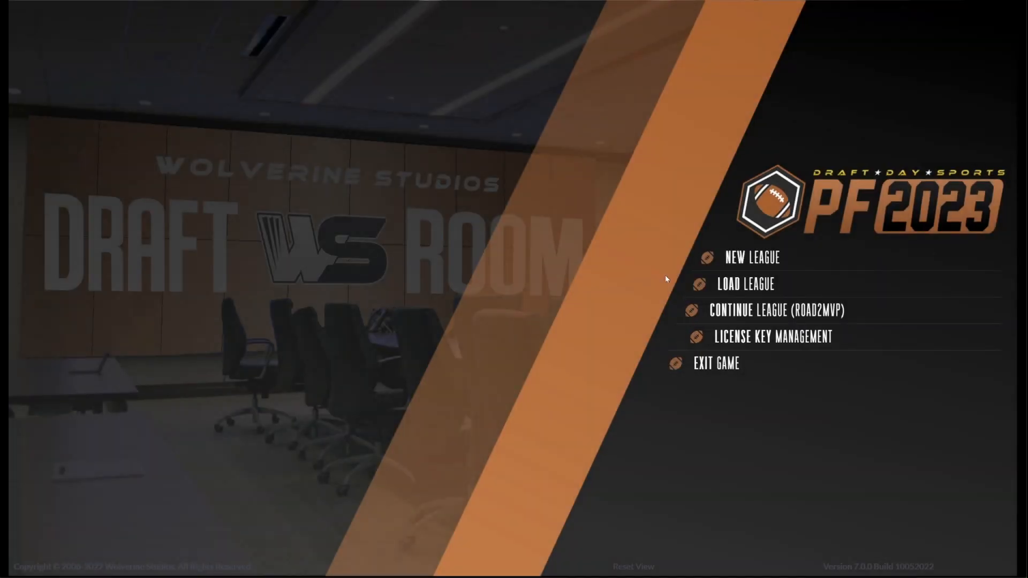
{"action": "left_click", "coordinate": [775, 310]}
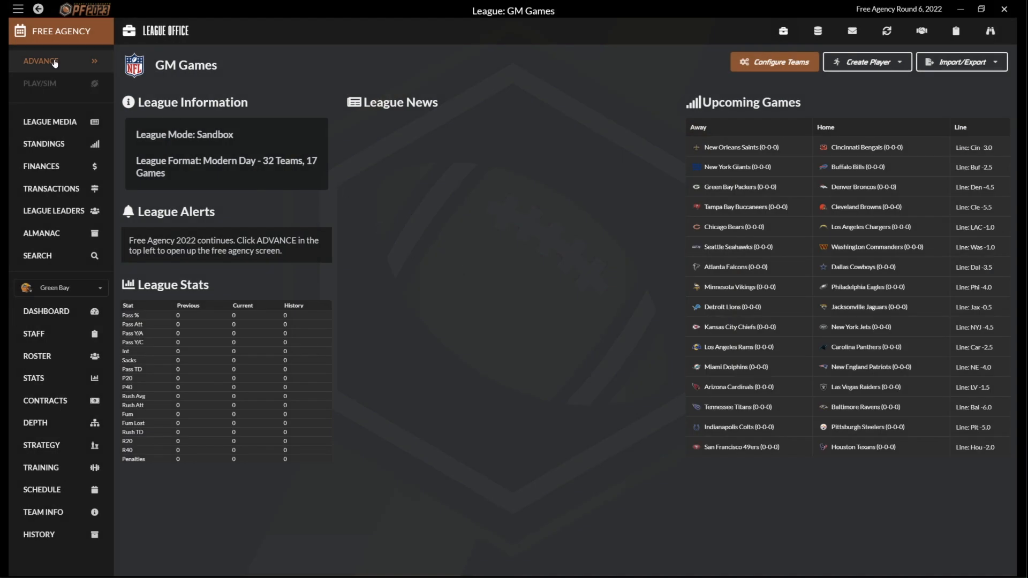
{"action": "left_click", "coordinate": [41, 61]}
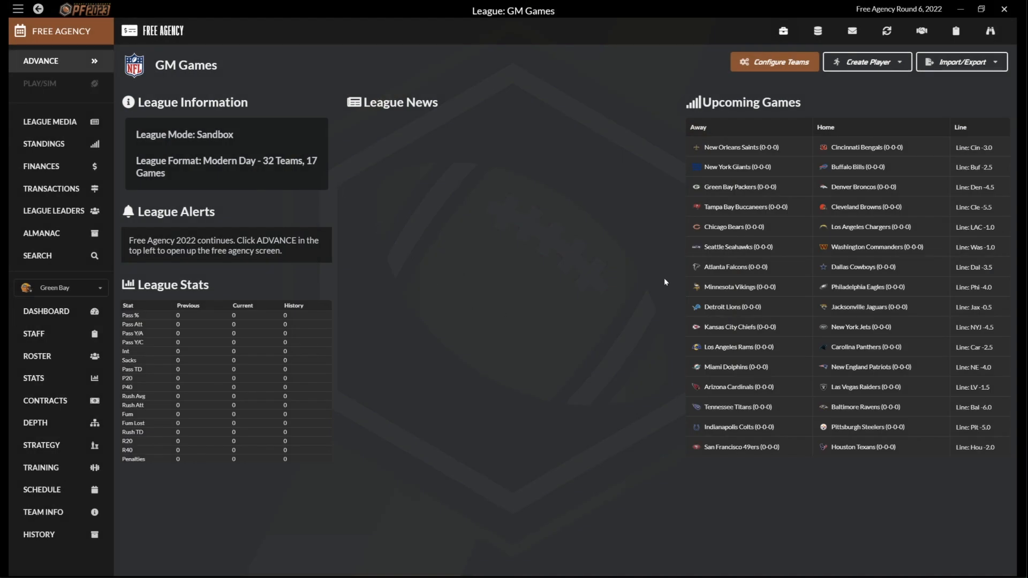
Step: Complete all remaining free agency days for the GM Games league
{"action": "left_click", "coordinate": [41, 61]}
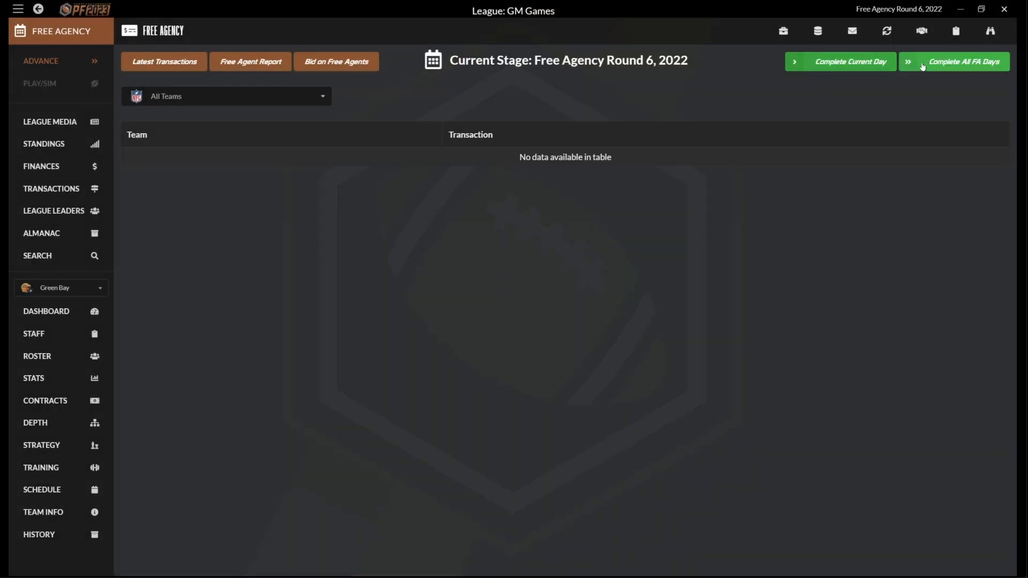
{"action": "left_click", "coordinate": [953, 61]}
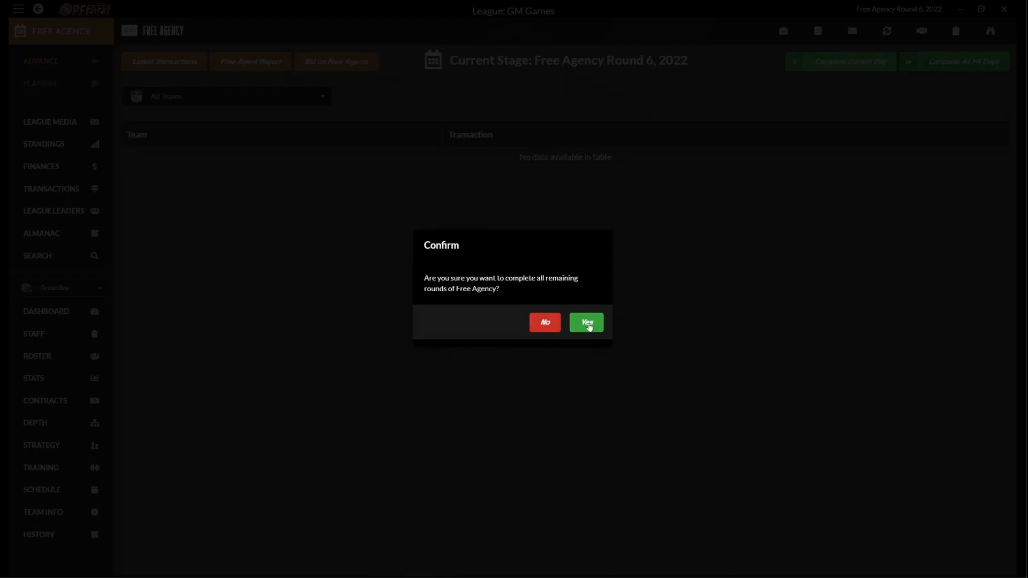
{"action": "left_click", "coordinate": [584, 322]}
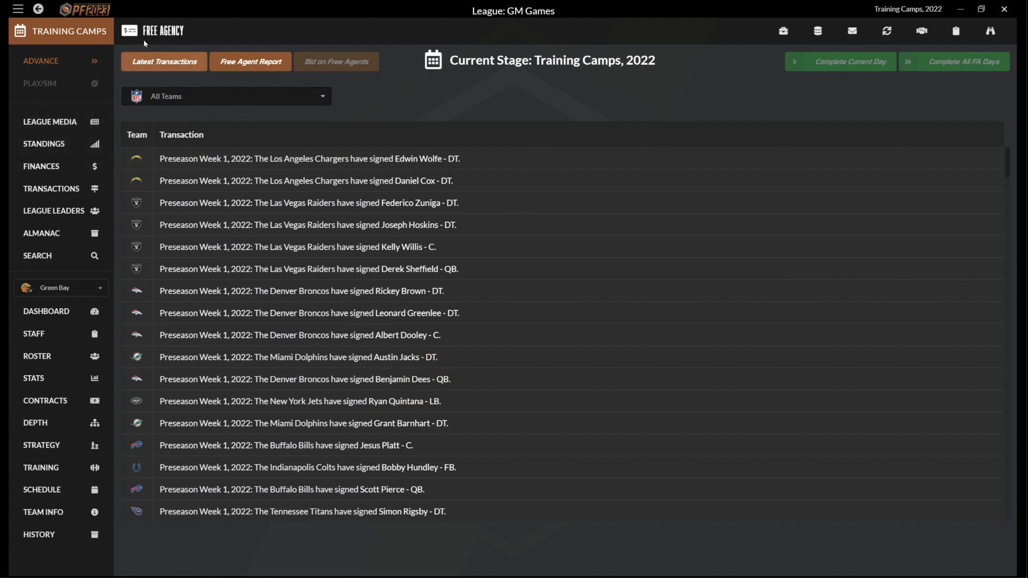
Step: Complete training camps and view the PreSeason 2022 camp results
{"action": "left_click", "coordinate": [846, 61]}
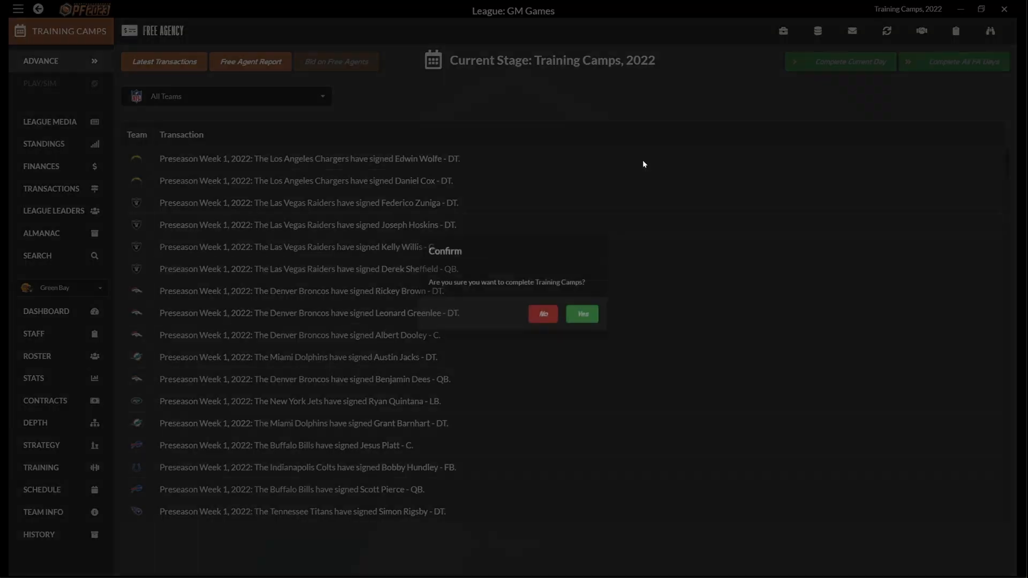
{"action": "left_click", "coordinate": [581, 314]}
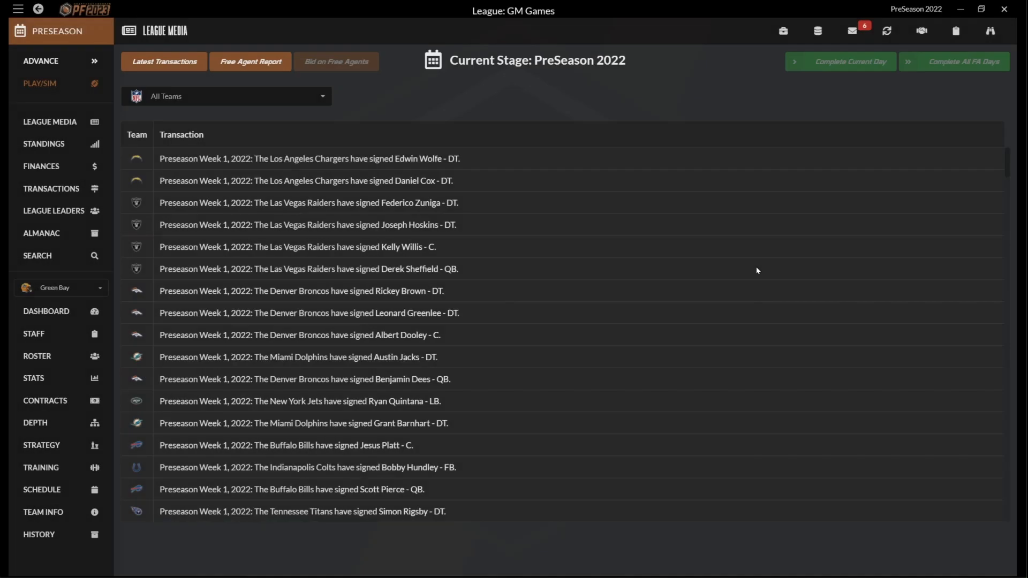
{"action": "left_click", "coordinate": [862, 61]}
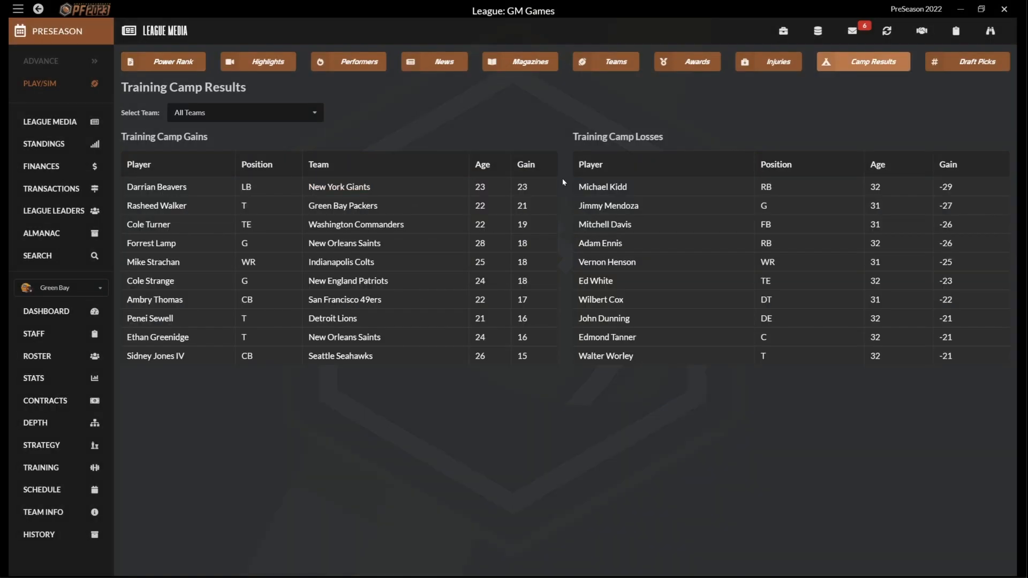
{"action": "mouse_move", "coordinate": [503, 417]}
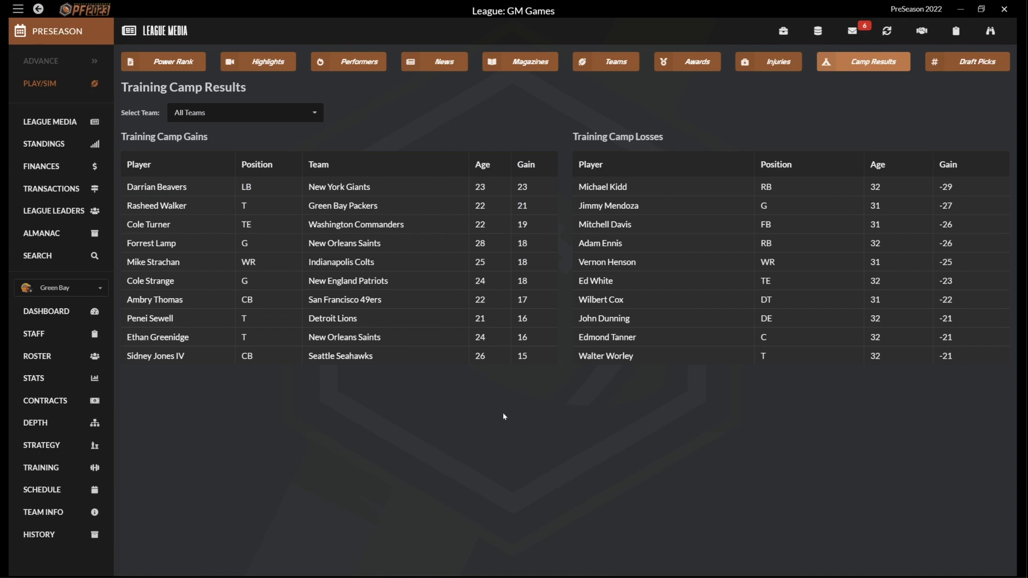
{"action": "mouse_move", "coordinate": [506, 414]}
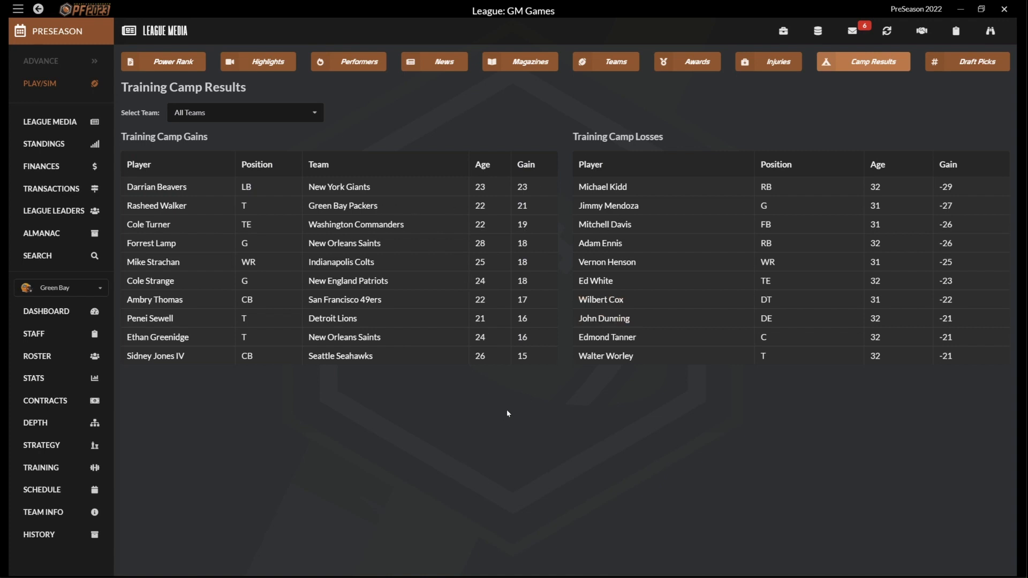
{"action": "mouse_move", "coordinate": [302, 362]}
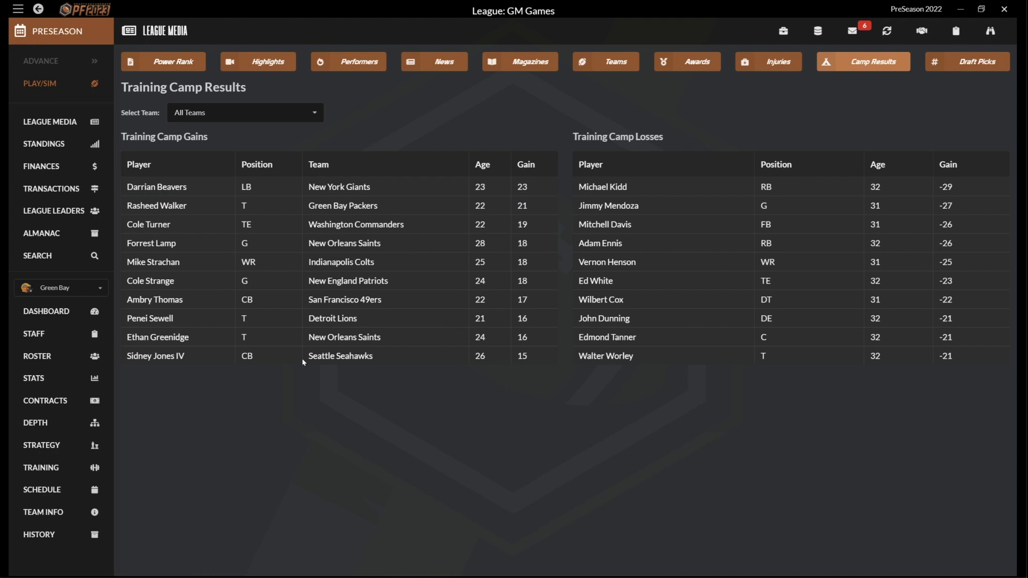
{"action": "mouse_move", "coordinate": [269, 61]}
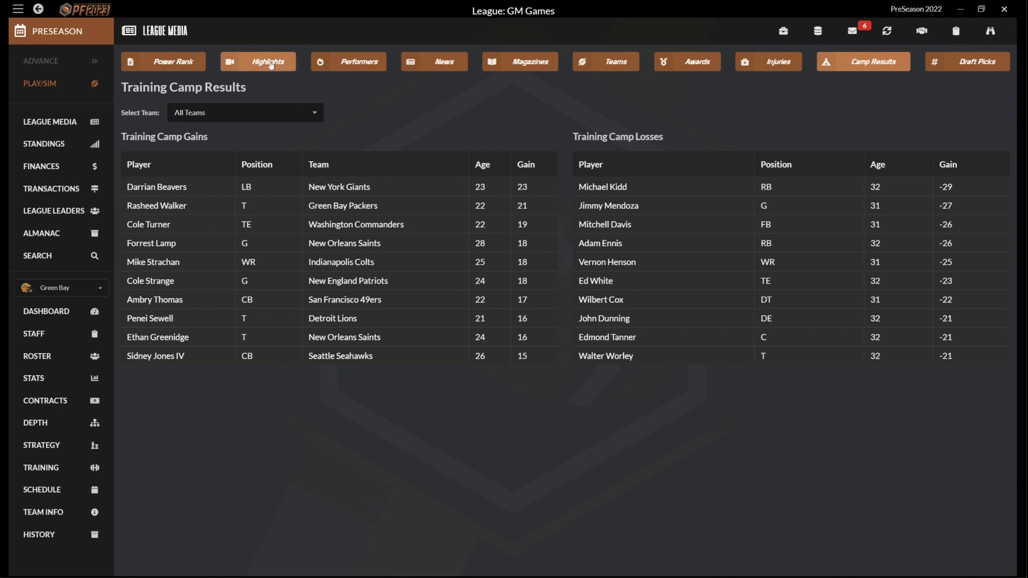
{"action": "left_click", "coordinate": [258, 61]}
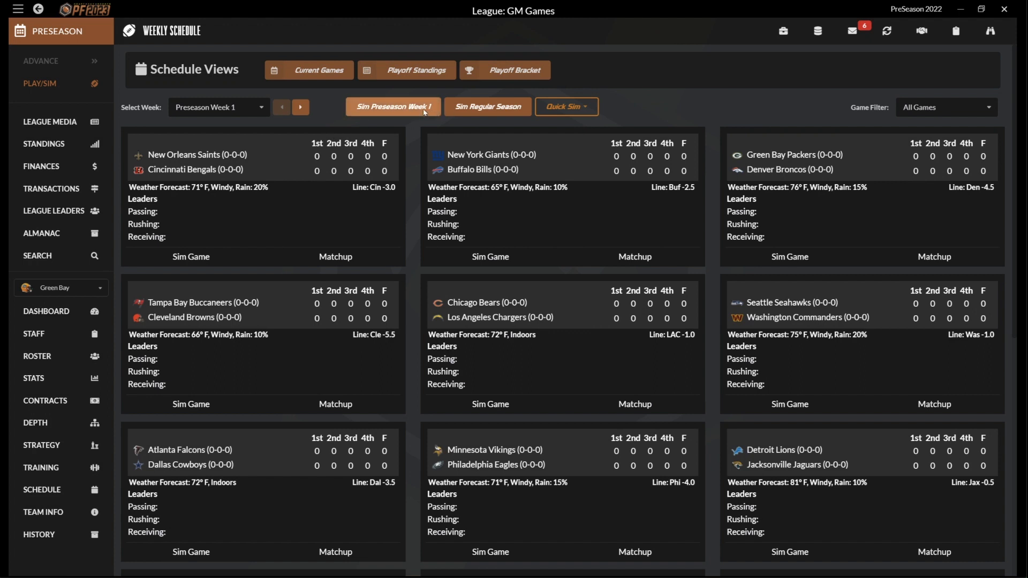
Step: Sim preseason Week 1, check Power Rank and Highlights, and return to the schedule
{"action": "left_click", "coordinate": [392, 106]}
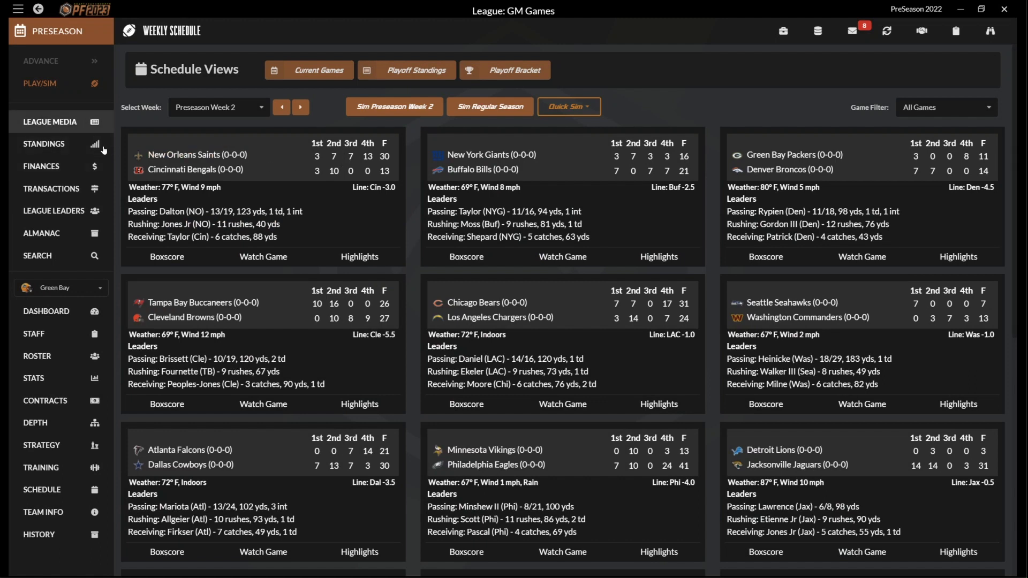
{"action": "left_click", "coordinate": [50, 122]}
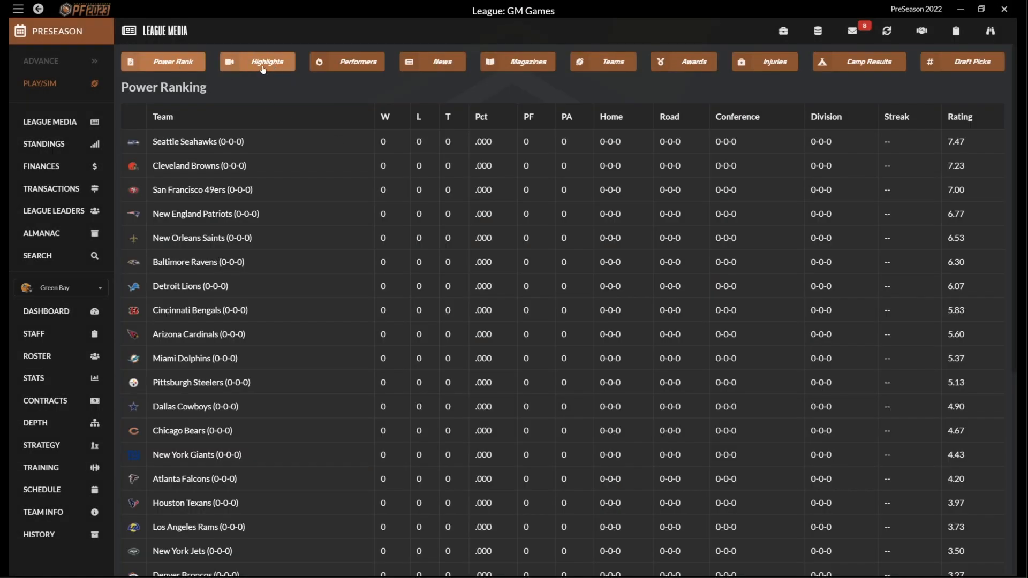
{"action": "left_click", "coordinate": [267, 61]}
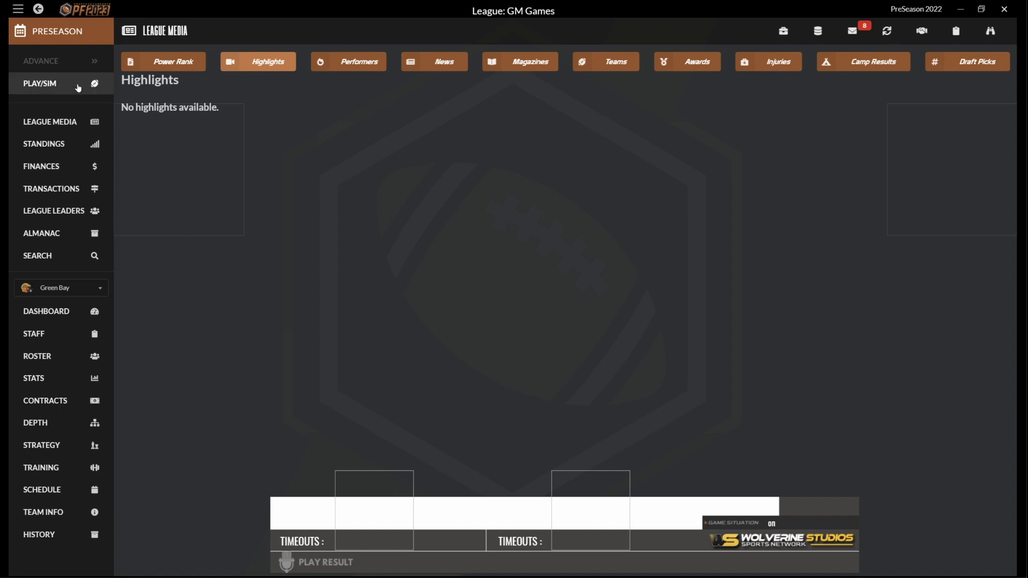
{"action": "left_click", "coordinate": [39, 84]}
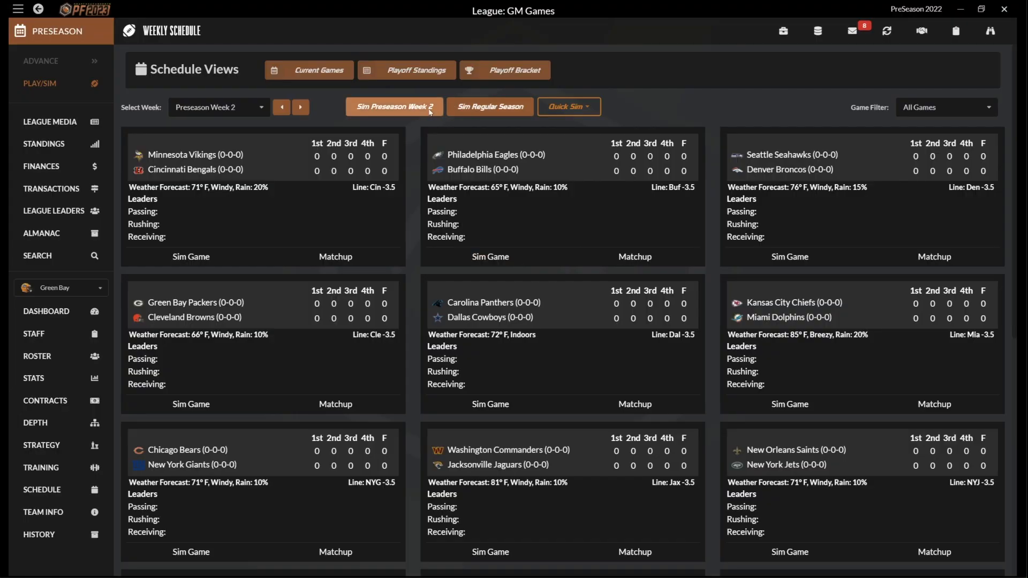
Step: Sim preseason Week 2 and preview the regular-season Week 1 schedule
{"action": "left_click", "coordinate": [394, 106]}
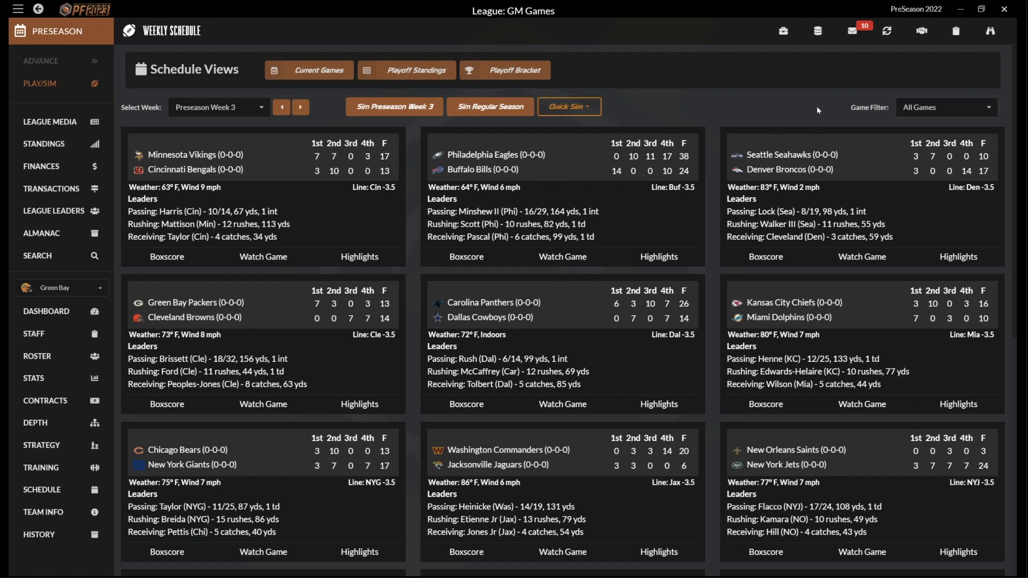
{"action": "left_click", "coordinate": [300, 107]}
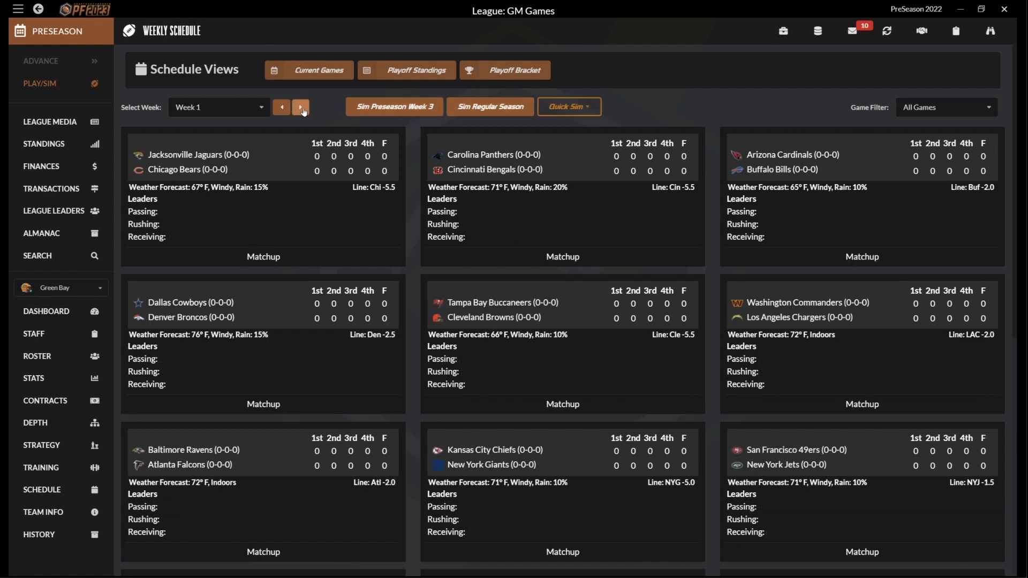
{"action": "left_click", "coordinate": [301, 107]}
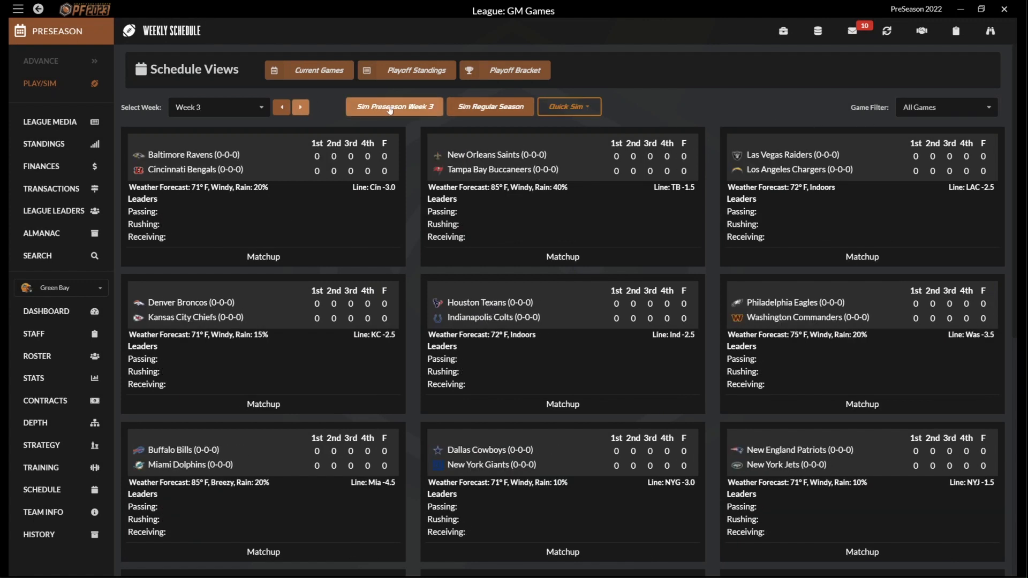
Step: Sim preseason Week 3 and regular-season Weeks 1 through 5 to reach Week 6
{"action": "left_click", "coordinate": [394, 106]}
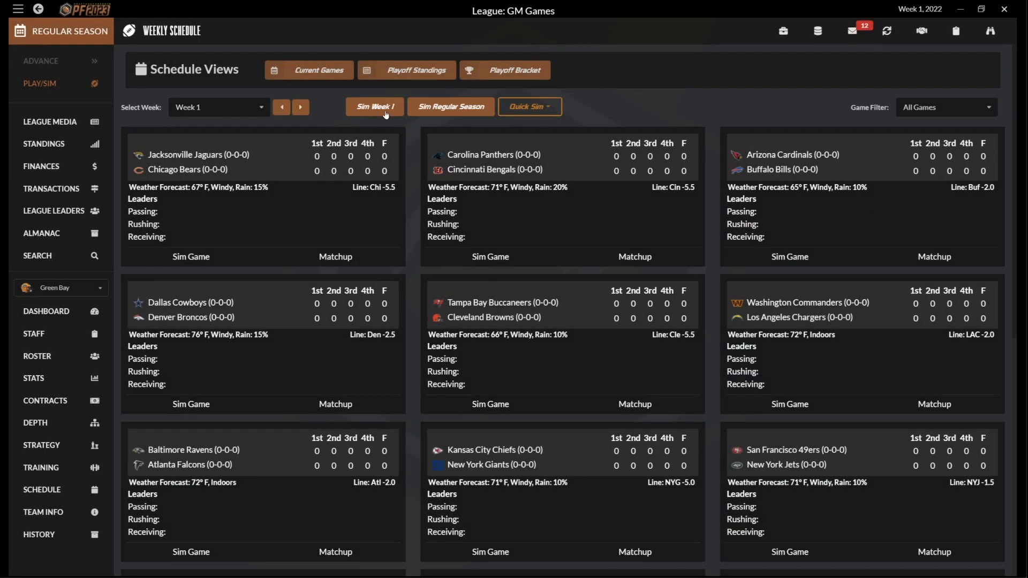
{"action": "left_click", "coordinate": [374, 106]}
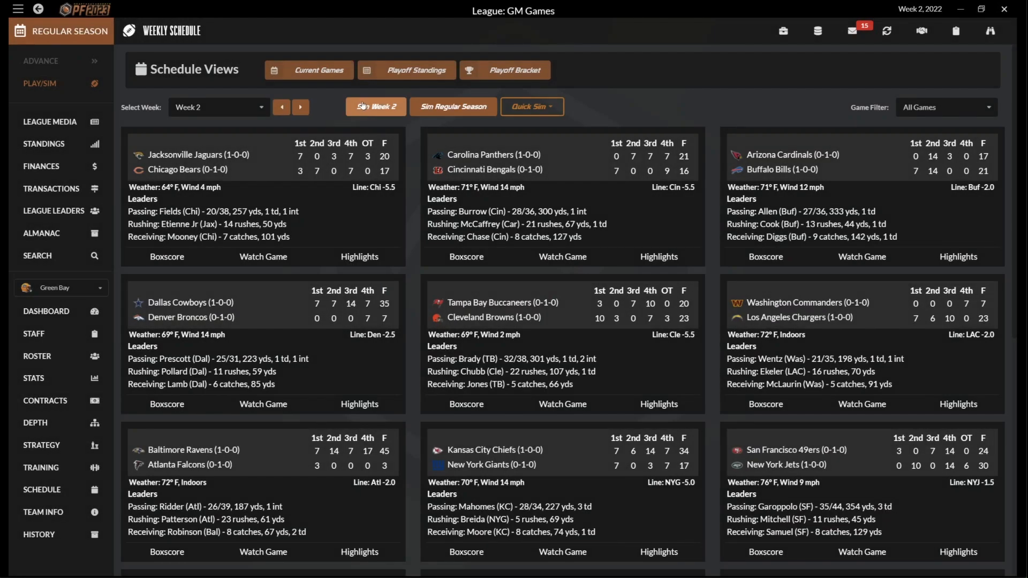
{"action": "left_click", "coordinate": [374, 106]}
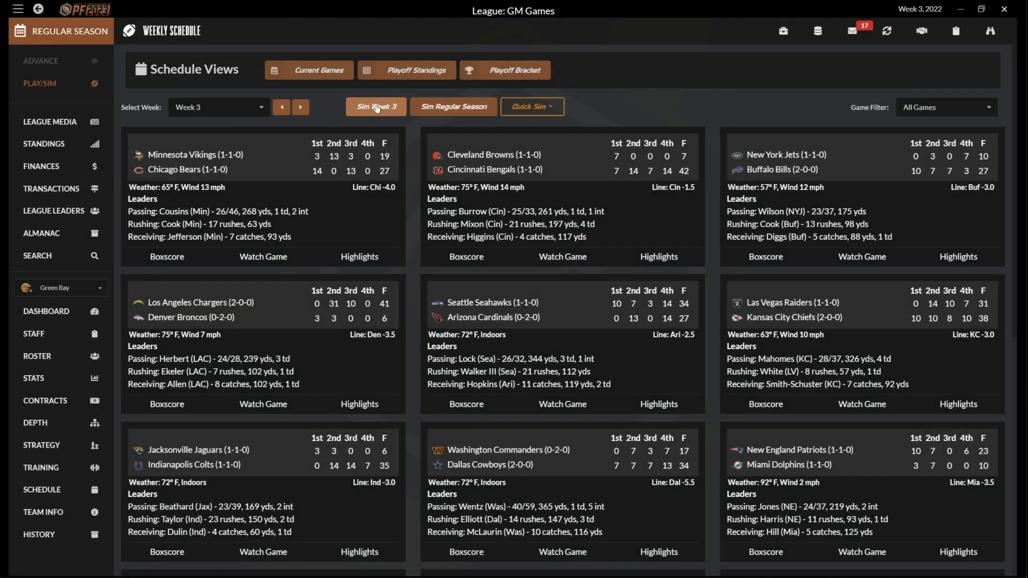
{"action": "left_click", "coordinate": [374, 107]}
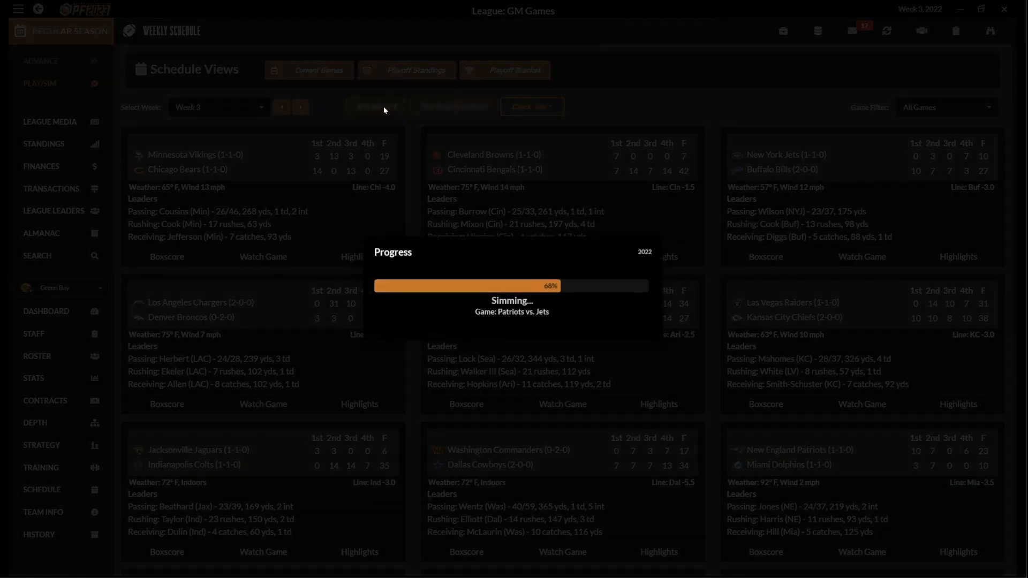
{"action": "left_click", "coordinate": [375, 107]}
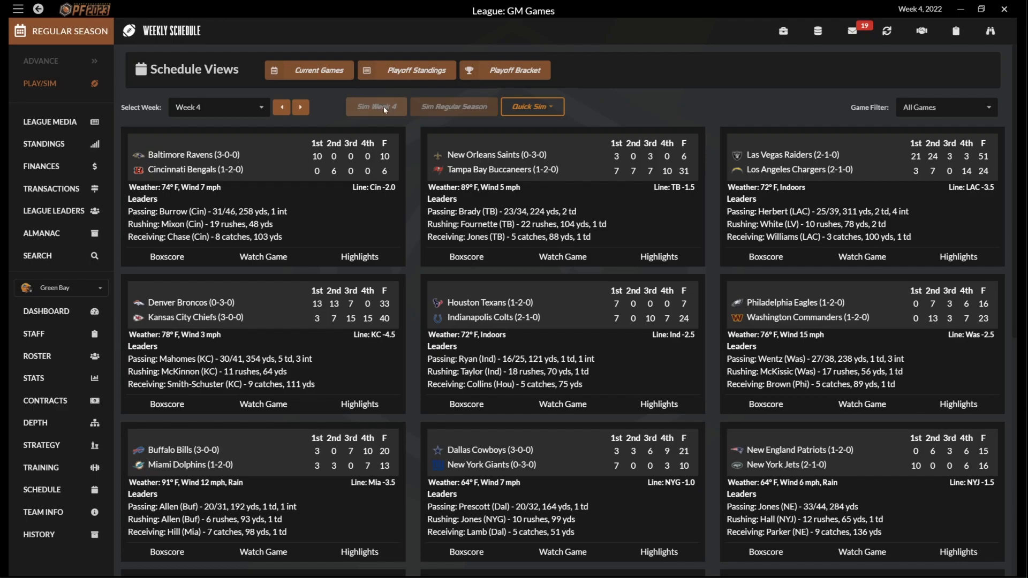
{"action": "left_click", "coordinate": [374, 106]}
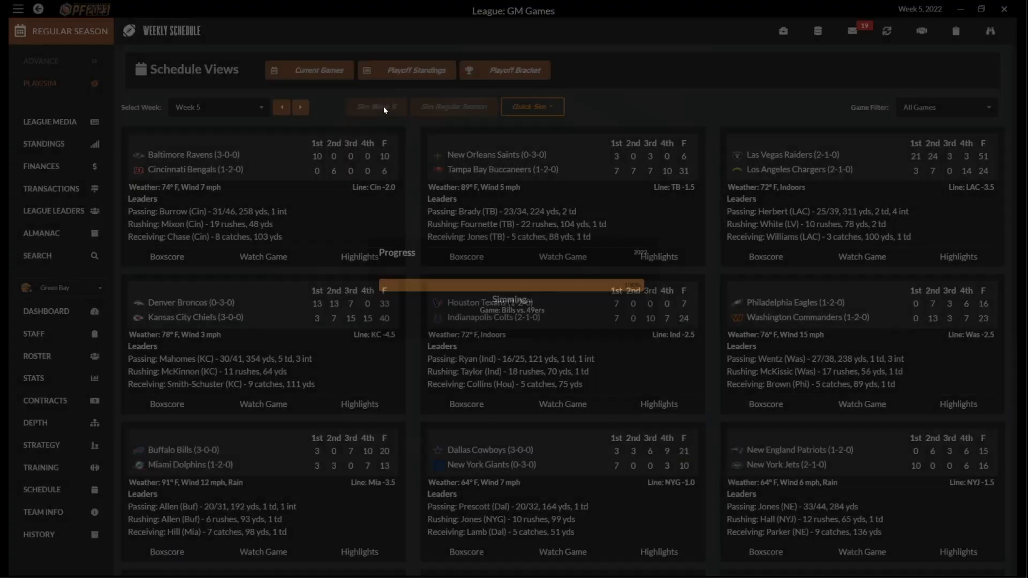
{"action": "left_click", "coordinate": [528, 107]}
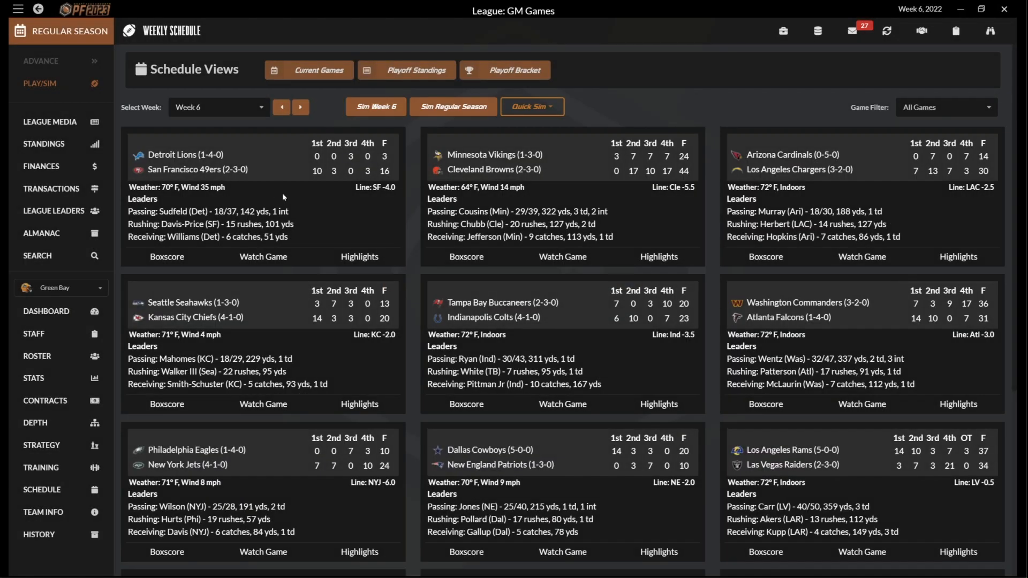
{"action": "mouse_move", "coordinate": [310, 278]}
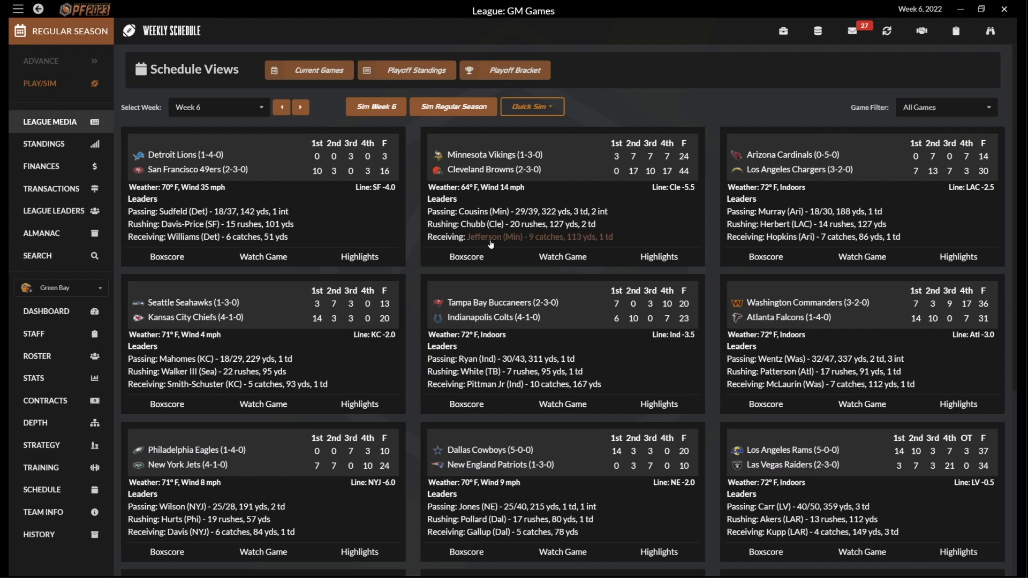
Step: Review the Week 6 power rankings in League Media, then open Highlights
{"action": "left_click", "coordinate": [49, 121]}
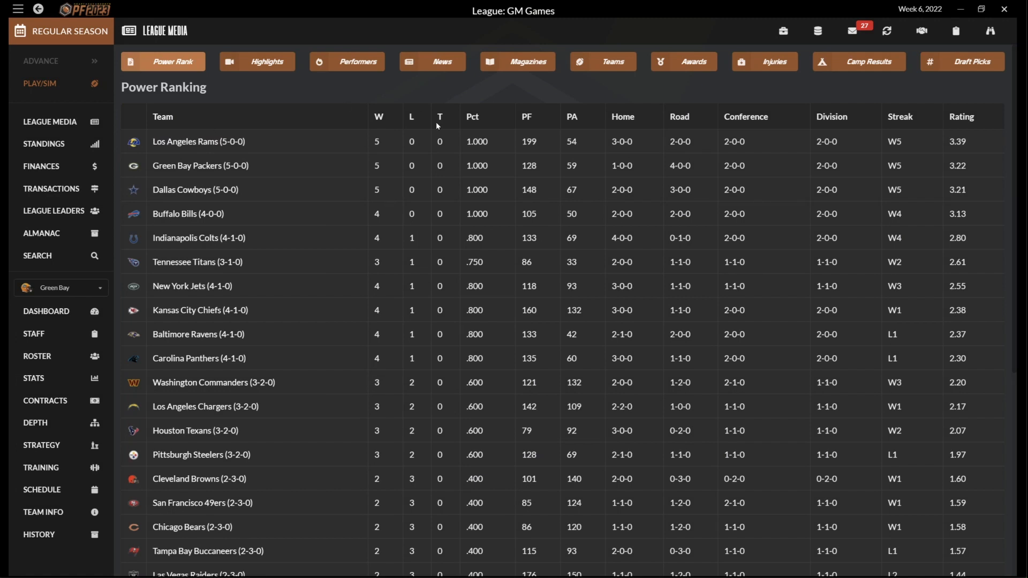
{"action": "mouse_move", "coordinate": [199, 141]}
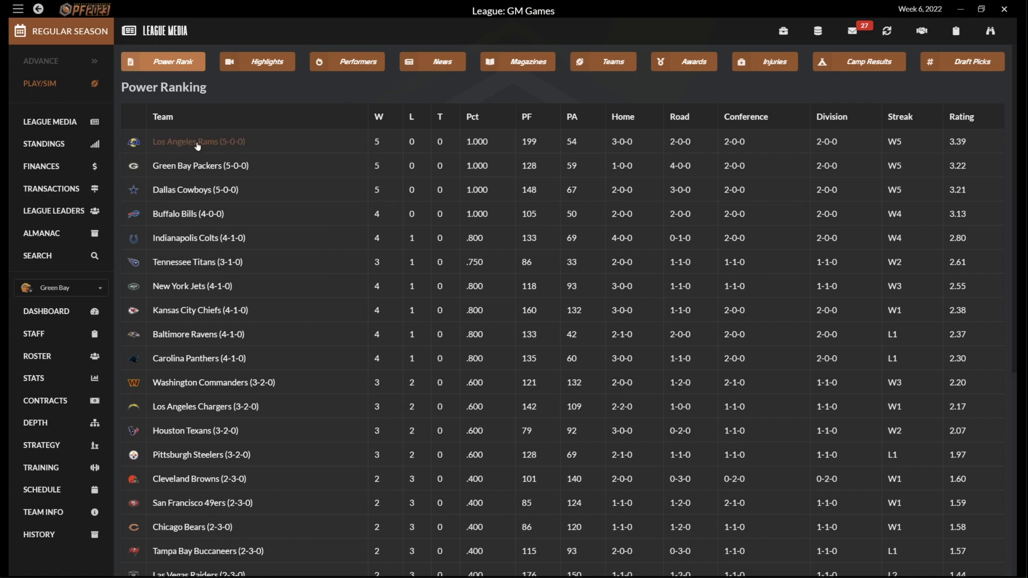
{"action": "left_click", "coordinate": [256, 61]}
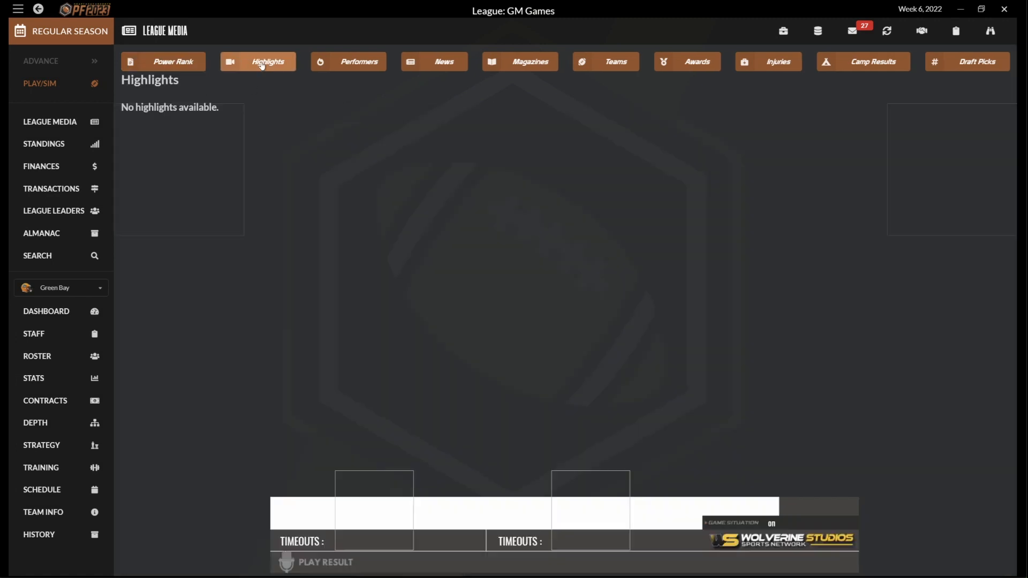
Step: Play the Buffalo vs Miami 2D highlight, then view weekly top performers
{"action": "left_click", "coordinate": [266, 61]}
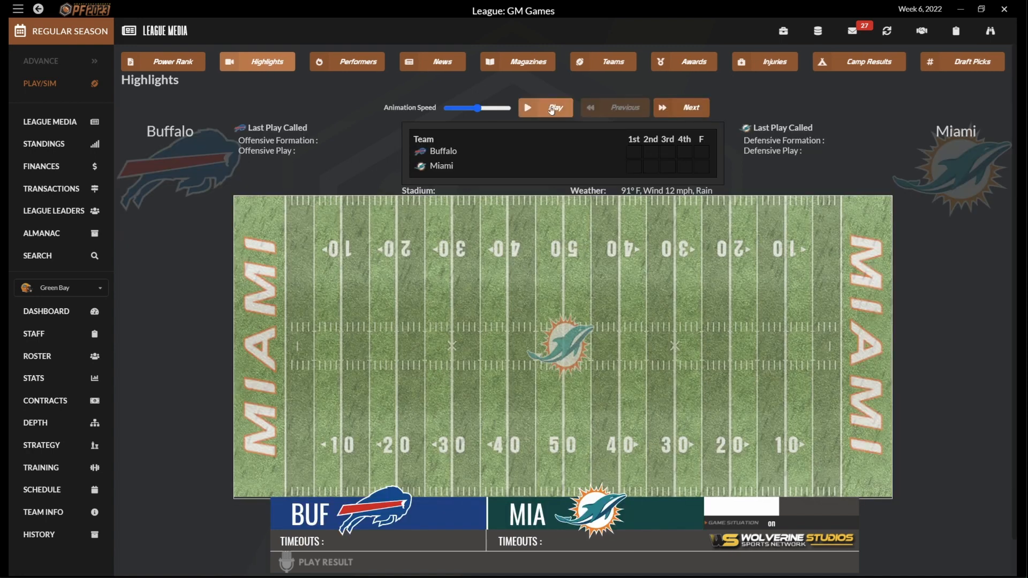
{"action": "left_click", "coordinate": [545, 107]}
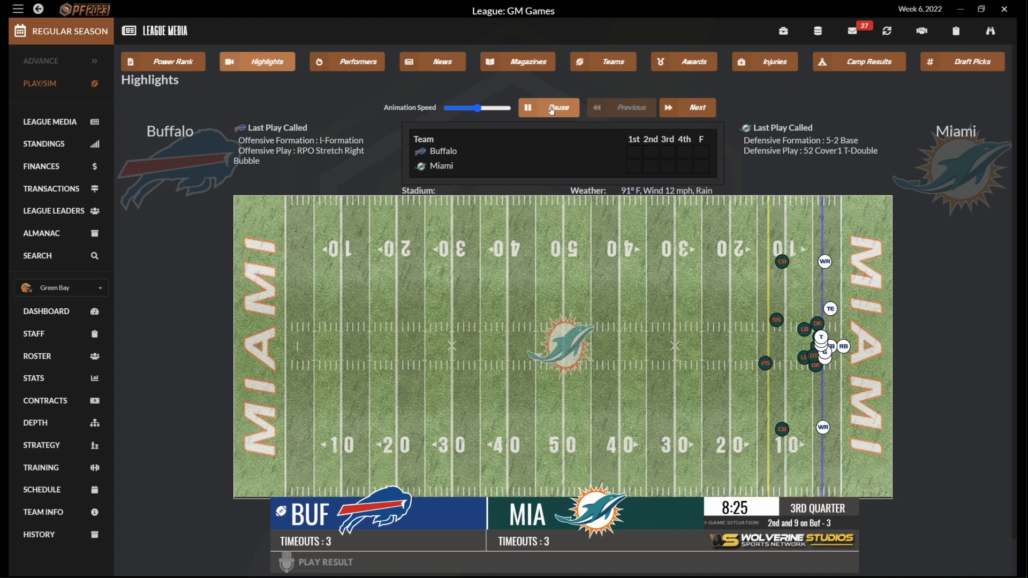
{"action": "left_click", "coordinate": [548, 107]}
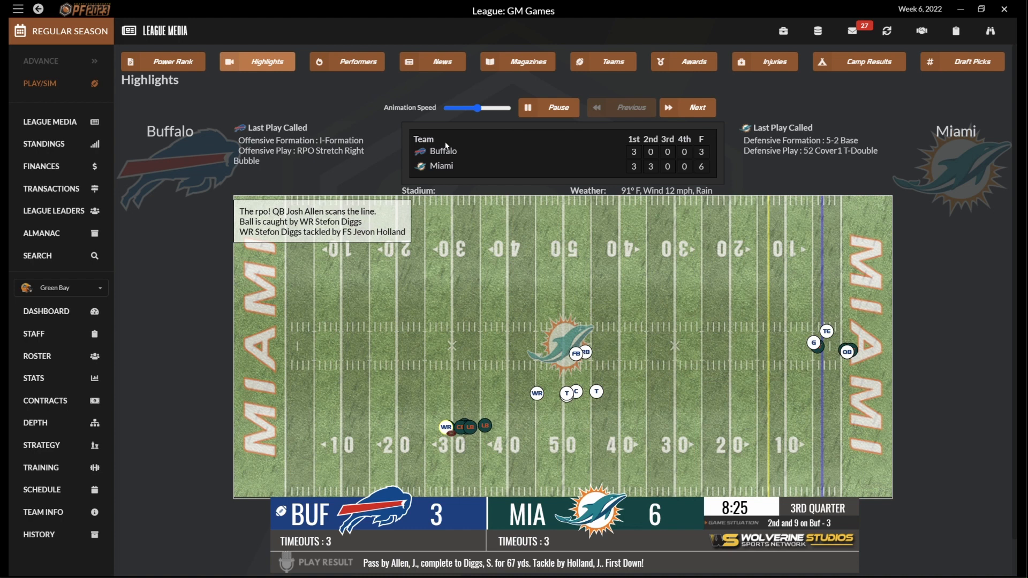
{"action": "mouse_move", "coordinate": [535, 575]}
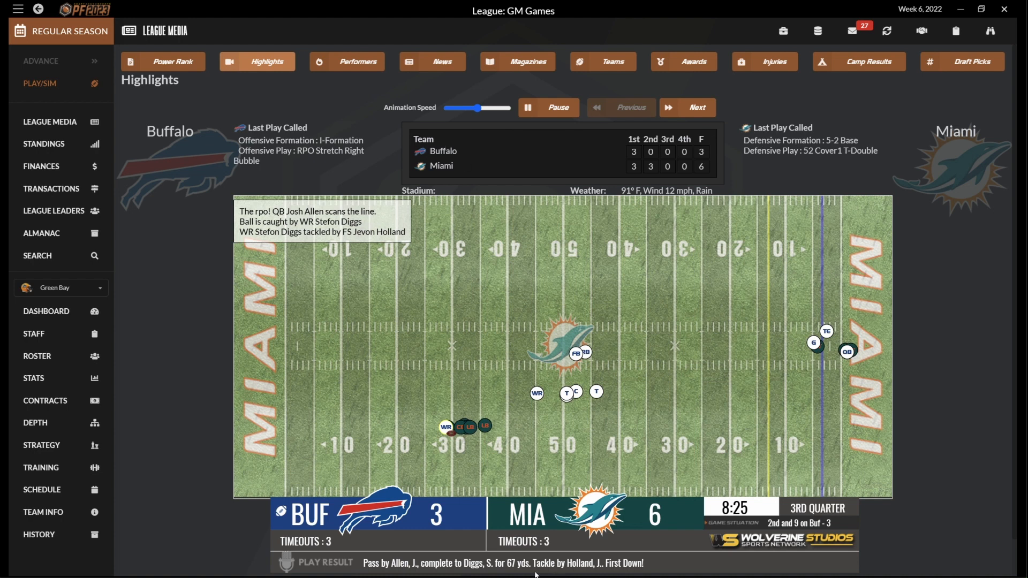
{"action": "mouse_move", "coordinate": [403, 273]}
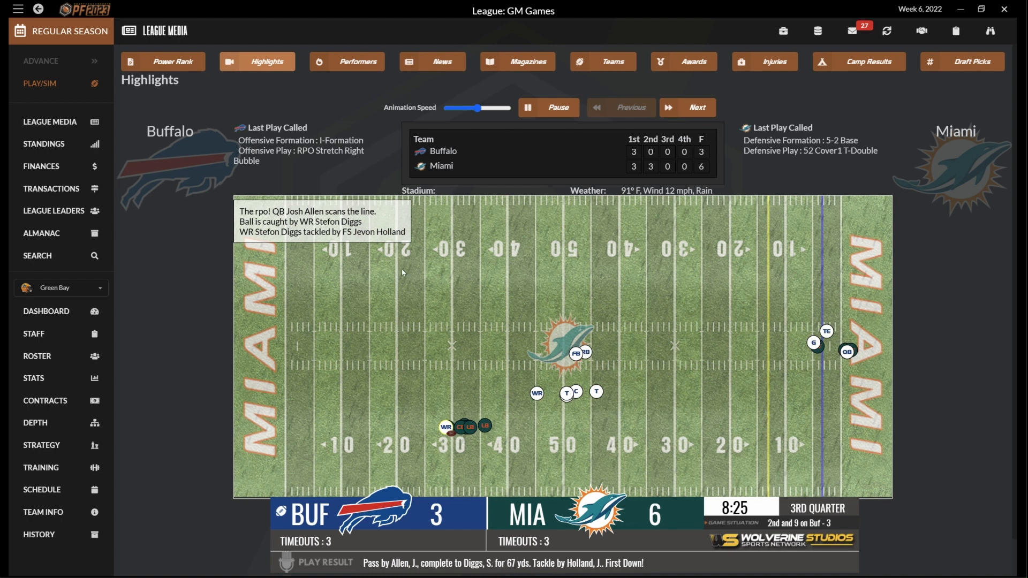
{"action": "left_click", "coordinate": [348, 61]}
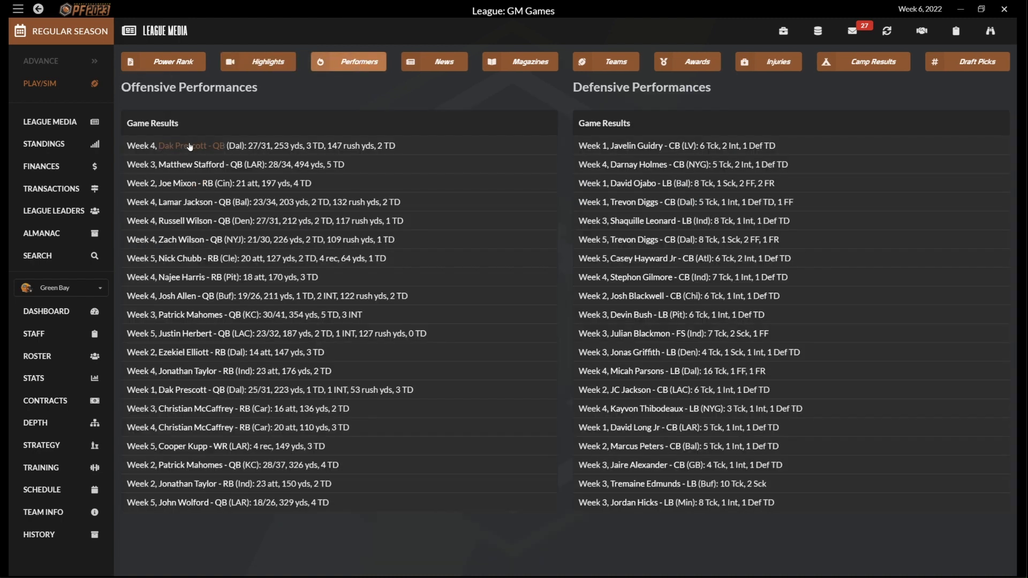
{"action": "mouse_move", "coordinate": [198, 164]}
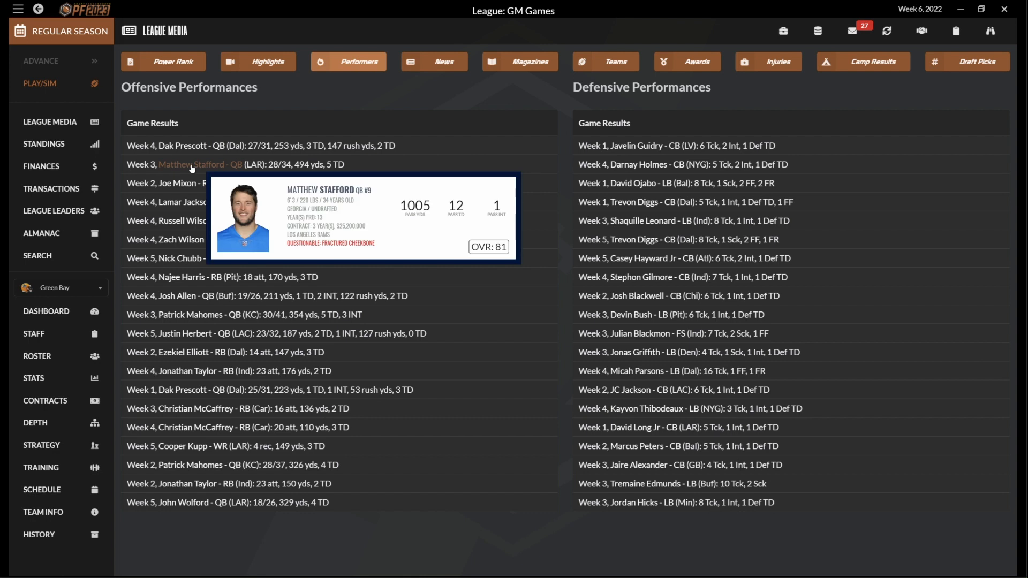
{"action": "mouse_move", "coordinate": [628, 152]}
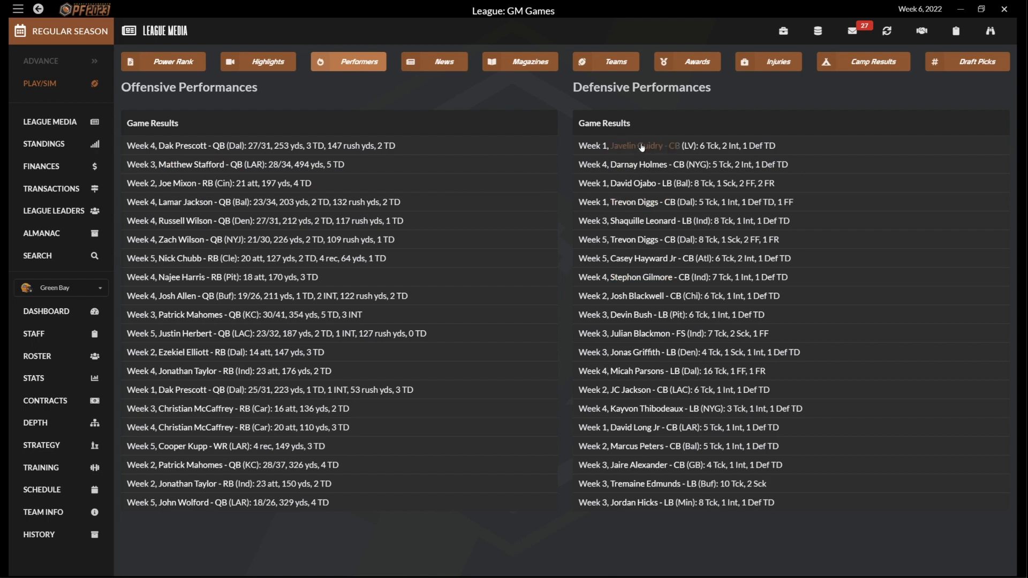
{"action": "mouse_move", "coordinate": [664, 408]}
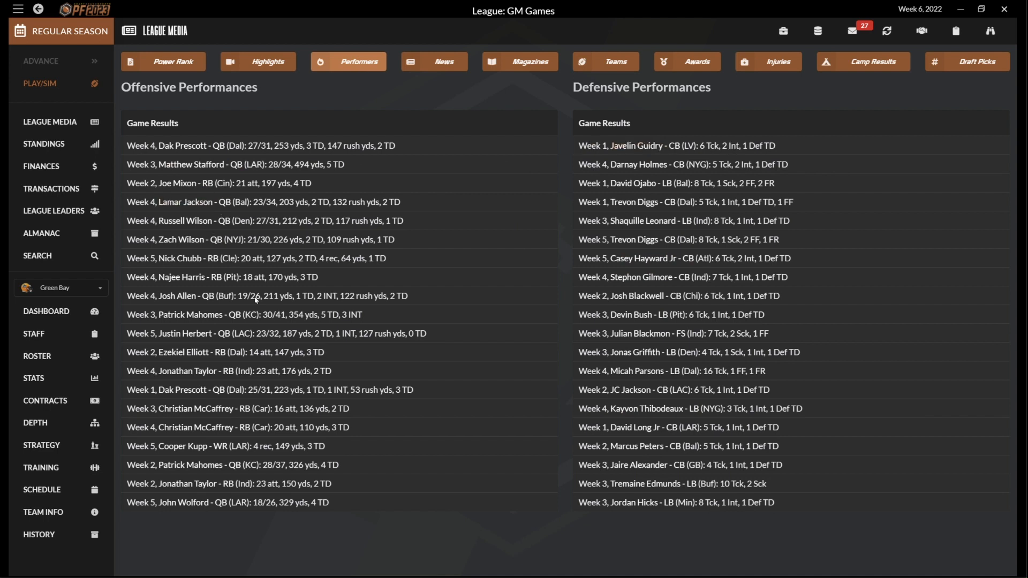
{"action": "mouse_move", "coordinate": [279, 408]}
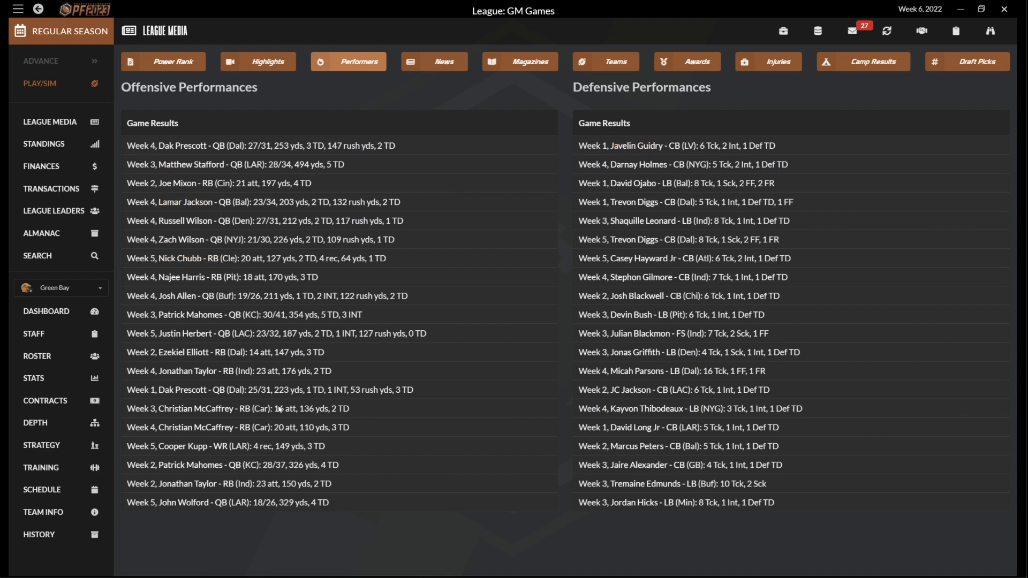
{"action": "mouse_move", "coordinate": [243, 167]}
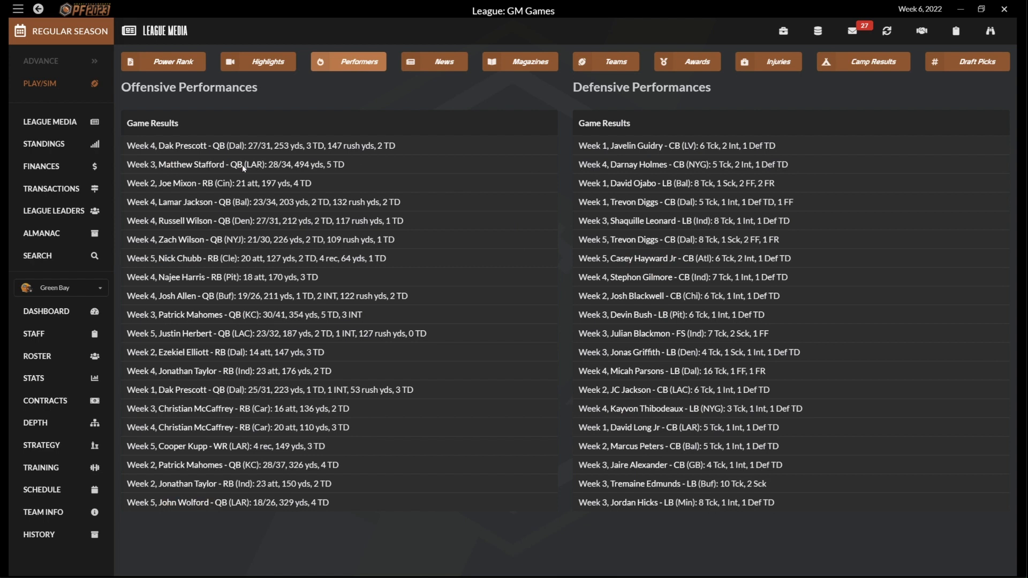
Step: Open the League Media news feed led by the Indianapolis at Houston preview
{"action": "left_click", "coordinate": [432, 62]}
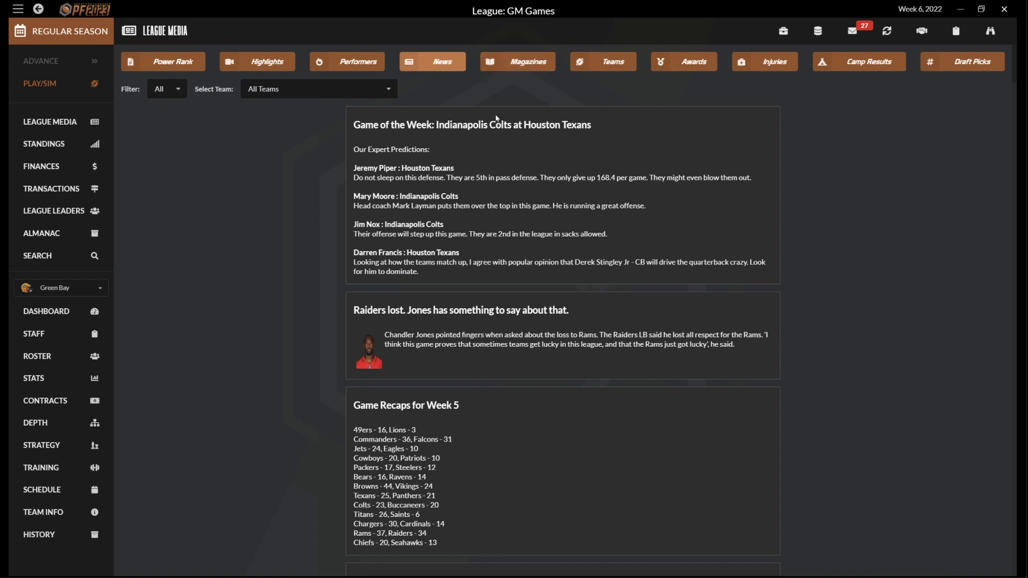
{"action": "mouse_move", "coordinate": [519, 61]}
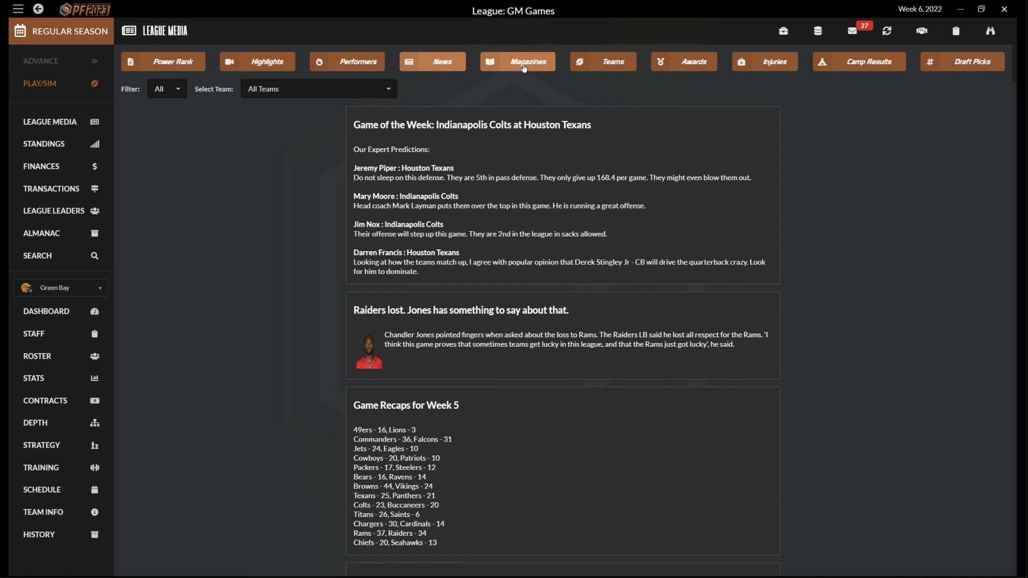
Step: Open the Fantasy Football Guide from League Media's Magazines
{"action": "left_click", "coordinate": [525, 61]}
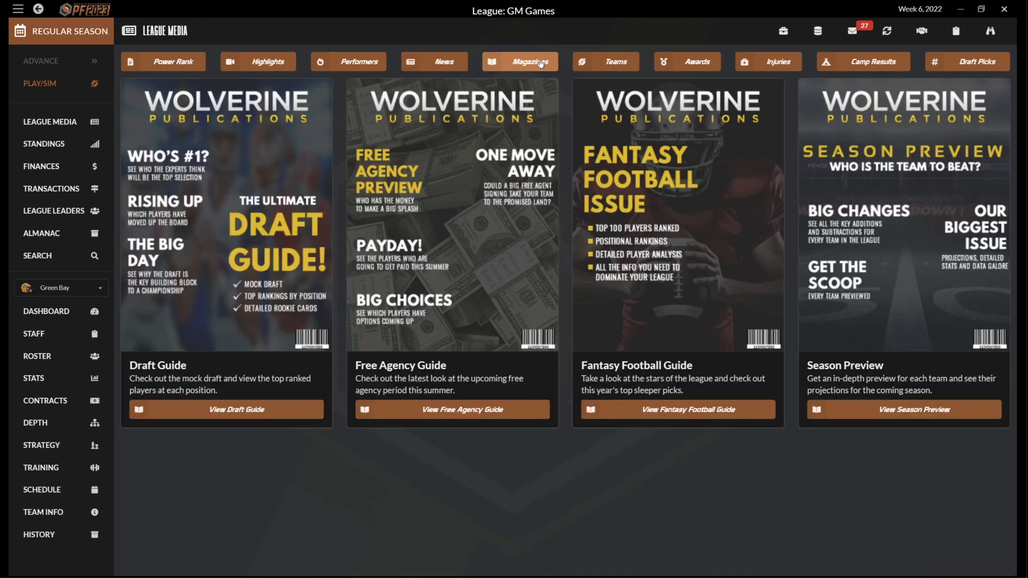
{"action": "mouse_move", "coordinate": [687, 409]}
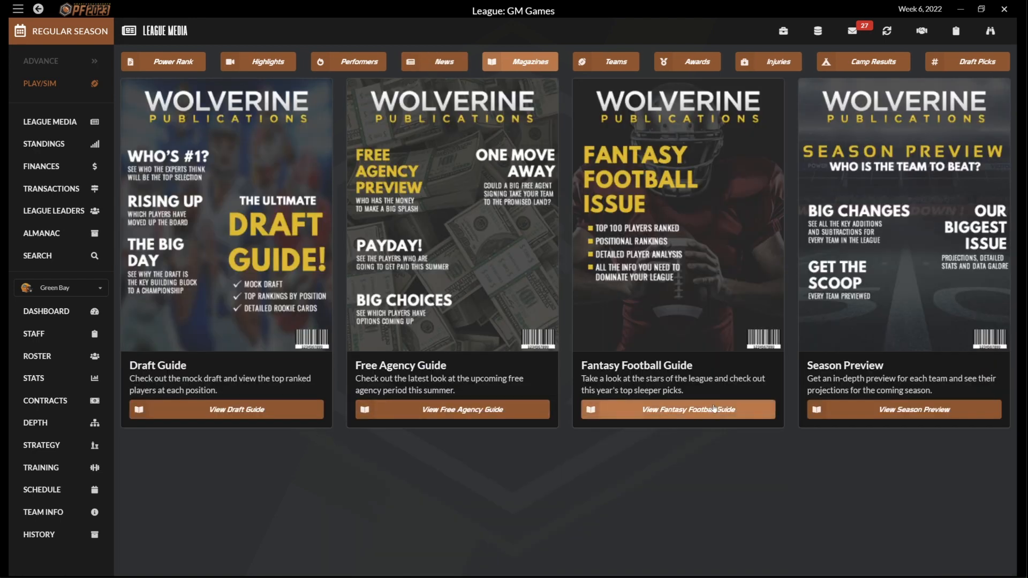
{"action": "left_click", "coordinate": [677, 409]}
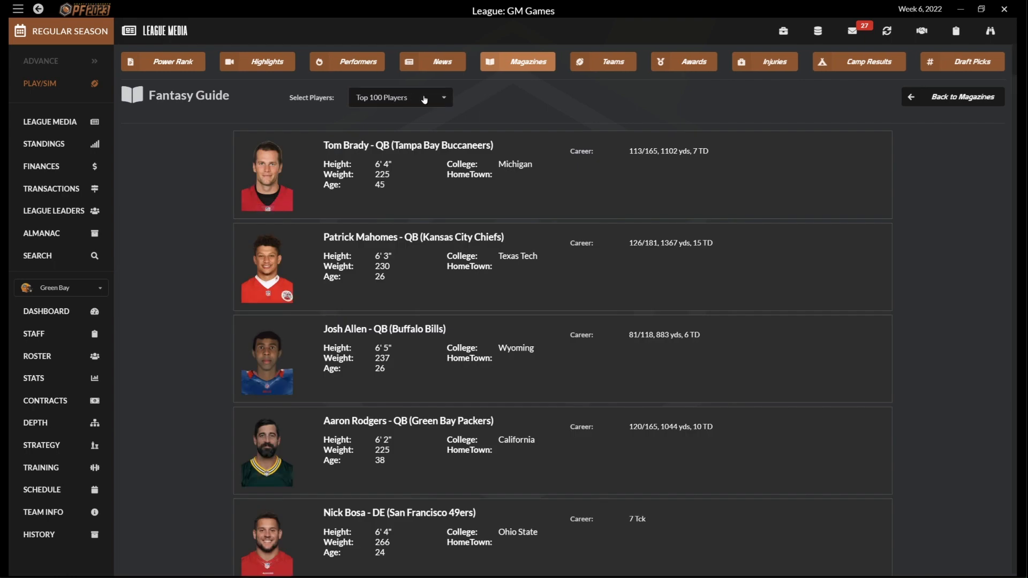
{"action": "scroll", "scroll_direction": "down", "scroll_amount": 3}
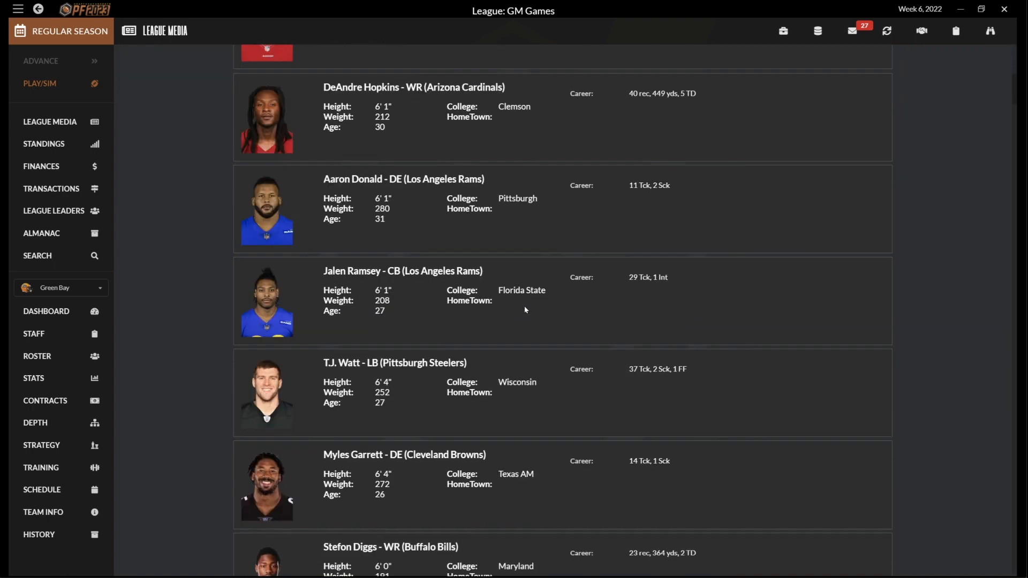
{"action": "left_click", "coordinate": [517, 61]}
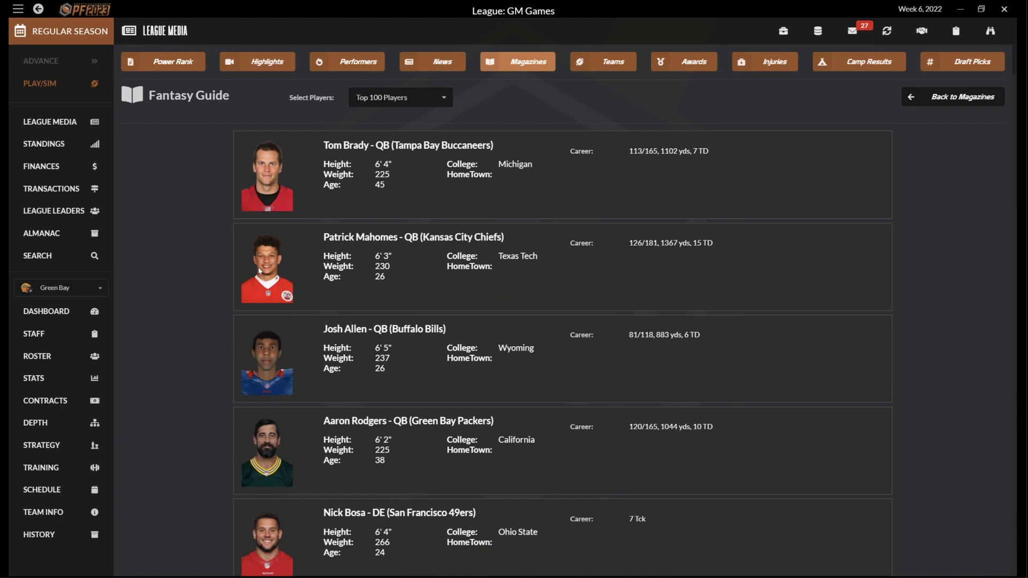
Step: Filter the guide's player rankings to RB, then WR, then open Awards
{"action": "left_click", "coordinate": [399, 97]}
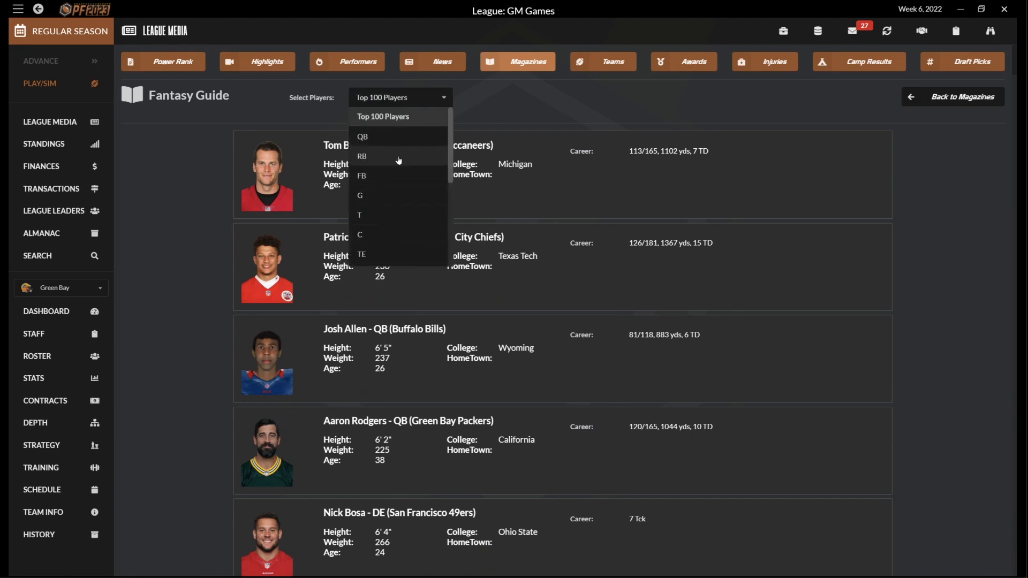
{"action": "left_click", "coordinate": [361, 156]}
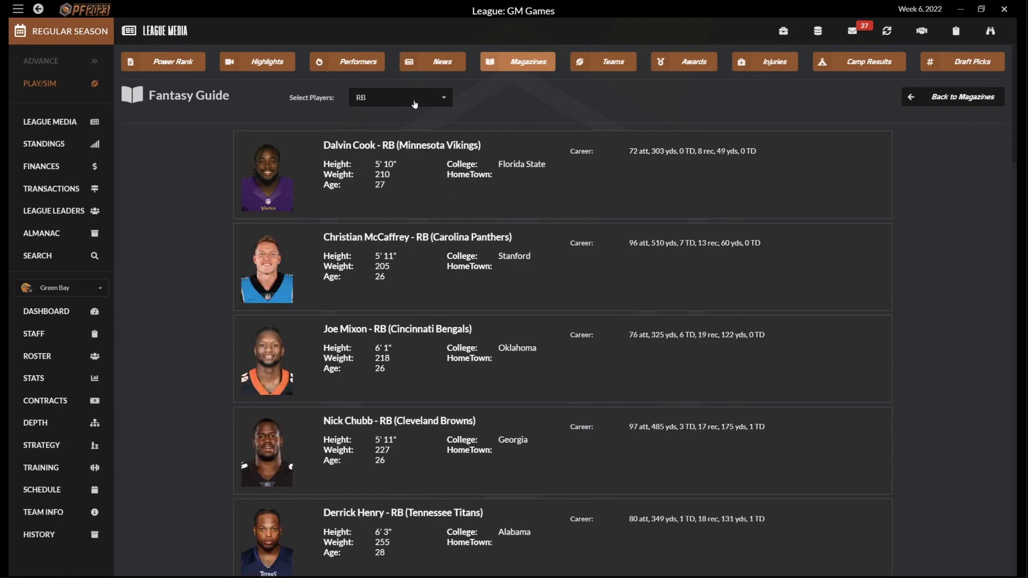
{"action": "left_click", "coordinate": [400, 97]}
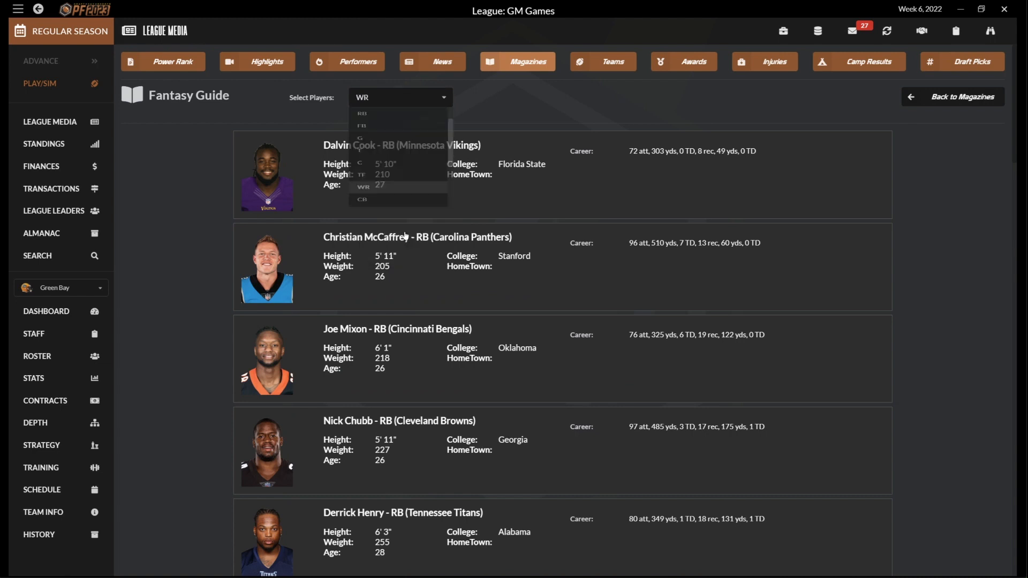
{"action": "left_click", "coordinate": [363, 186]}
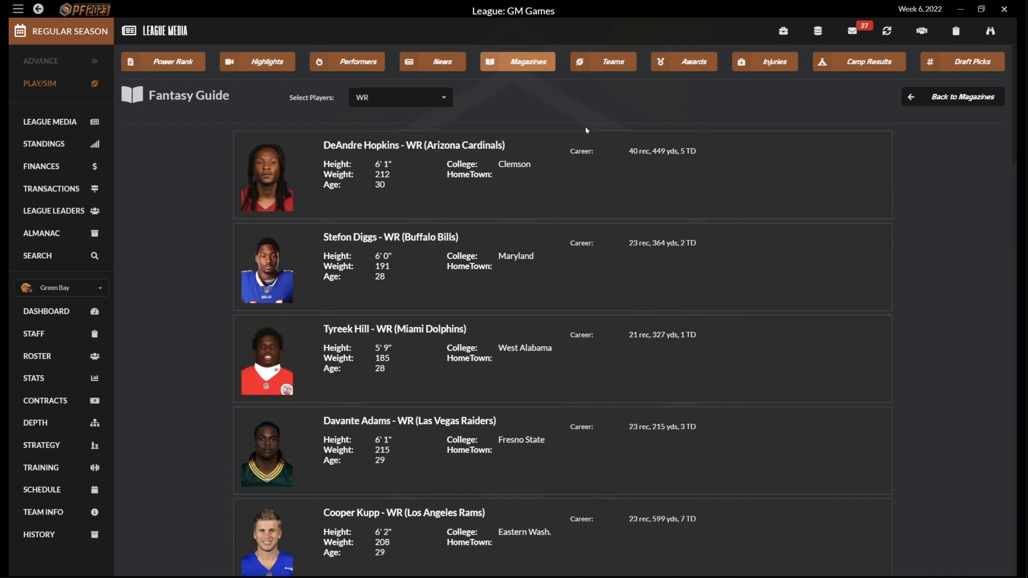
{"action": "left_click", "coordinate": [683, 61]}
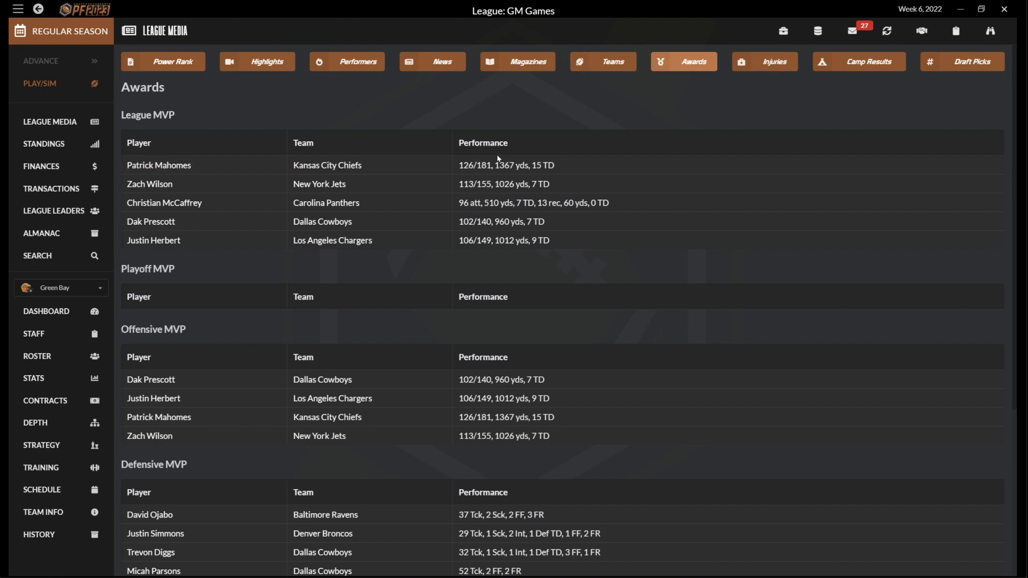
{"action": "mouse_move", "coordinate": [719, 192]}
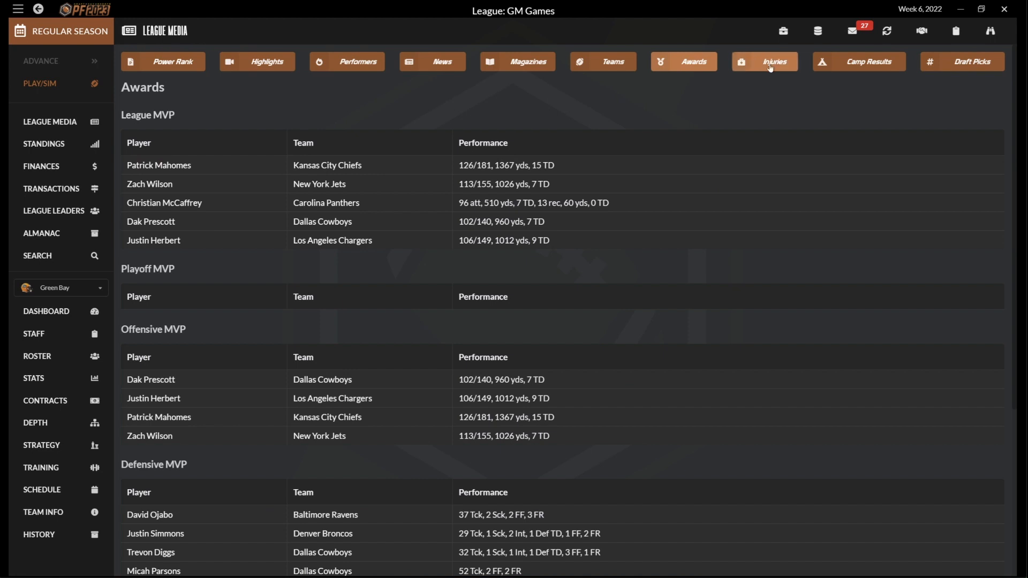
{"action": "mouse_move", "coordinate": [865, 61]}
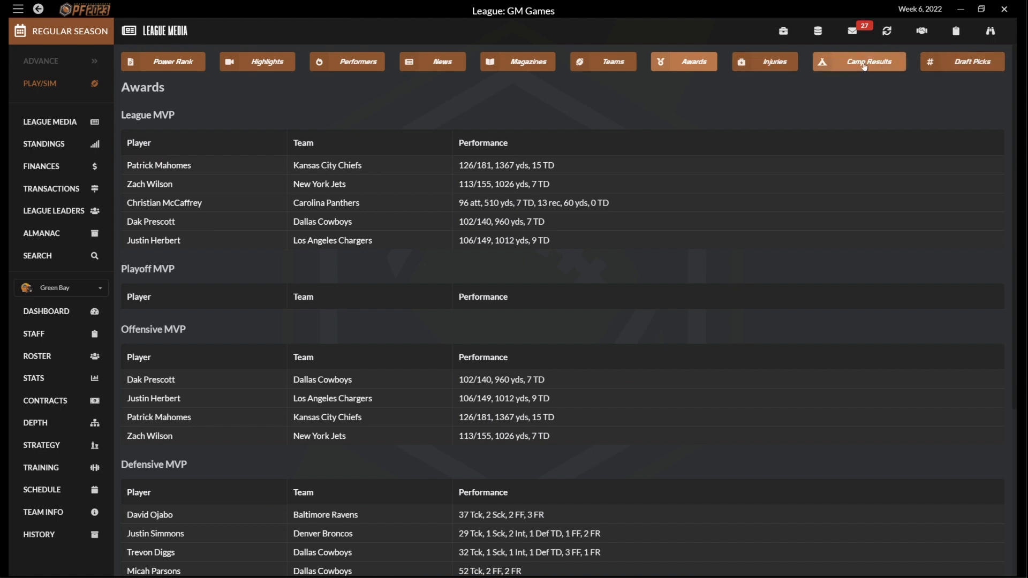
Step: Return to the Week 6 weekly schedule with every matchup still 0-0
{"action": "left_click", "coordinate": [864, 61]}
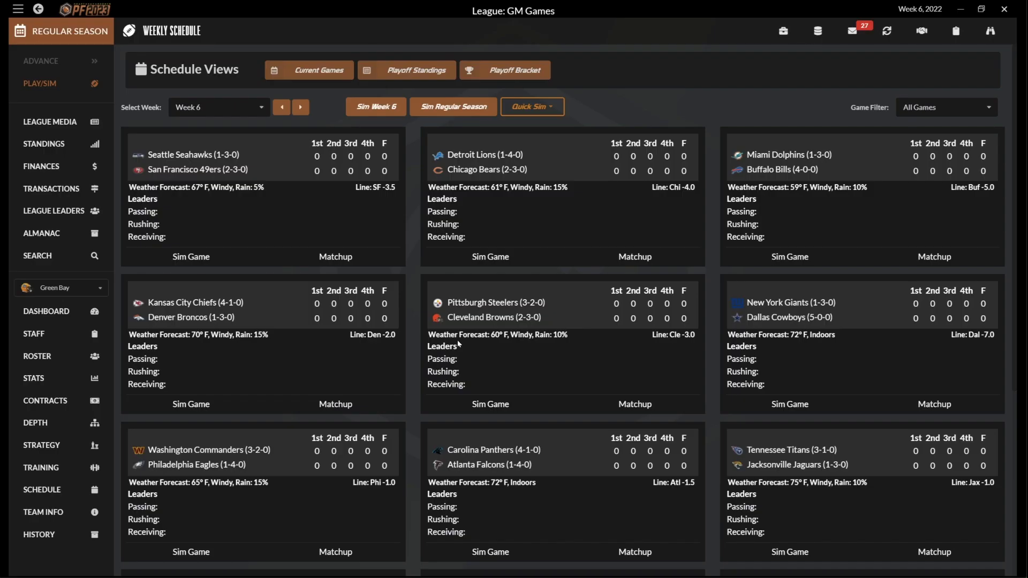
{"action": "mouse_move", "coordinate": [334, 123]}
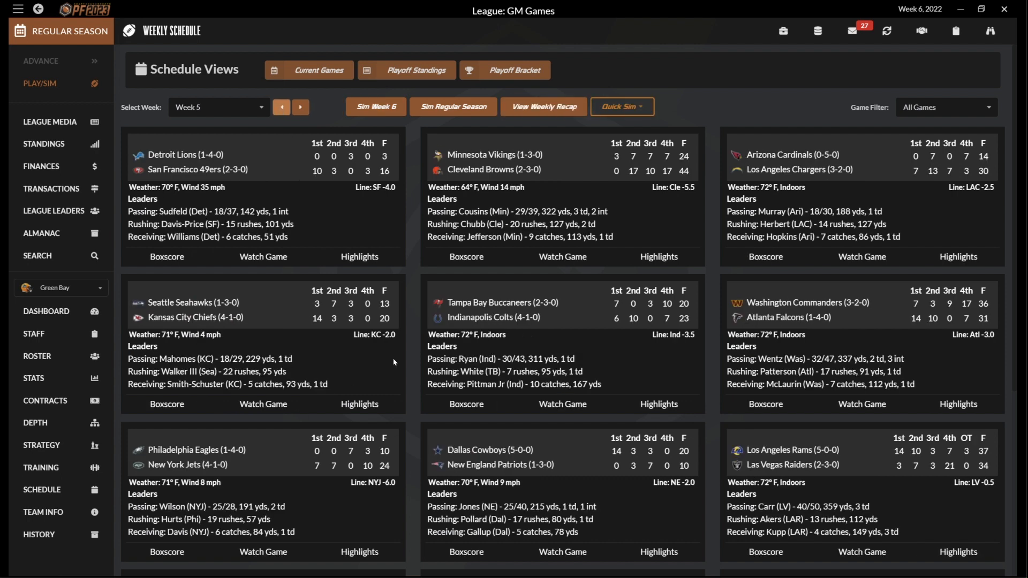
{"action": "mouse_move", "coordinate": [791, 441]}
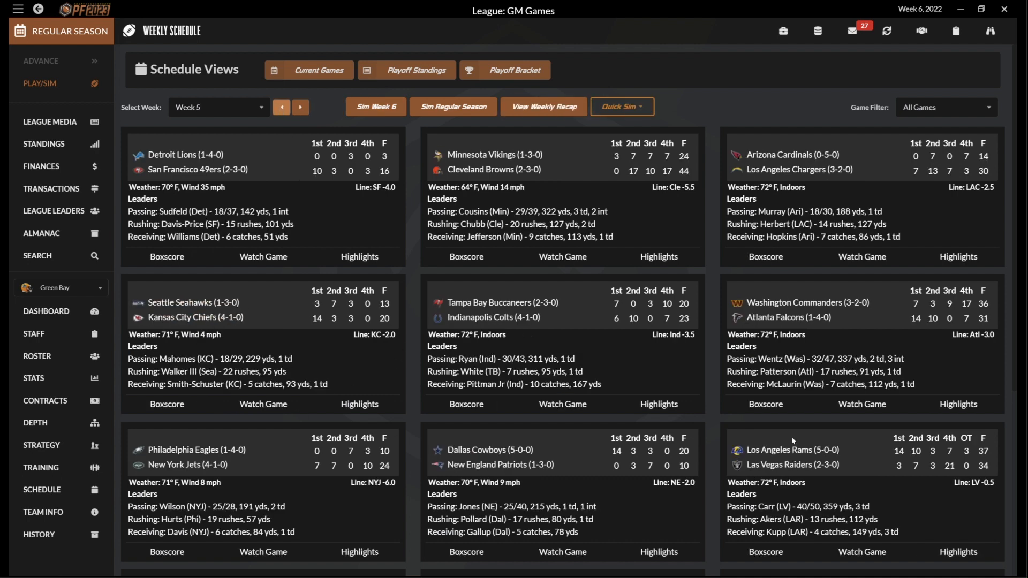
{"action": "mouse_move", "coordinate": [630, 172]}
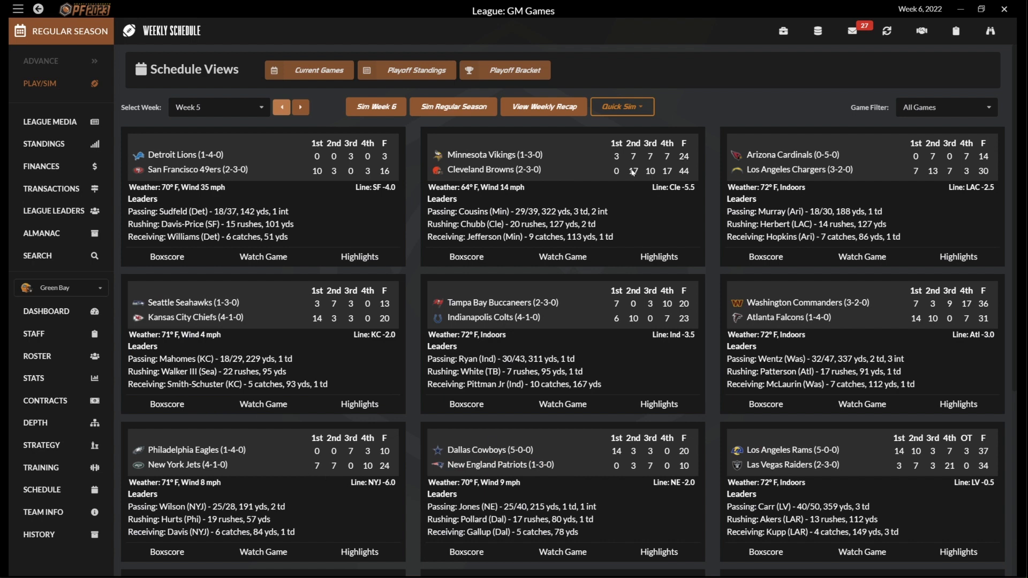
Step: Scroll the Week 5 schedule down to the Rams 37–Raiders 34 final score
{"action": "scroll", "scroll_direction": "down", "scroll_amount": 3}
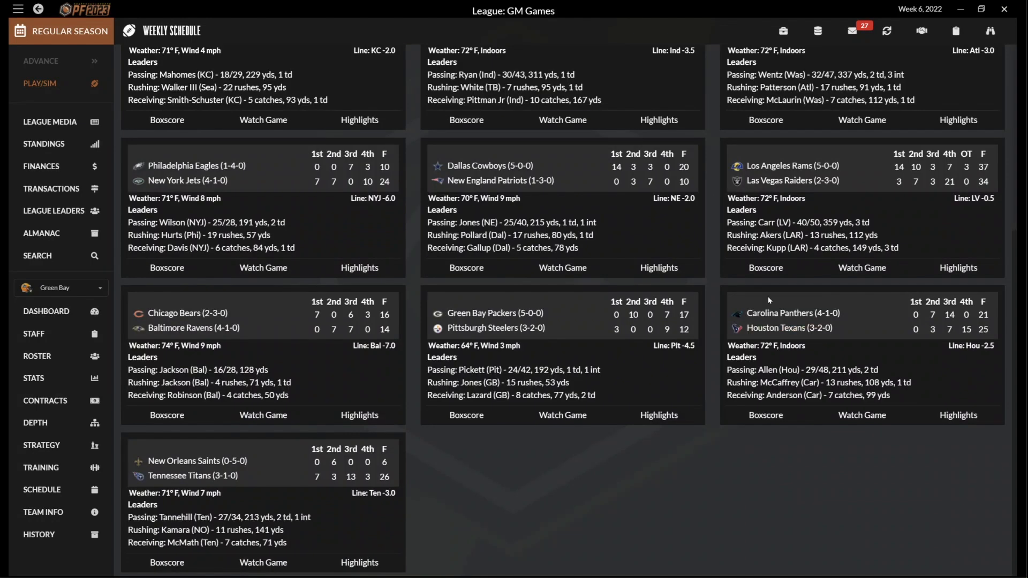
{"action": "mouse_move", "coordinate": [574, 316]}
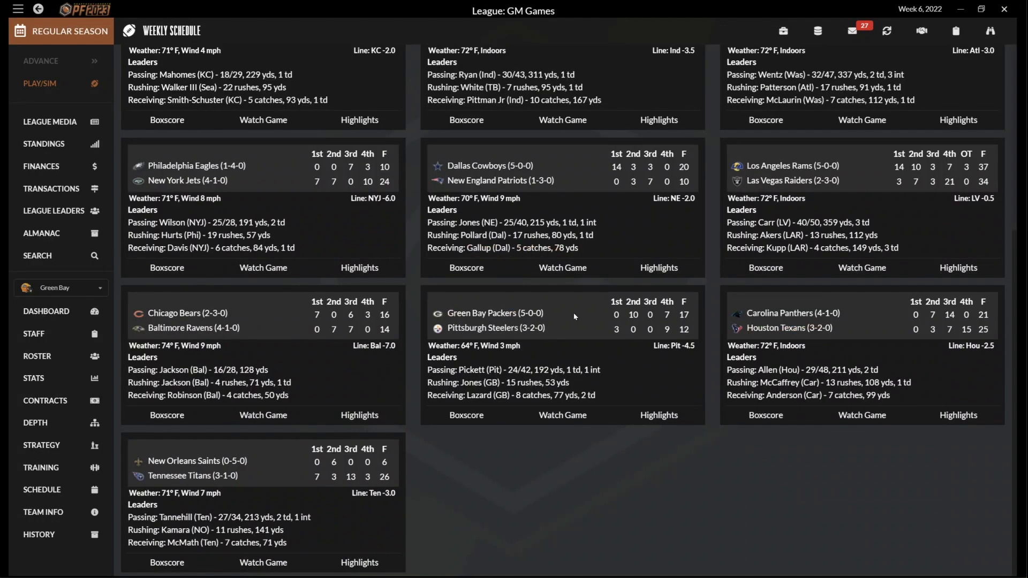
{"action": "mouse_move", "coordinate": [210, 283]}
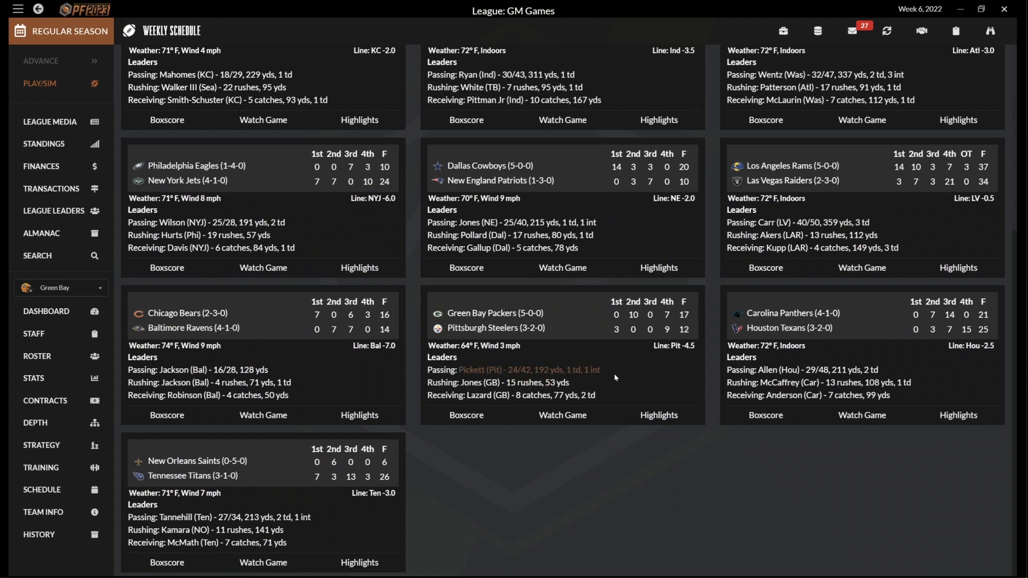
{"action": "mouse_move", "coordinate": [864, 290]}
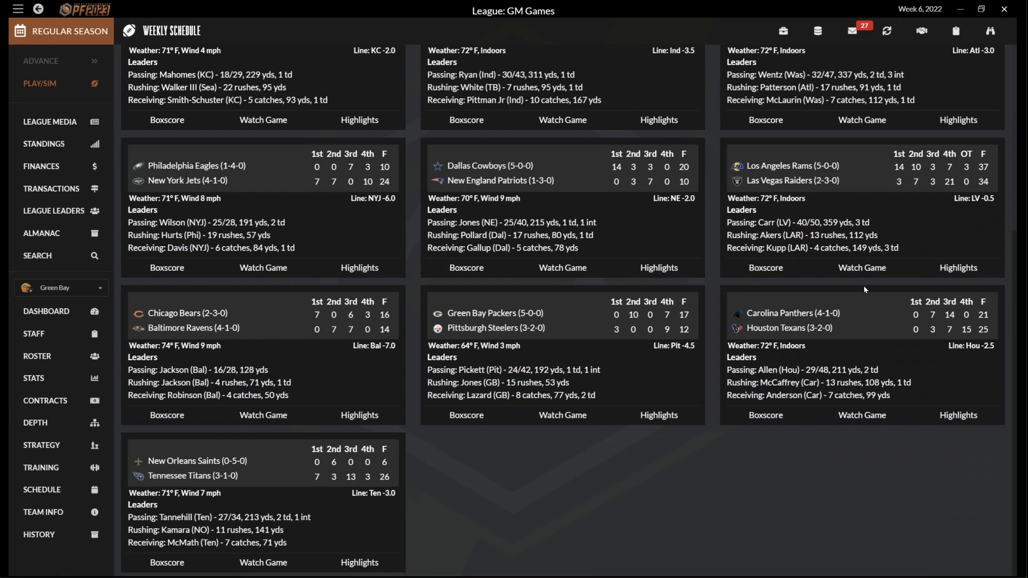
{"action": "scroll", "scroll_direction": "down", "scroll_amount": 3}
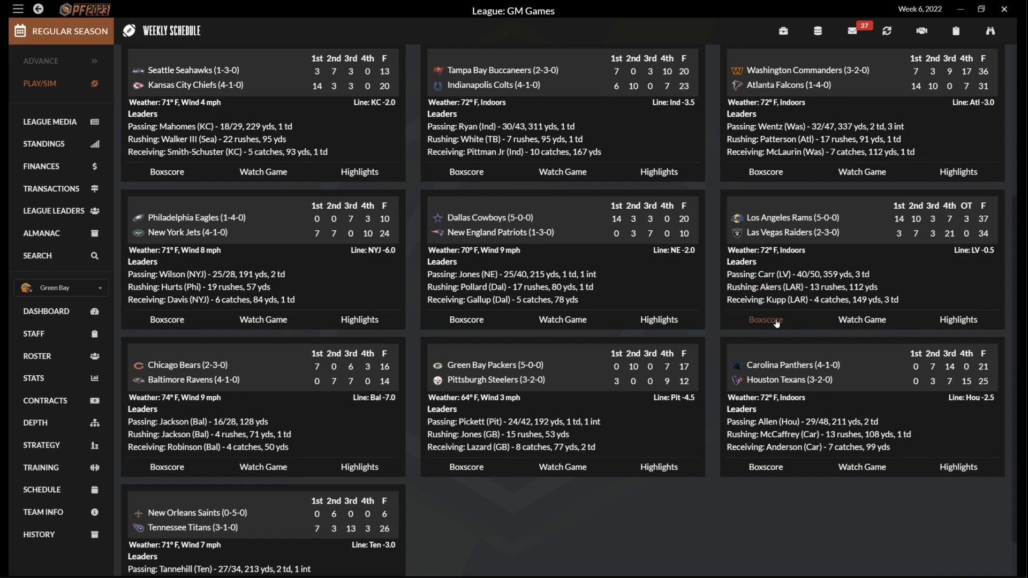
Step: Open the Rams–Raiders box score and scroll through the player stats
{"action": "left_click", "coordinate": [765, 320]}
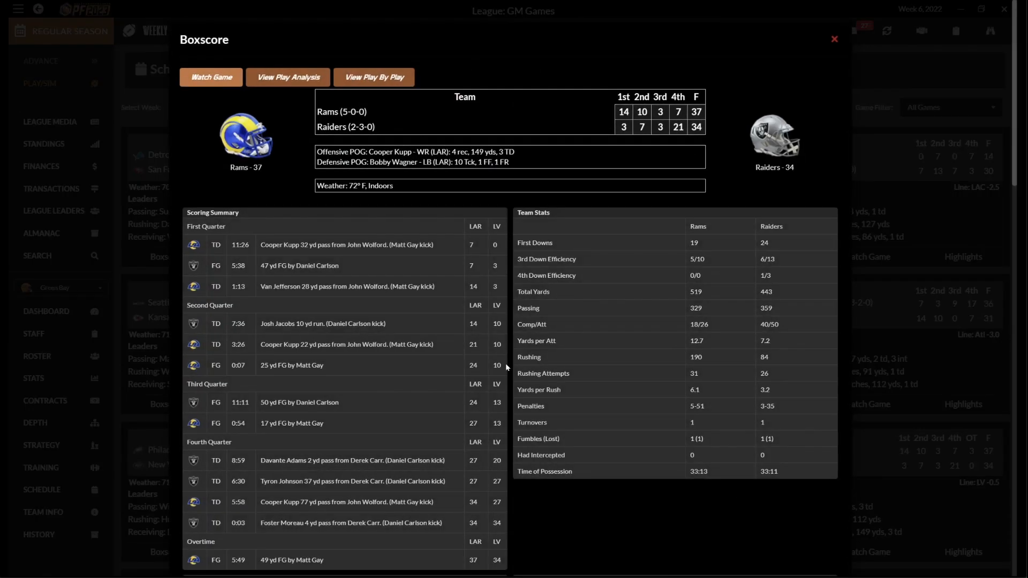
{"action": "mouse_move", "coordinate": [315, 254]}
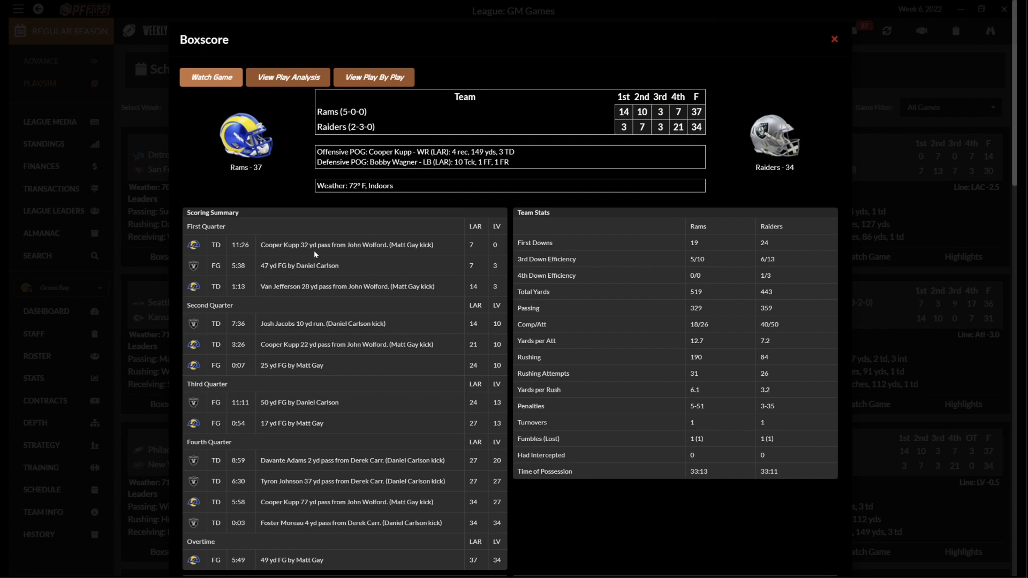
{"action": "scroll", "scroll_direction": "down", "scroll_amount": 3}
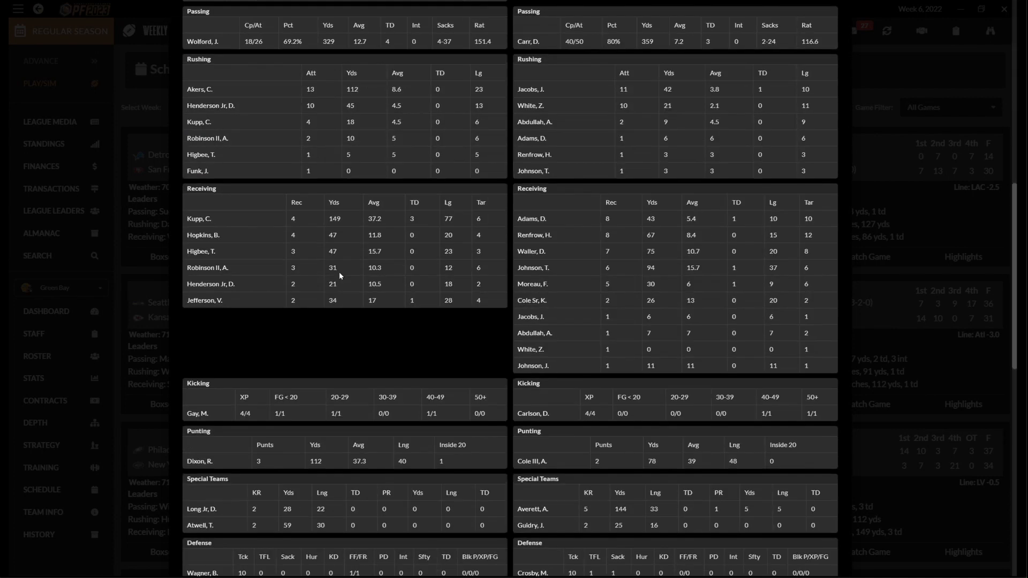
{"action": "scroll", "scroll_direction": "down", "scroll_amount": 3}
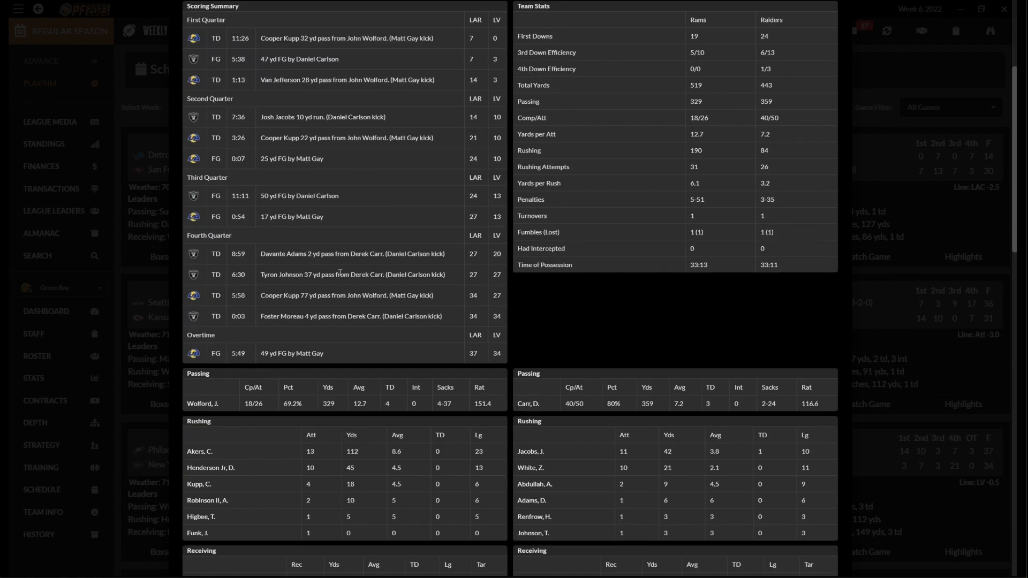
{"action": "mouse_move", "coordinate": [567, 424]}
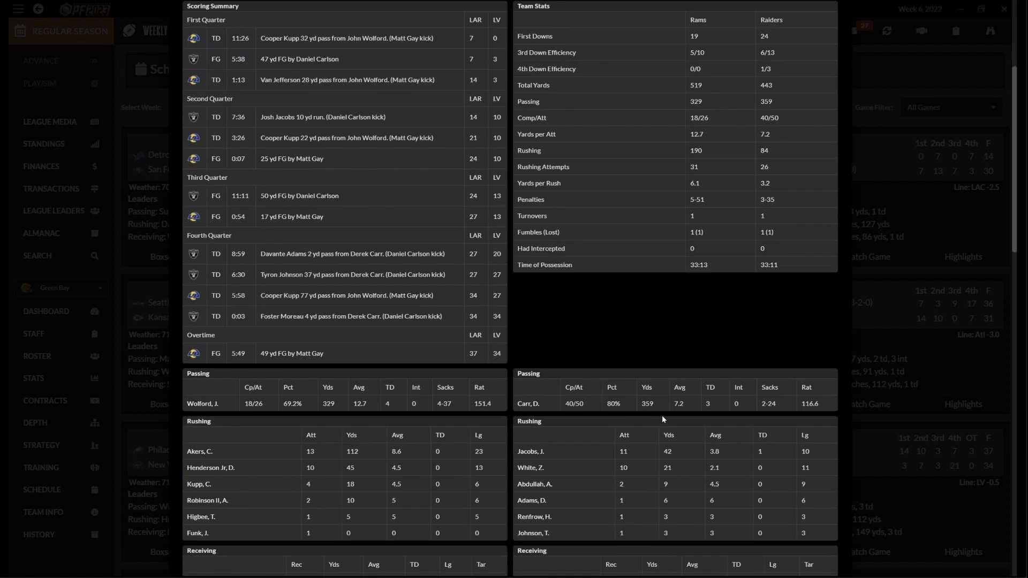
{"action": "mouse_move", "coordinate": [200, 484]}
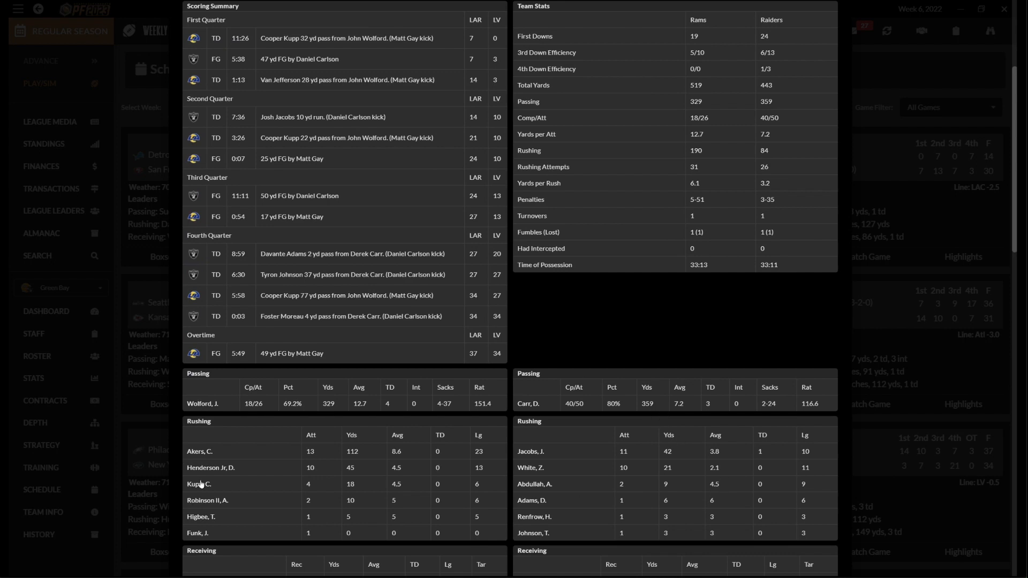
{"action": "mouse_move", "coordinate": [584, 462]}
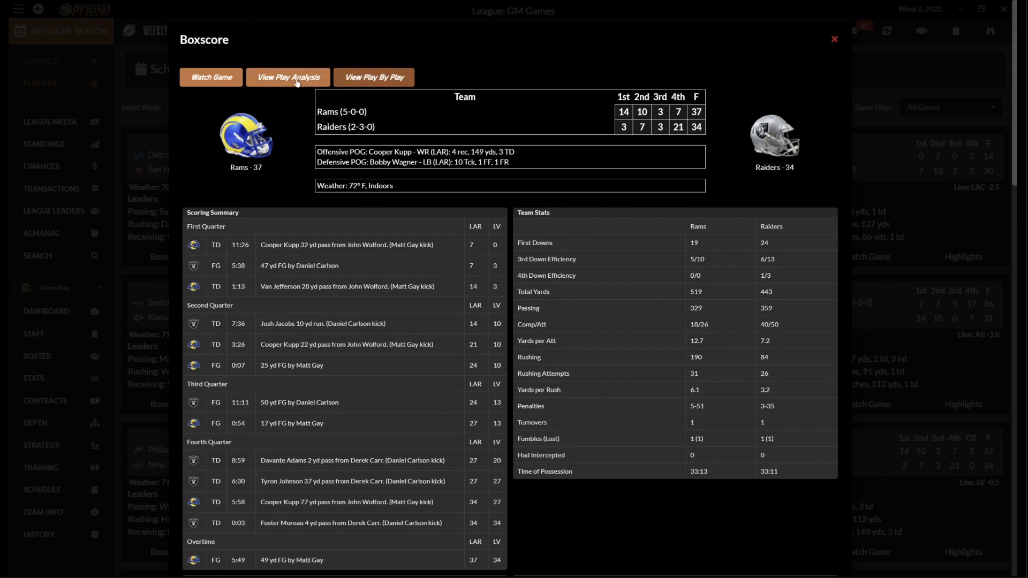
Step: View the game's play analysis and play-by-play log, then close the game report
{"action": "left_click", "coordinate": [287, 77]}
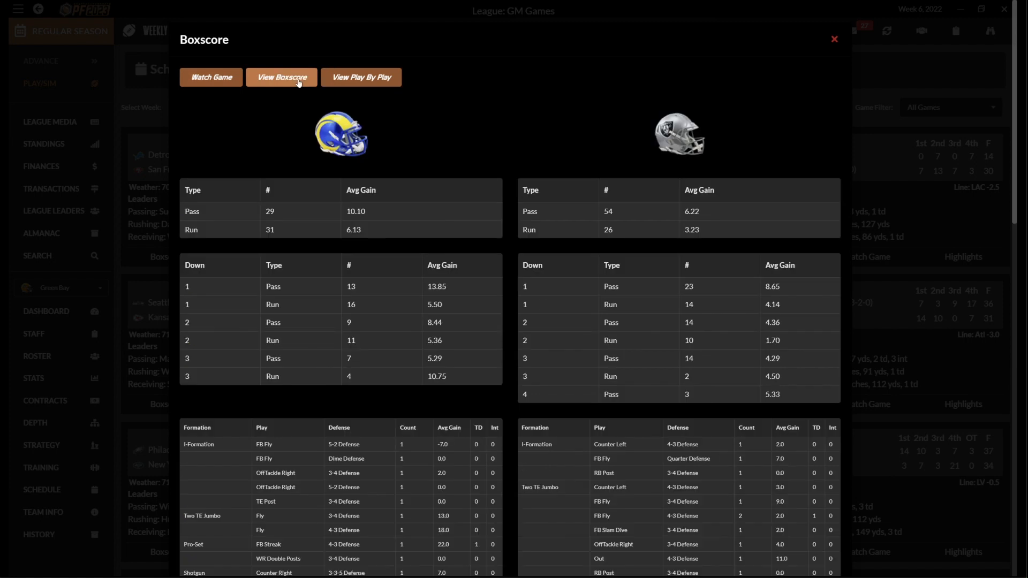
{"action": "left_click", "coordinate": [361, 77]}
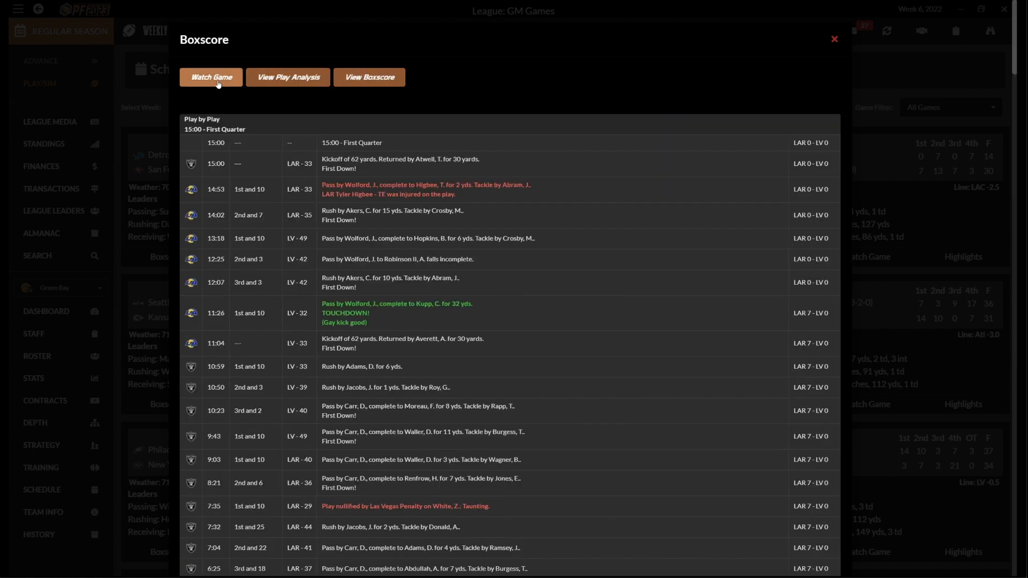
{"action": "left_click", "coordinate": [834, 39]}
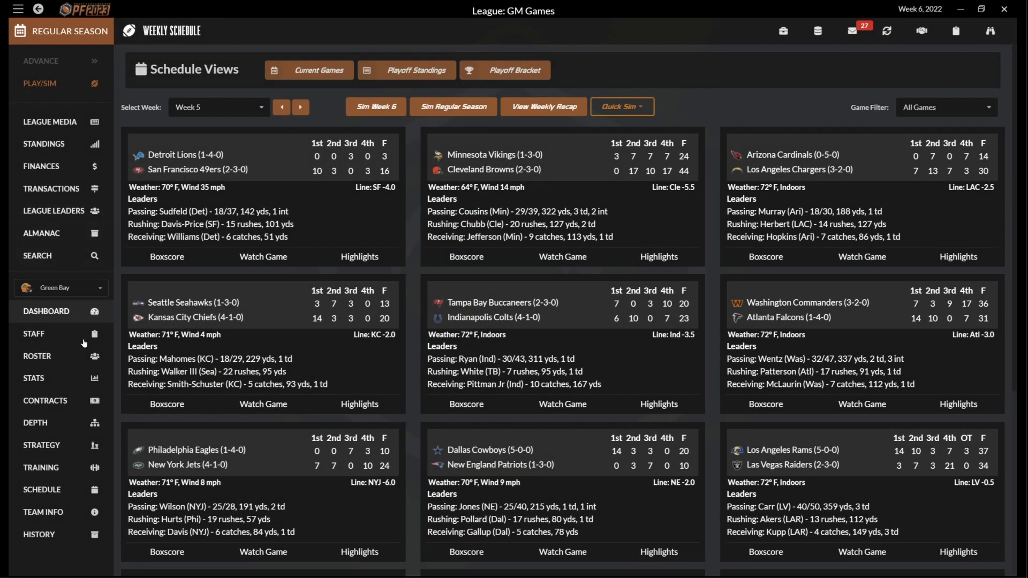
{"action": "mouse_move", "coordinate": [42, 444]}
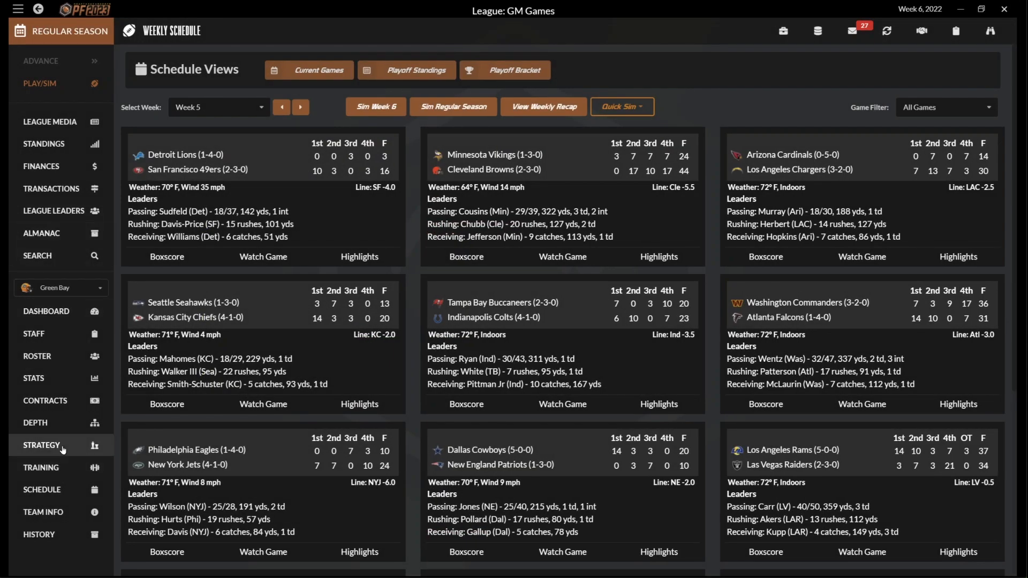
Step: Go to the Packers' Team Strategy Play Calling page from the Strategy sidebar entry
{"action": "left_click", "coordinate": [41, 445]}
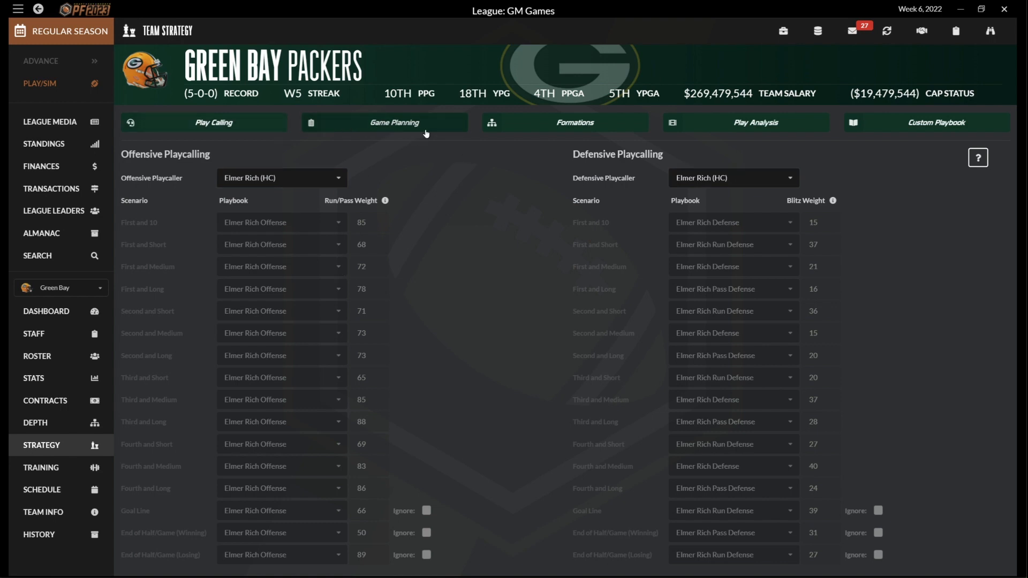
Step: View Green Bay's Game Planning, Formations, Play Analysis and Custom Playbook pages
{"action": "left_click", "coordinate": [392, 125]}
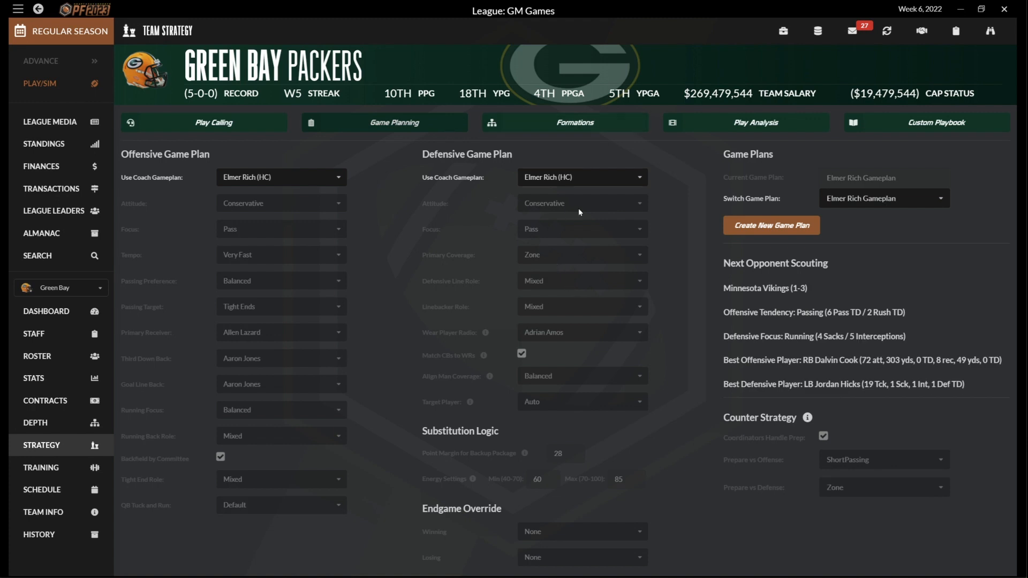
{"action": "mouse_move", "coordinate": [853, 172]}
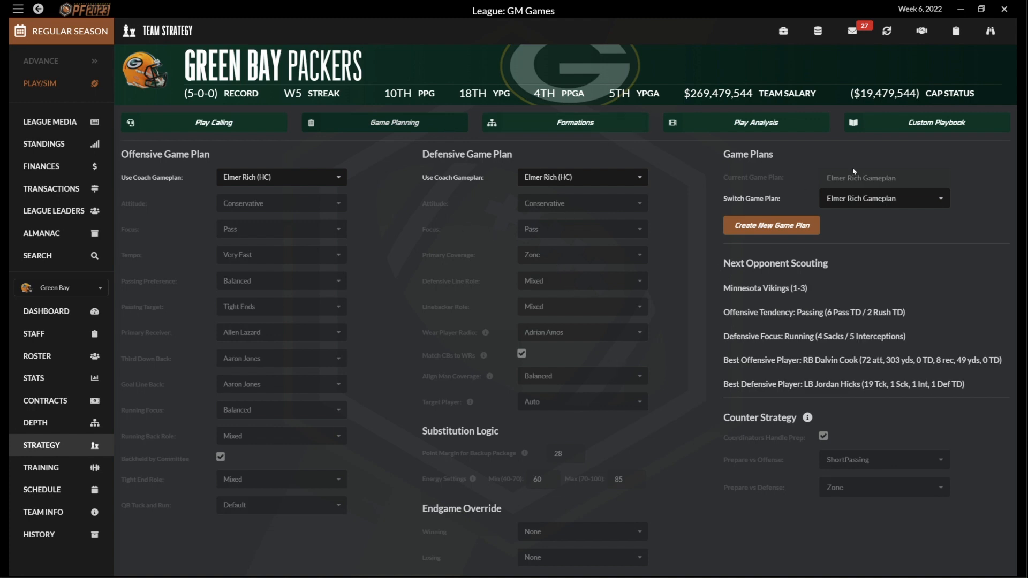
{"action": "mouse_move", "coordinate": [611, 249]}
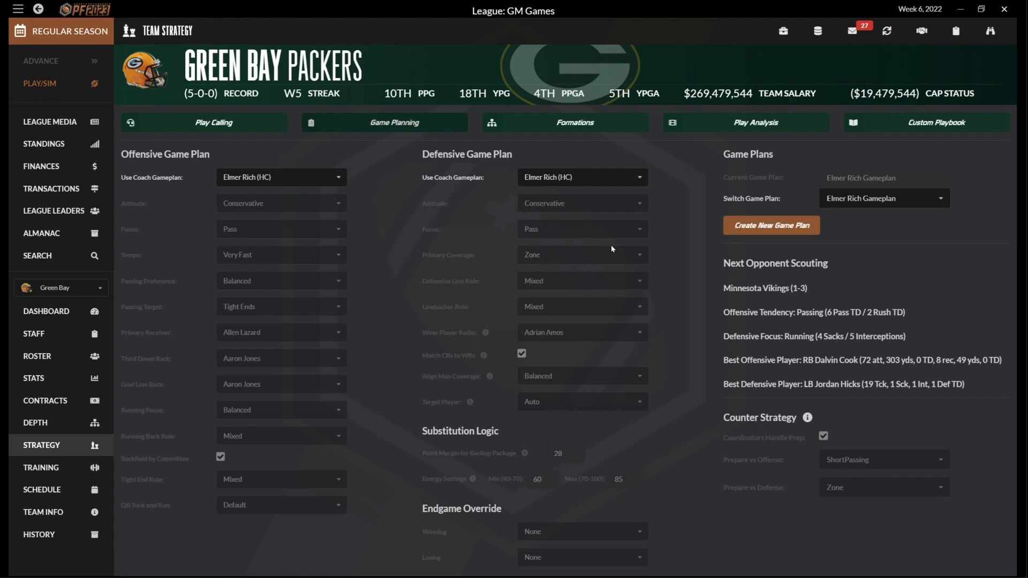
{"action": "mouse_move", "coordinate": [531, 191]}
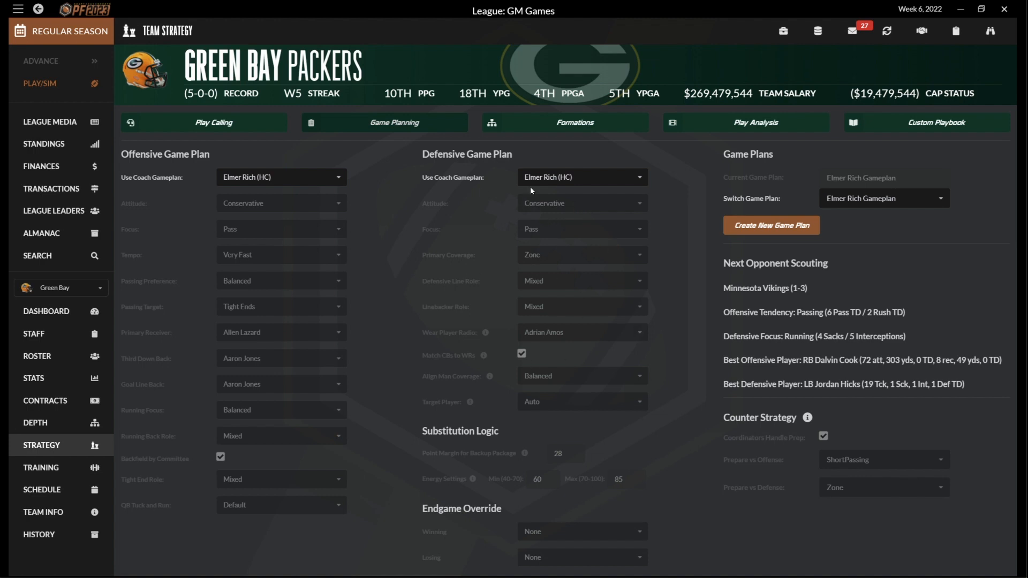
{"action": "left_click", "coordinate": [573, 122]}
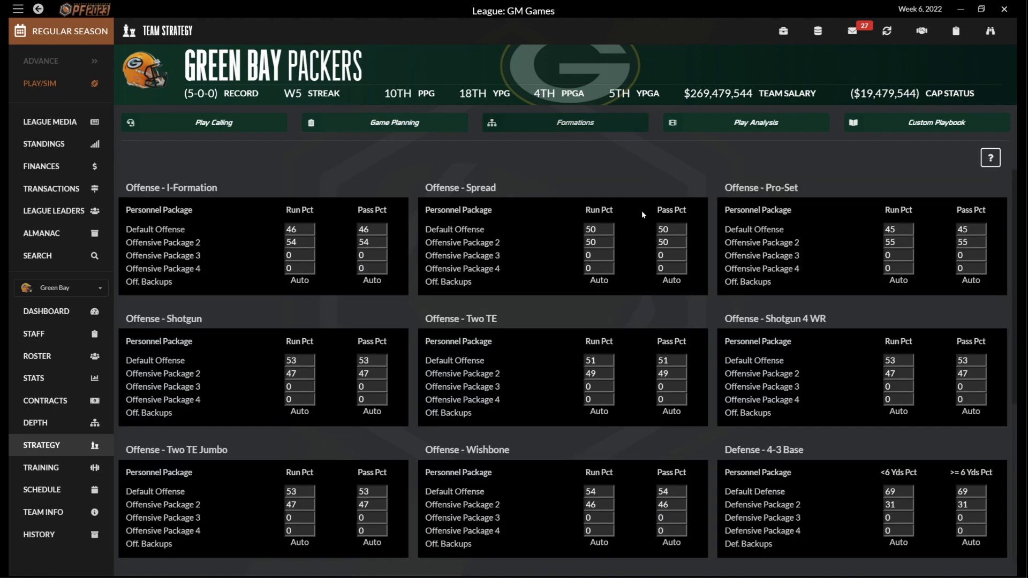
{"action": "left_click", "coordinate": [754, 123]}
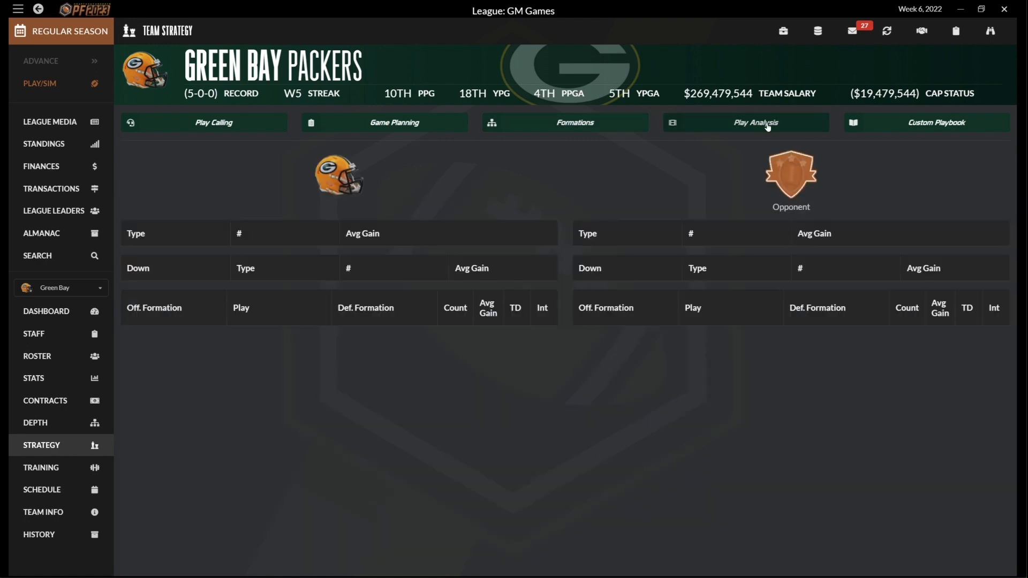
{"action": "left_click", "coordinate": [936, 122]}
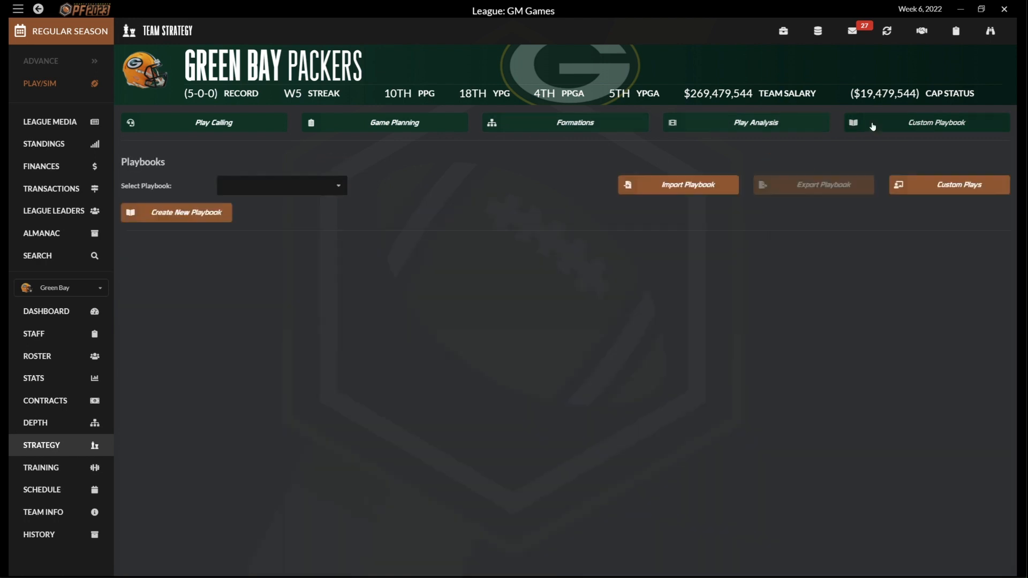
{"action": "mouse_move", "coordinate": [299, 303]}
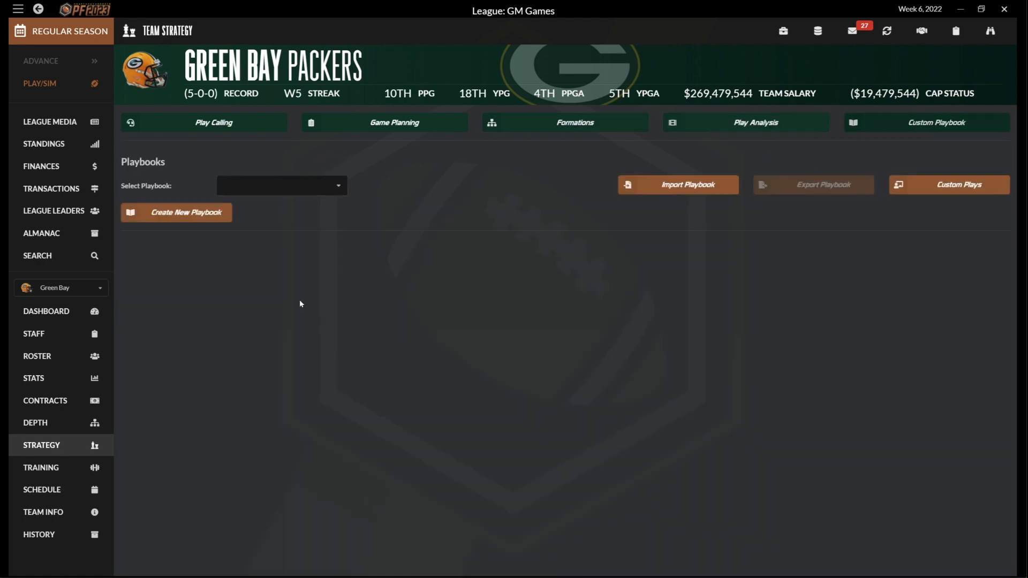
{"action": "mouse_move", "coordinate": [313, 299]}
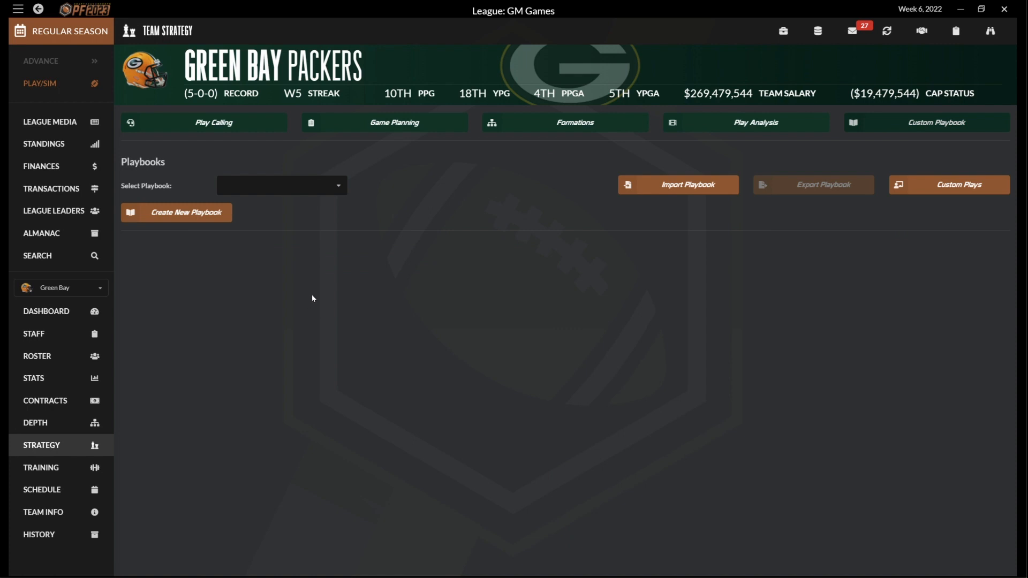
{"action": "mouse_move", "coordinate": [147, 129]}
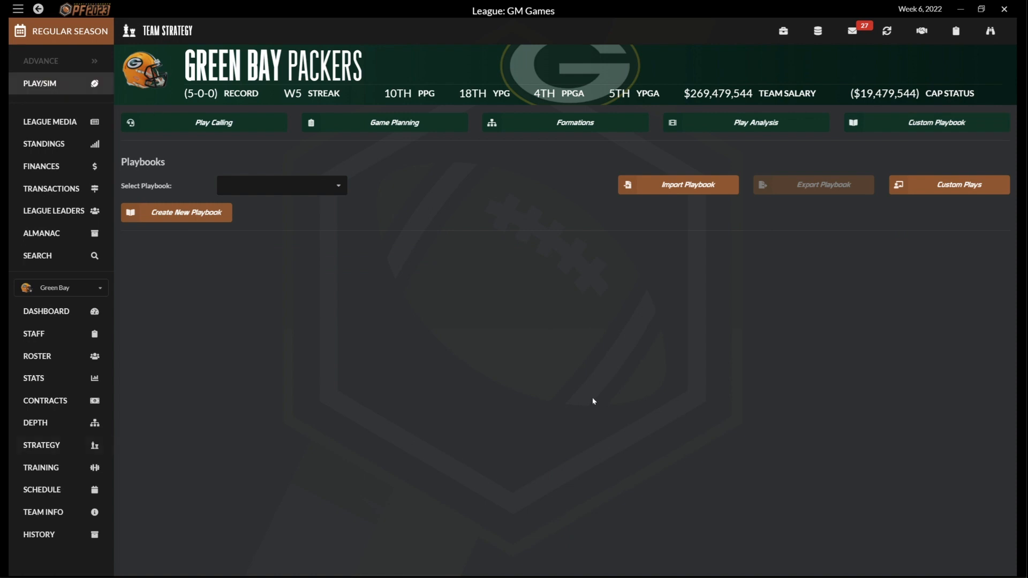
{"action": "mouse_move", "coordinate": [697, 432]}
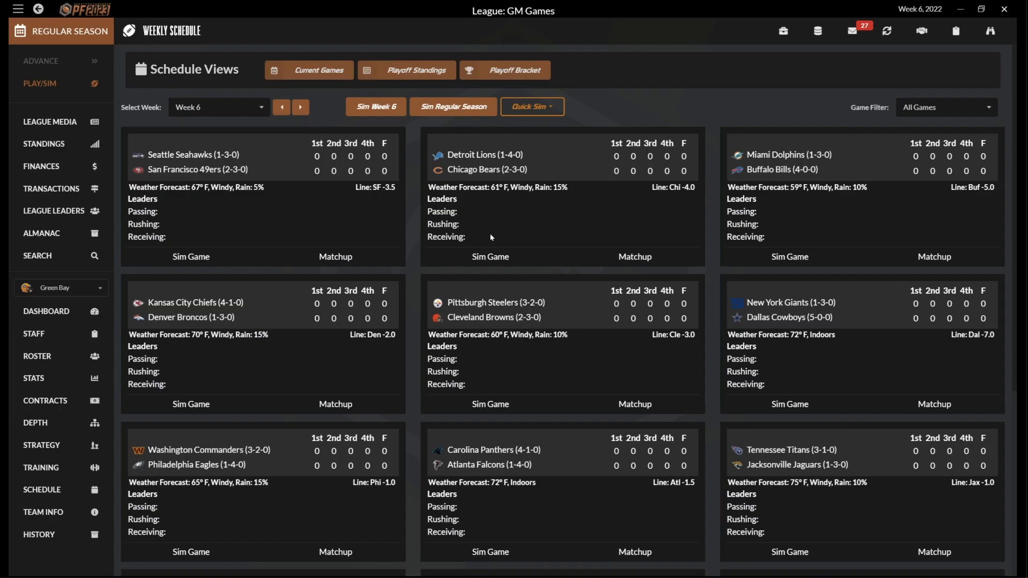
Step: Go back to Week 5 and load the Rams–Raiders game highlights
{"action": "left_click", "coordinate": [282, 107]}
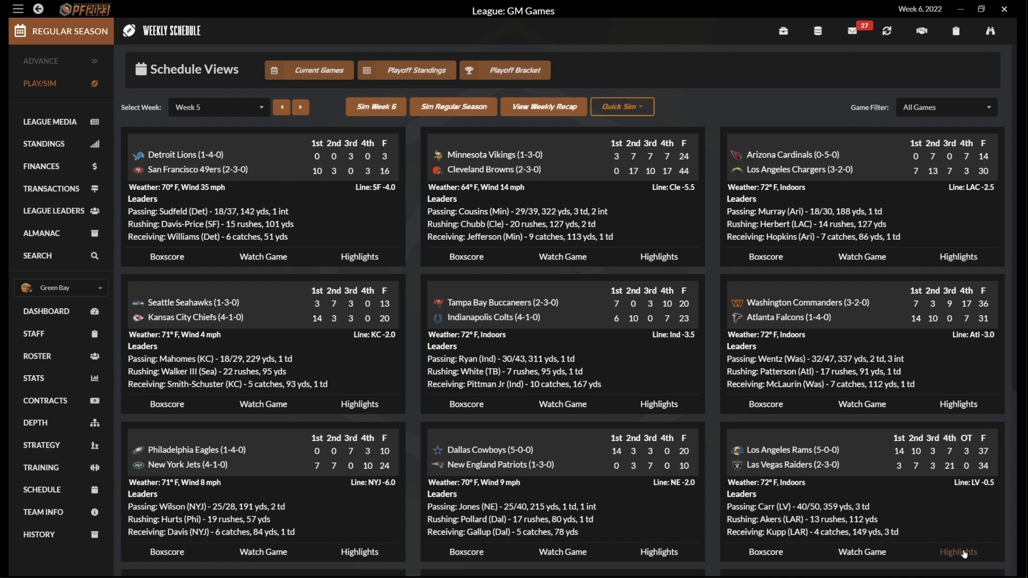
{"action": "left_click", "coordinate": [957, 552]}
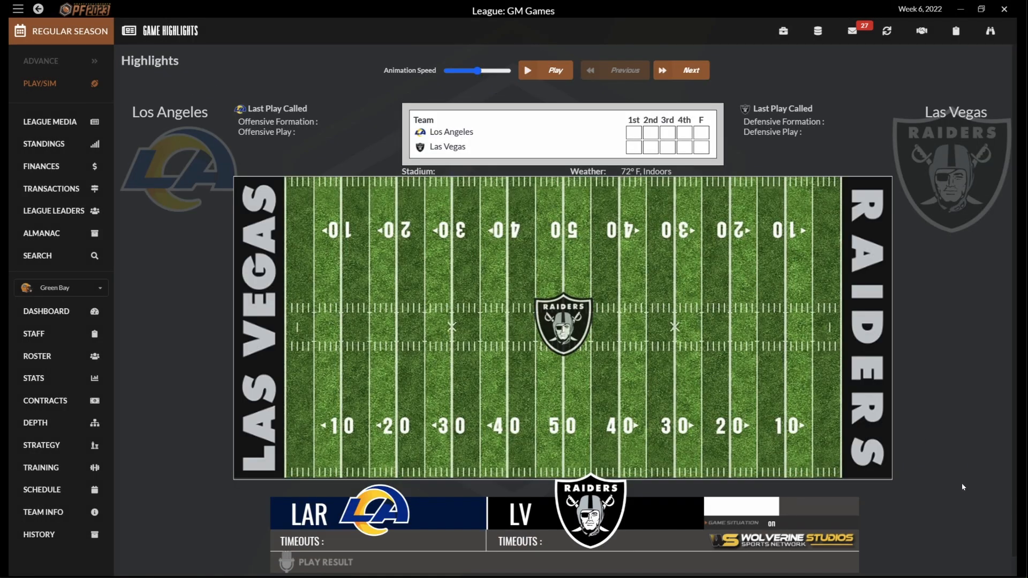
Step: Play the Rams–Raiders highlights and skip ahead to Josh Jacobs' touchdown making it 14–10
{"action": "left_click", "coordinate": [544, 71]}
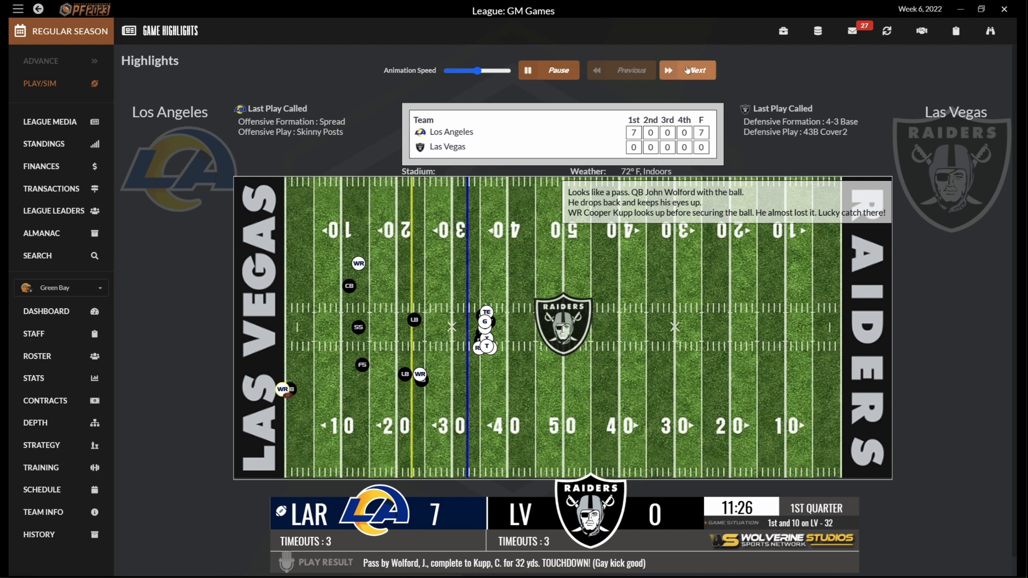
{"action": "left_click", "coordinate": [687, 70]}
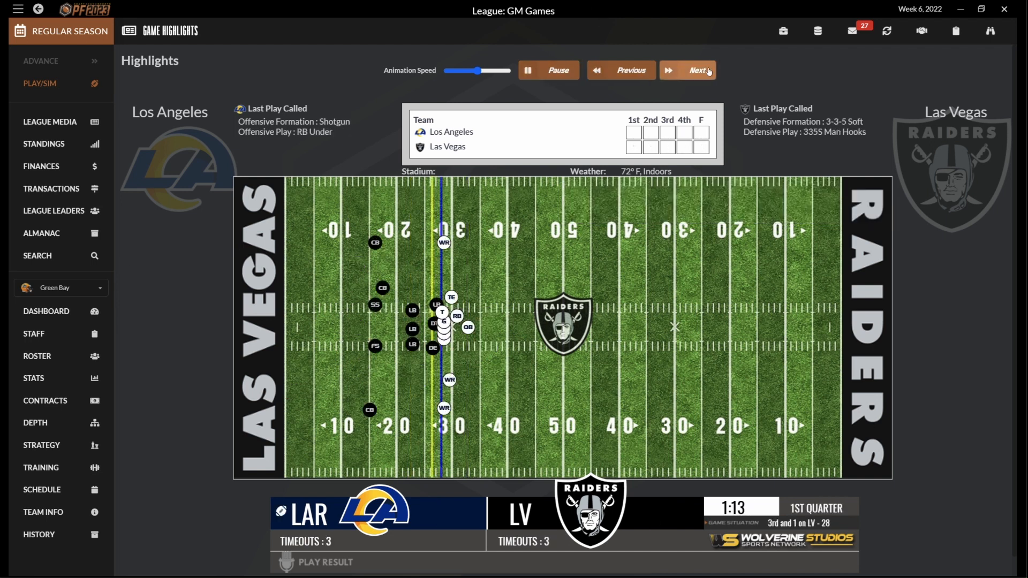
{"action": "left_click", "coordinate": [687, 71]}
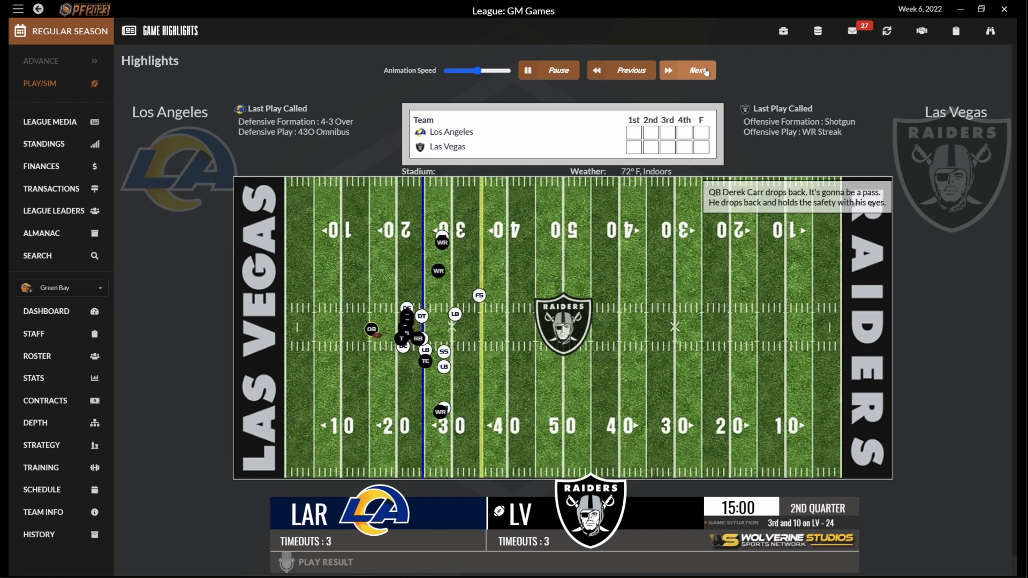
{"action": "left_click", "coordinate": [690, 70]}
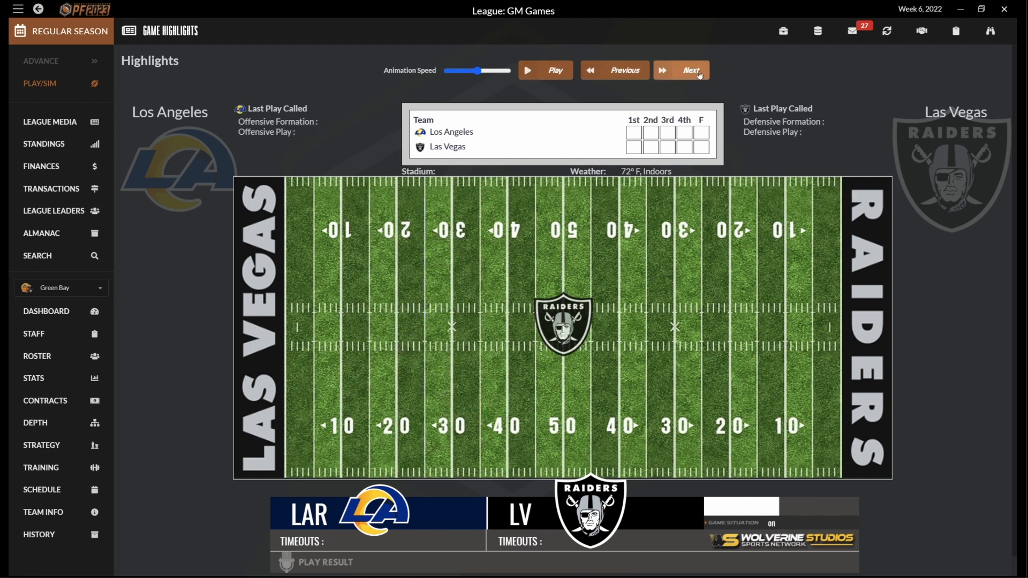
{"action": "left_click", "coordinate": [545, 70]}
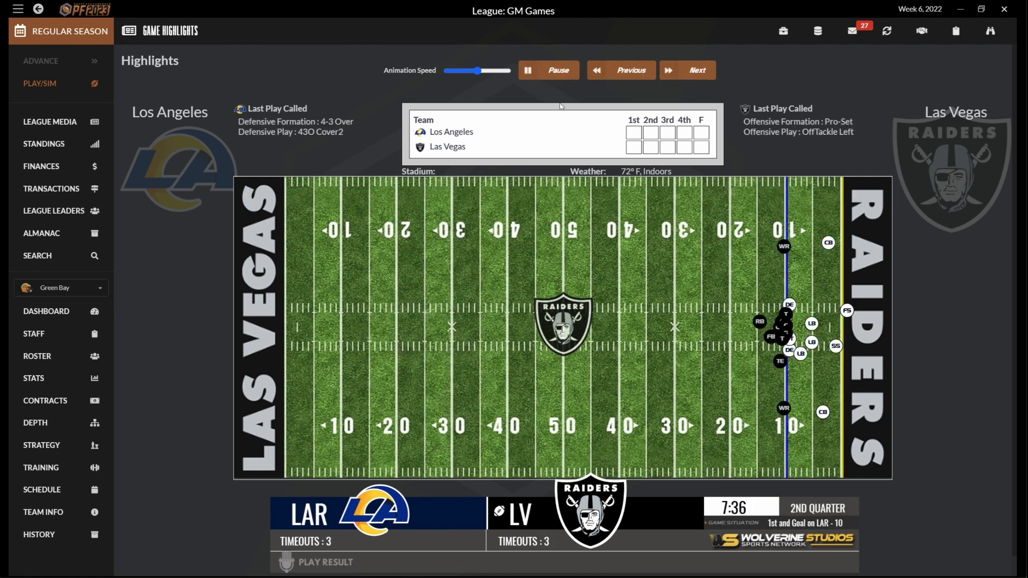
{"action": "left_click", "coordinate": [687, 70]}
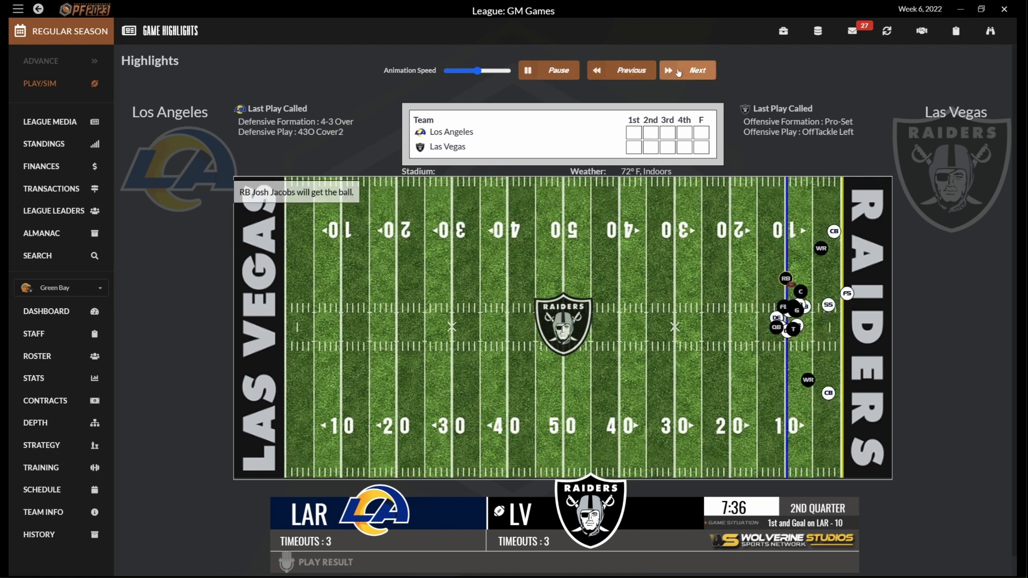
{"action": "left_click", "coordinate": [687, 70]}
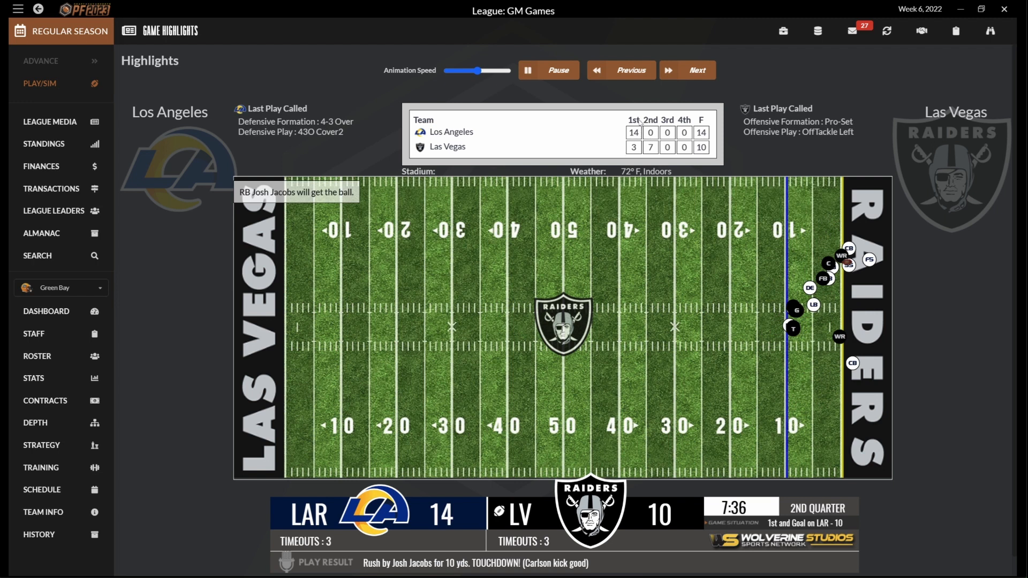
{"action": "mouse_move", "coordinate": [344, 533]}
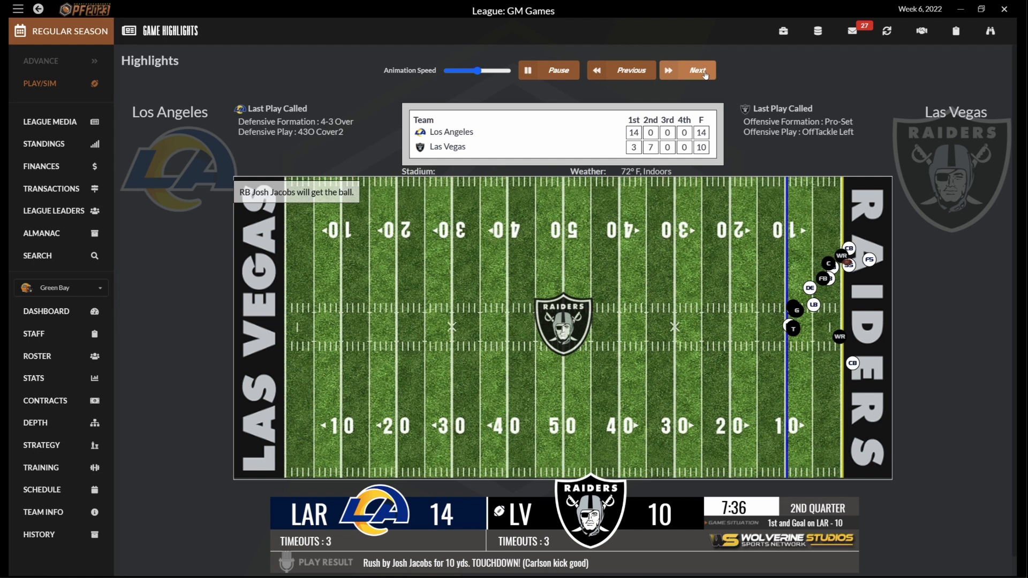
Step: Step through third-quarter highlights to the Raiders' 4:30 play, then bring up available free agents
{"action": "left_click", "coordinate": [697, 70]}
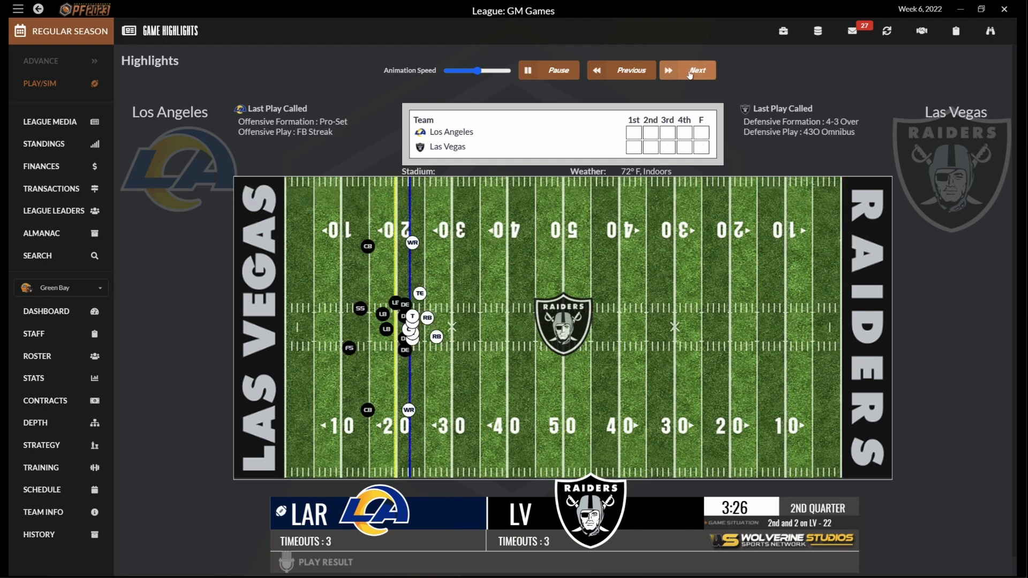
{"action": "left_click", "coordinate": [687, 70]}
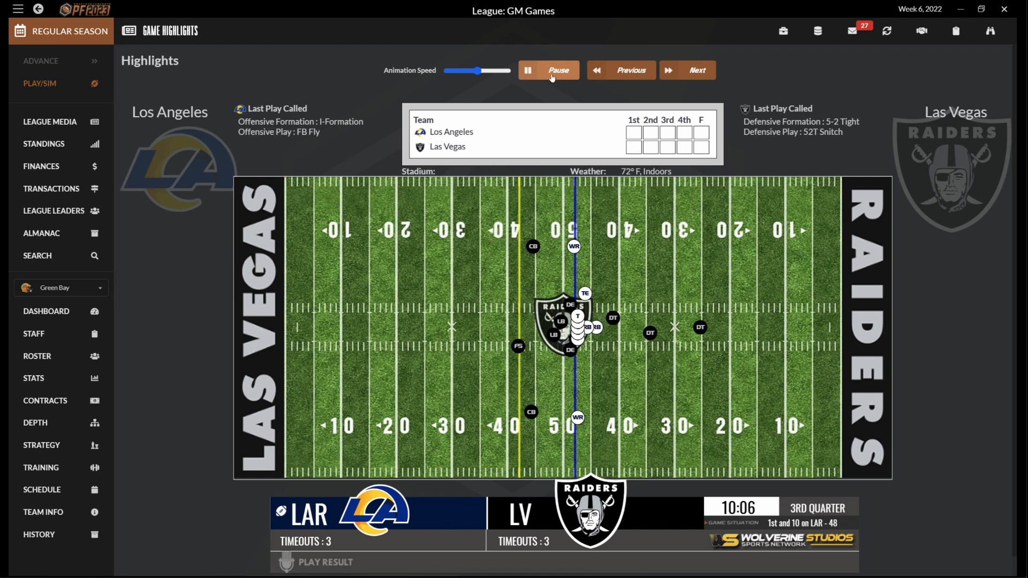
{"action": "left_click", "coordinate": [549, 70]}
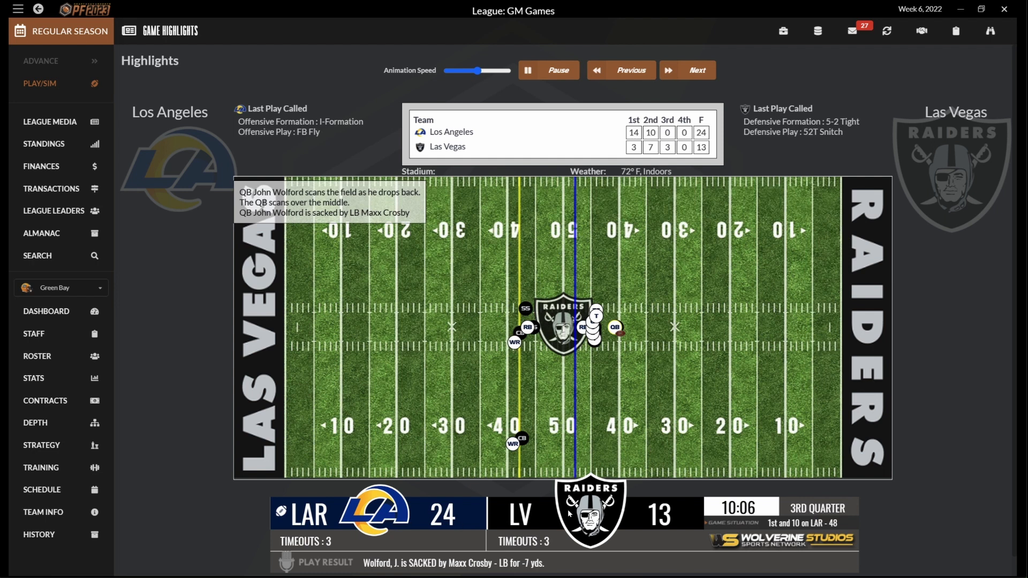
{"action": "mouse_move", "coordinate": [462, 559]}
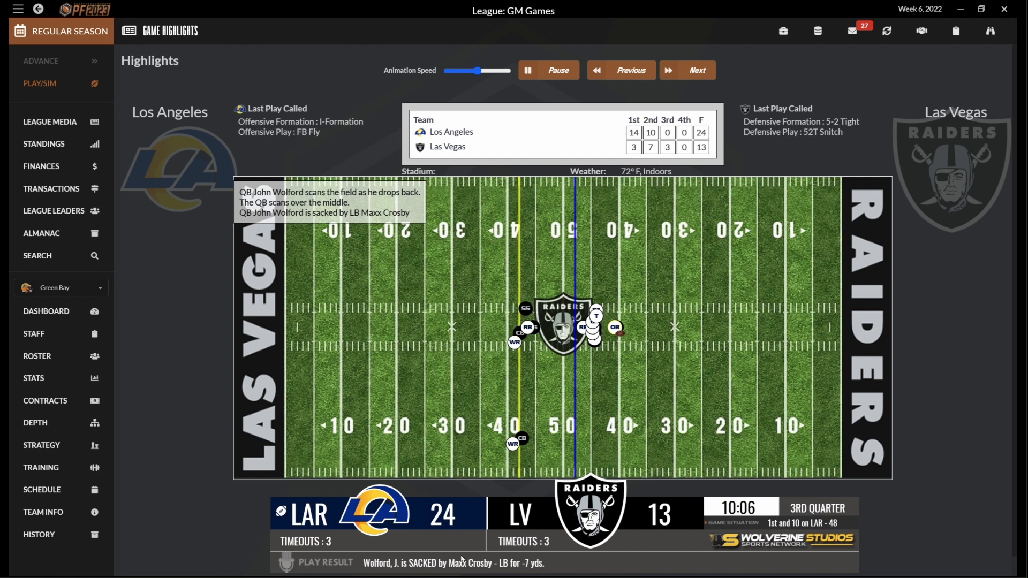
{"action": "mouse_move", "coordinate": [470, 568]}
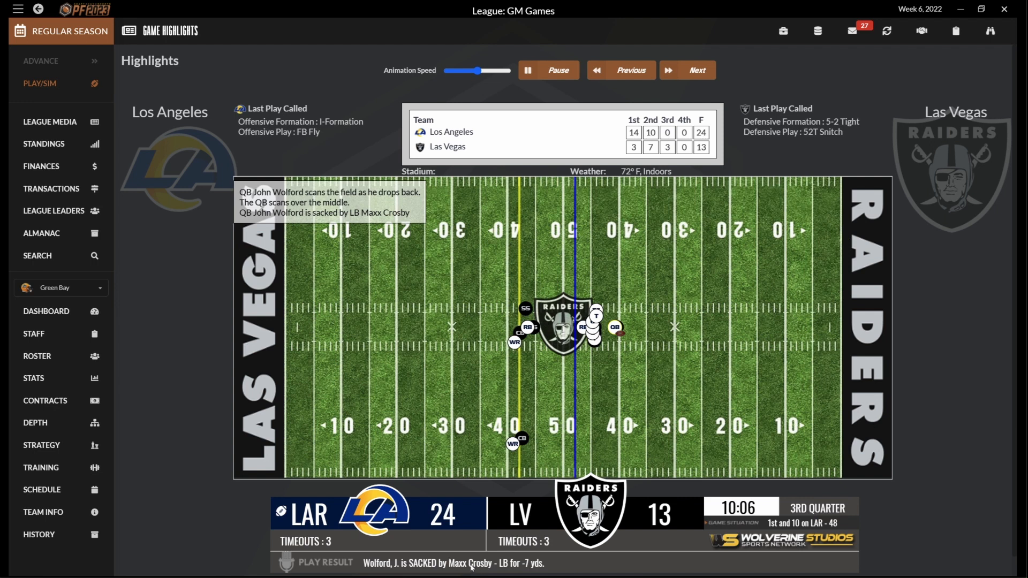
{"action": "mouse_move", "coordinate": [721, 395]}
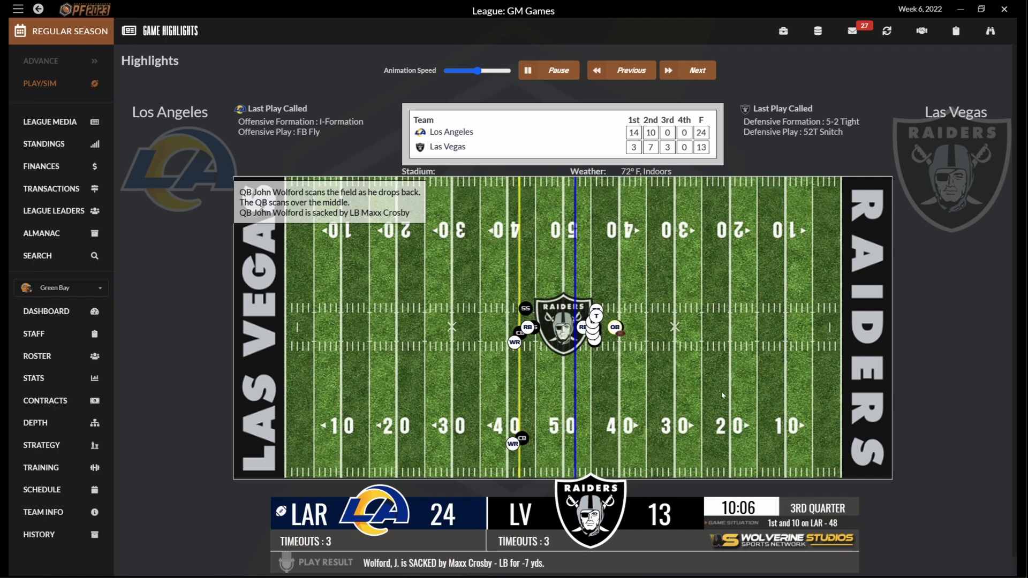
{"action": "left_click", "coordinate": [628, 70]}
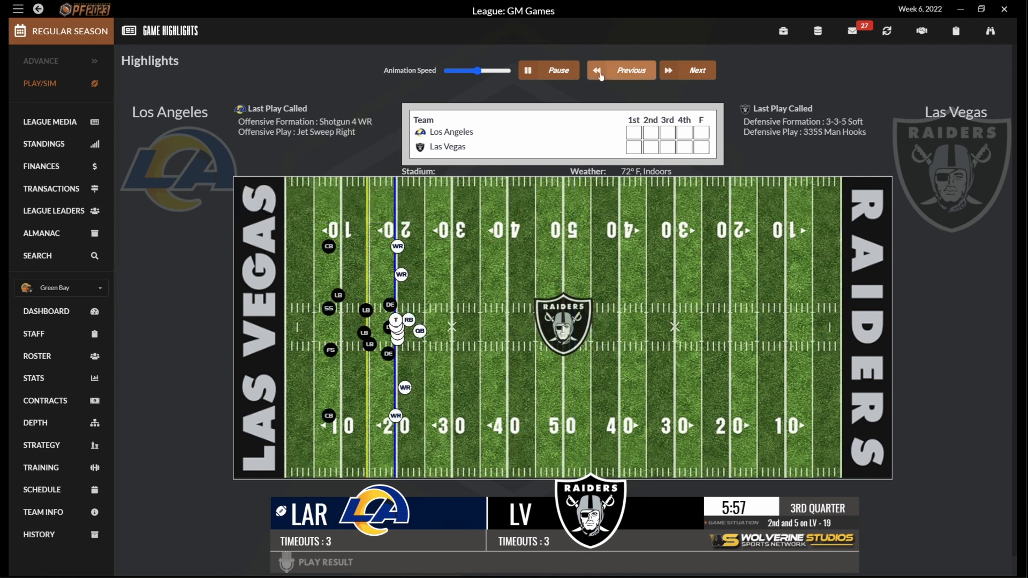
{"action": "left_click", "coordinate": [687, 70]}
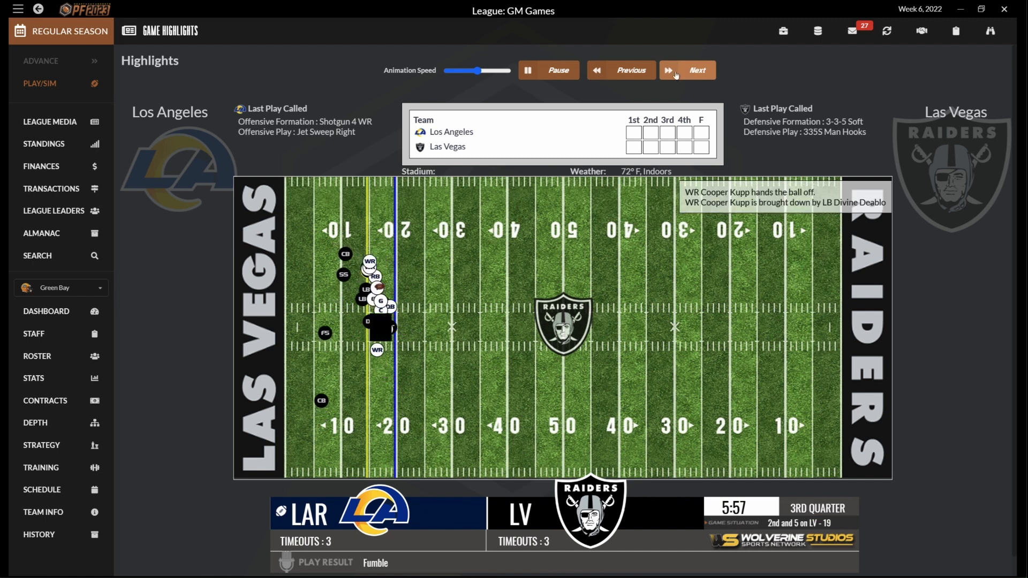
{"action": "left_click", "coordinate": [686, 70]}
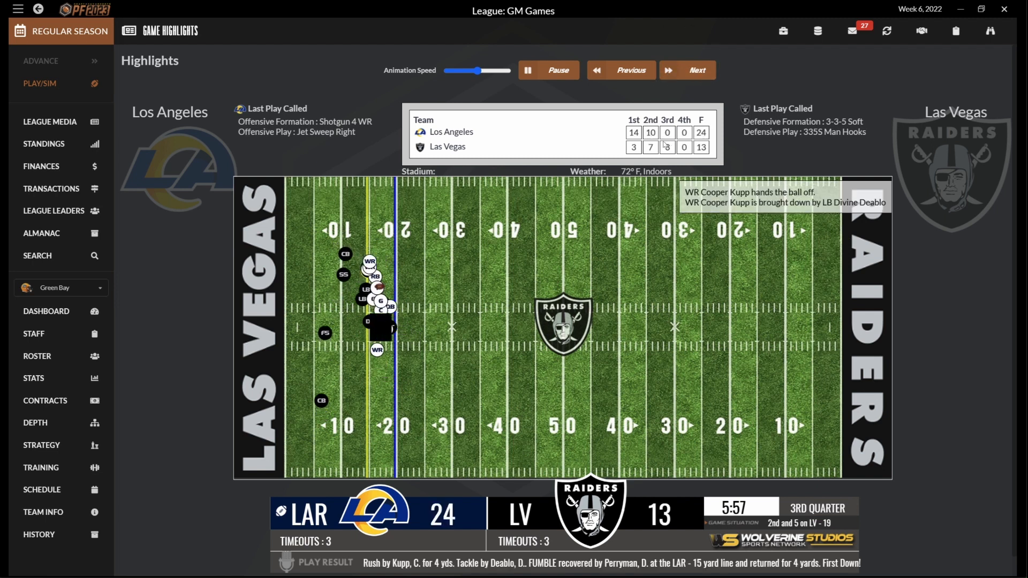
{"action": "left_click", "coordinate": [695, 70]}
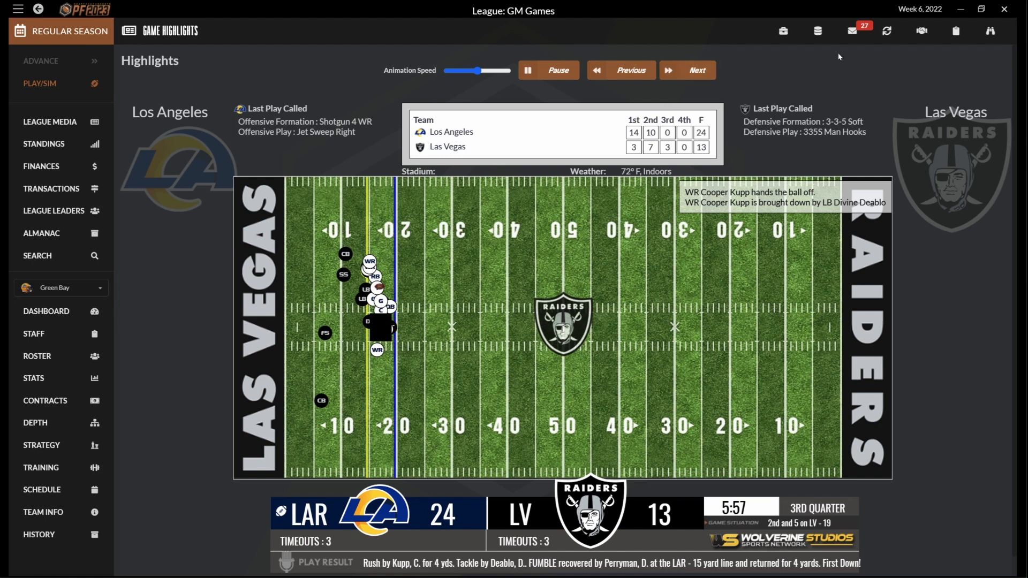
{"action": "mouse_move", "coordinate": [887, 31]}
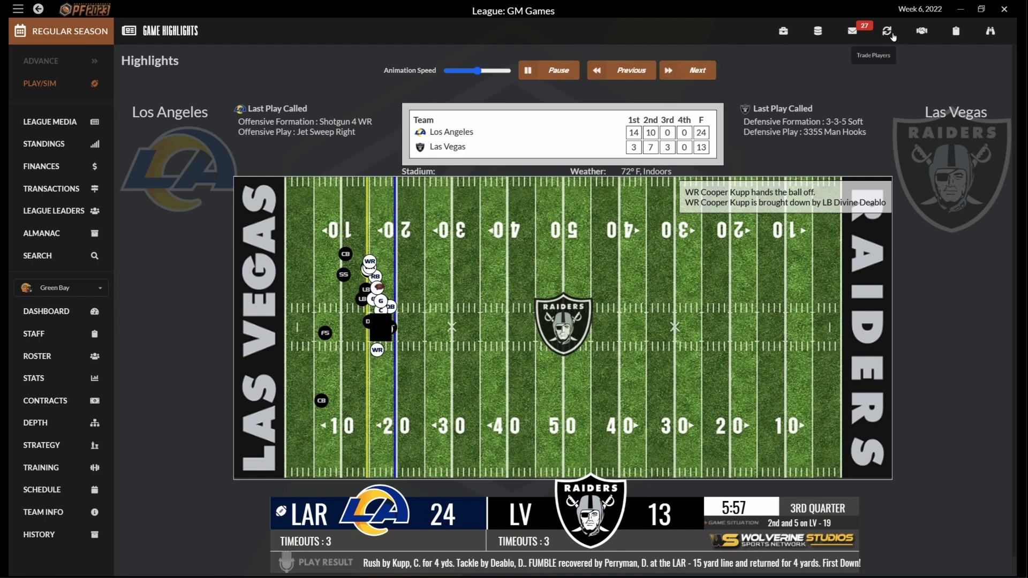
{"action": "left_click", "coordinate": [687, 70]}
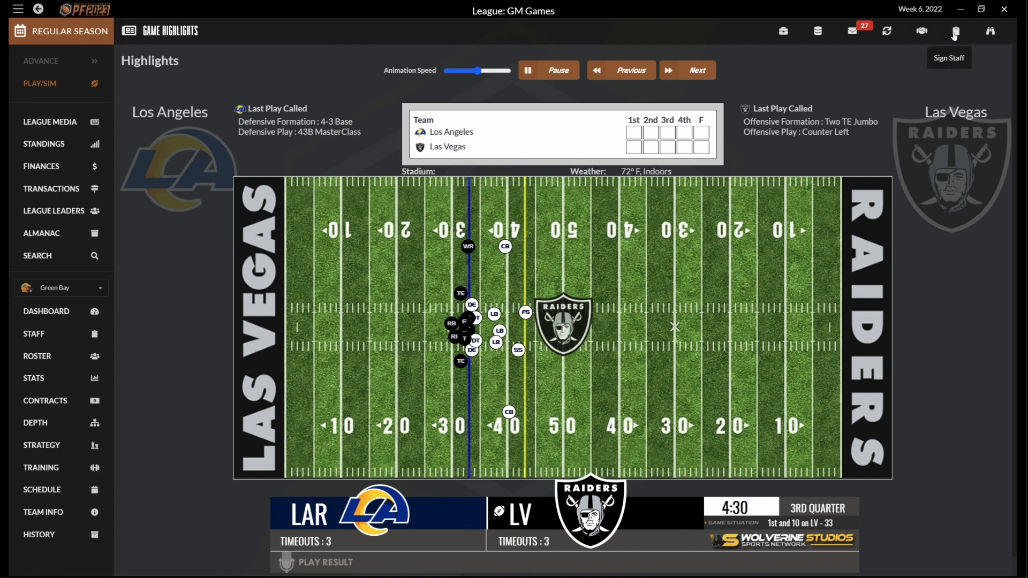
{"action": "left_click", "coordinate": [546, 71]}
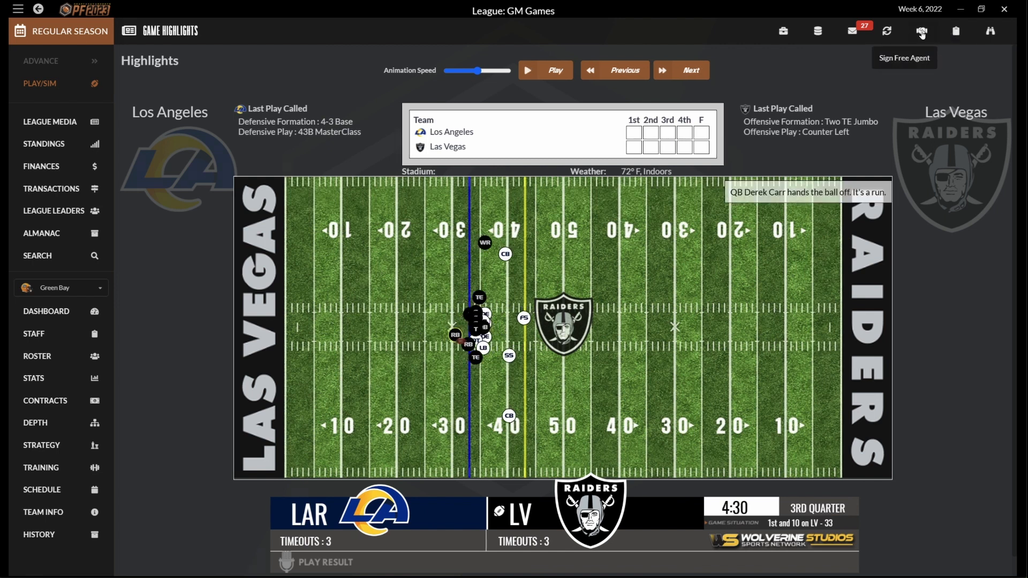
{"action": "left_click", "coordinate": [920, 31]}
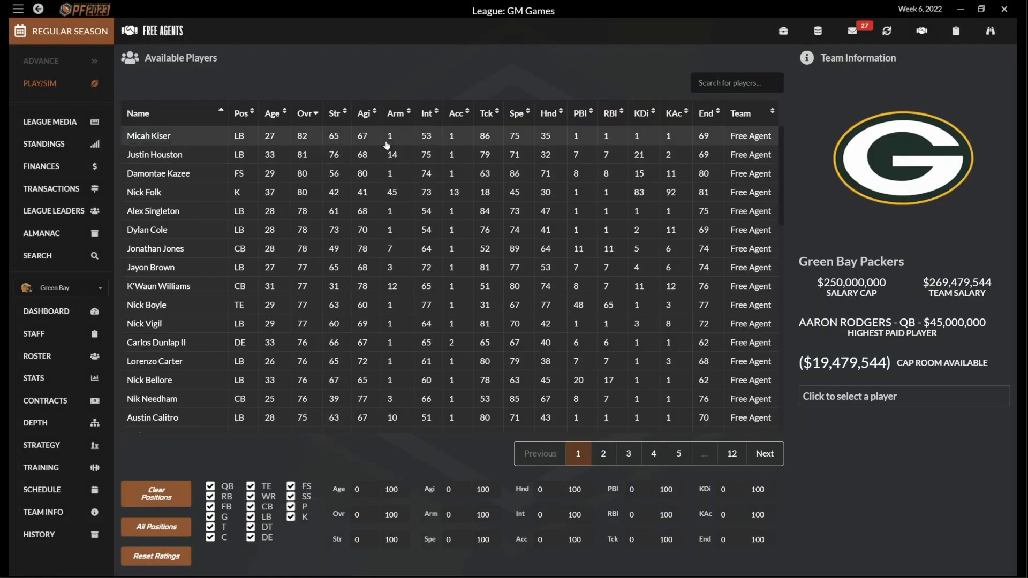
{"action": "mouse_move", "coordinate": [659, 141]}
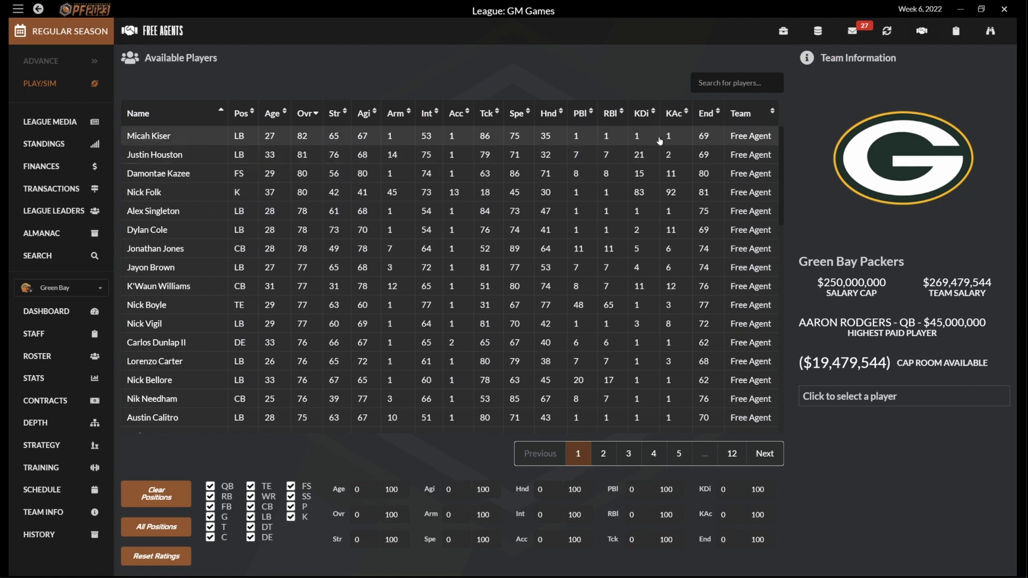
{"action": "mouse_move", "coordinate": [990, 31]}
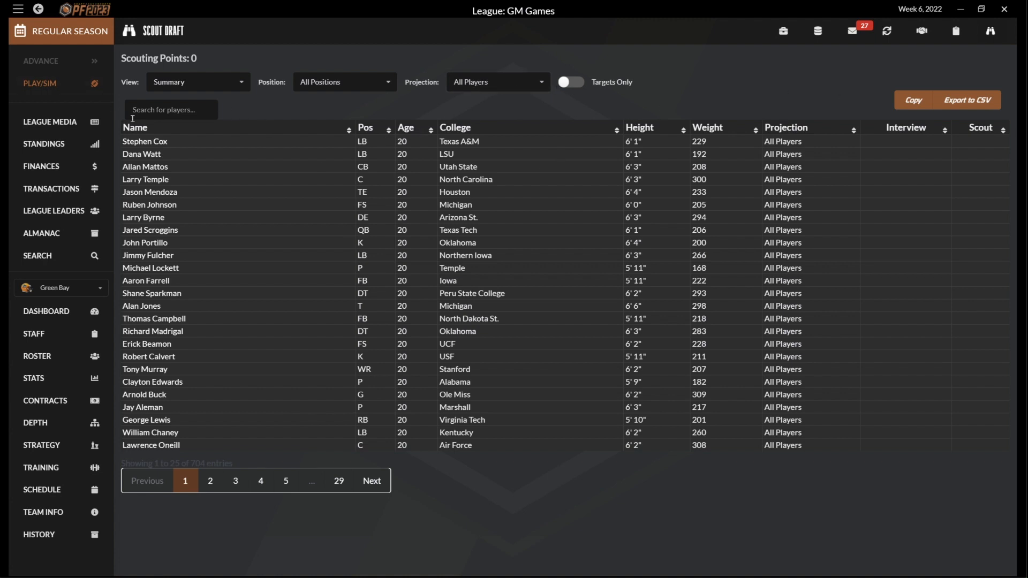
{"action": "mouse_move", "coordinate": [286, 222]}
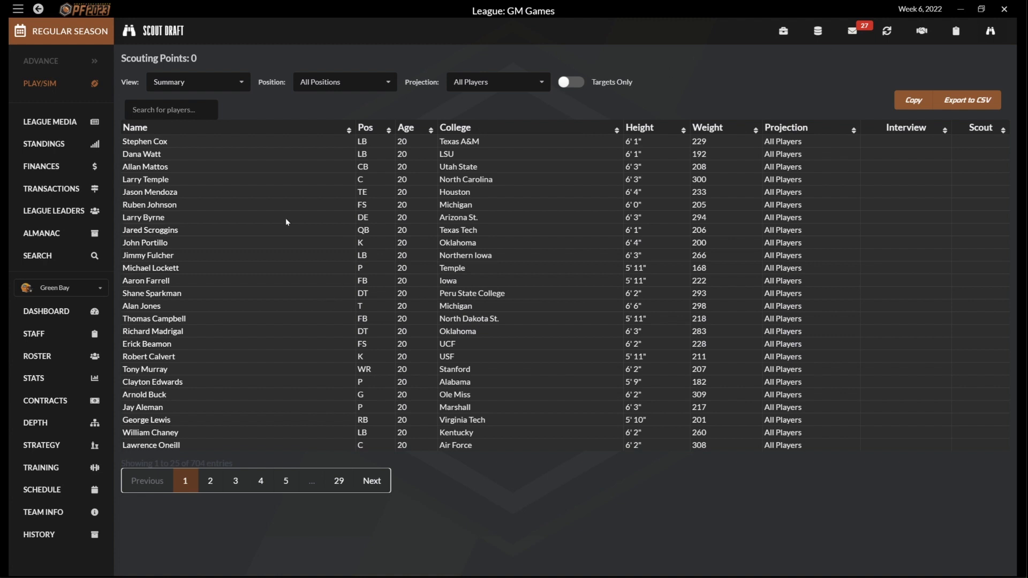
{"action": "mouse_move", "coordinate": [520, 129]}
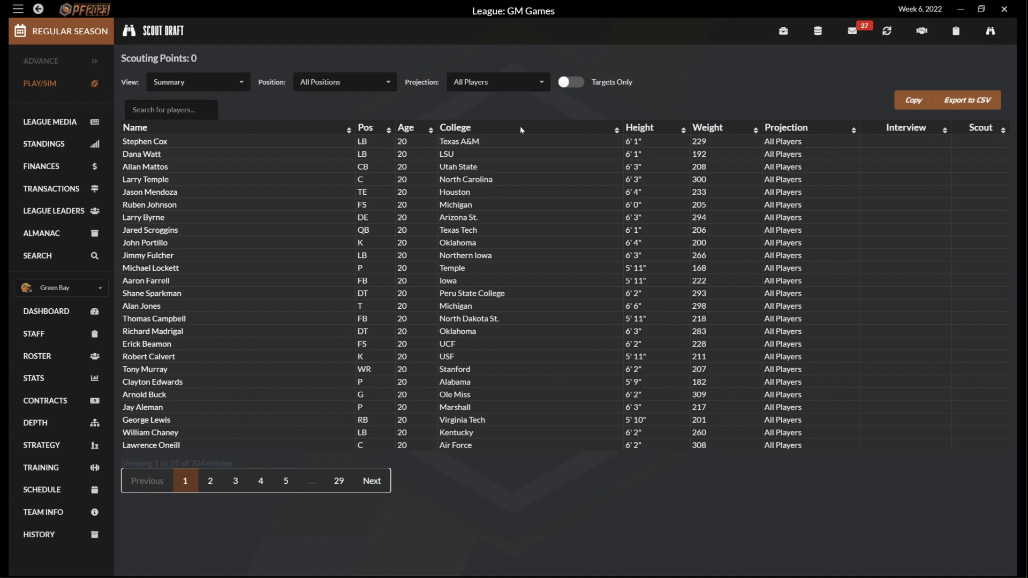
{"action": "mouse_move", "coordinate": [403, 268]}
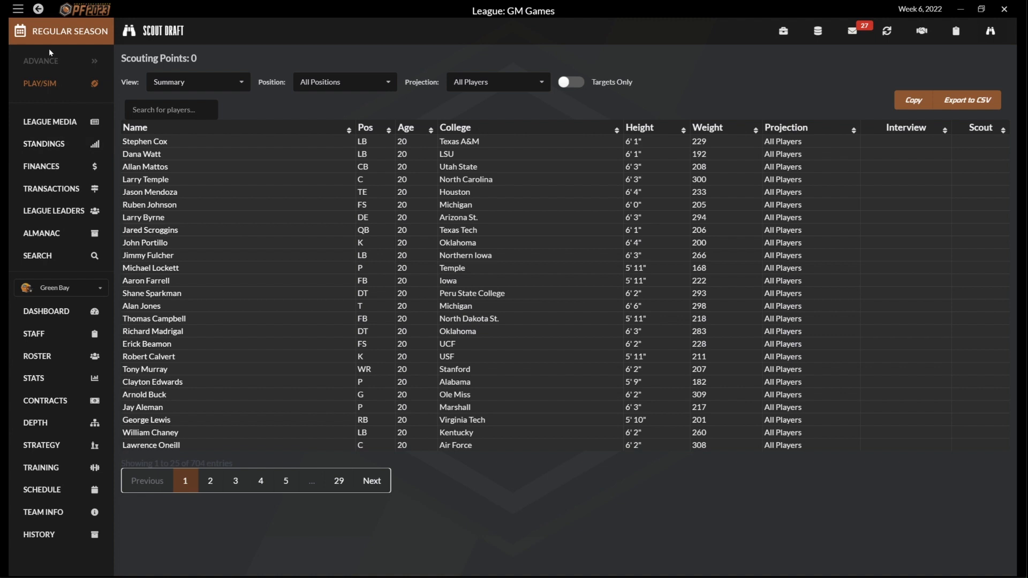
{"action": "mouse_move", "coordinate": [427, 304]}
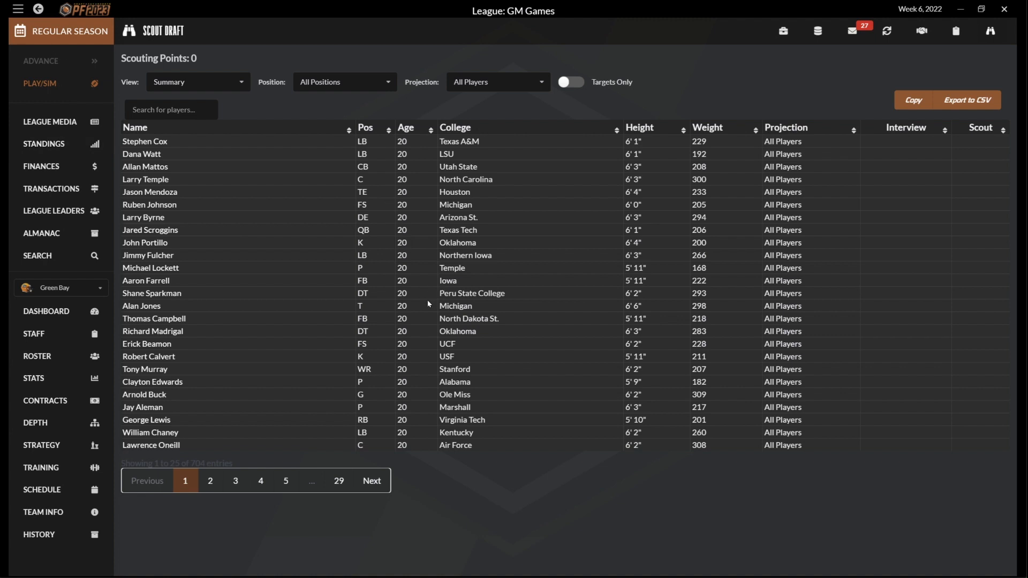